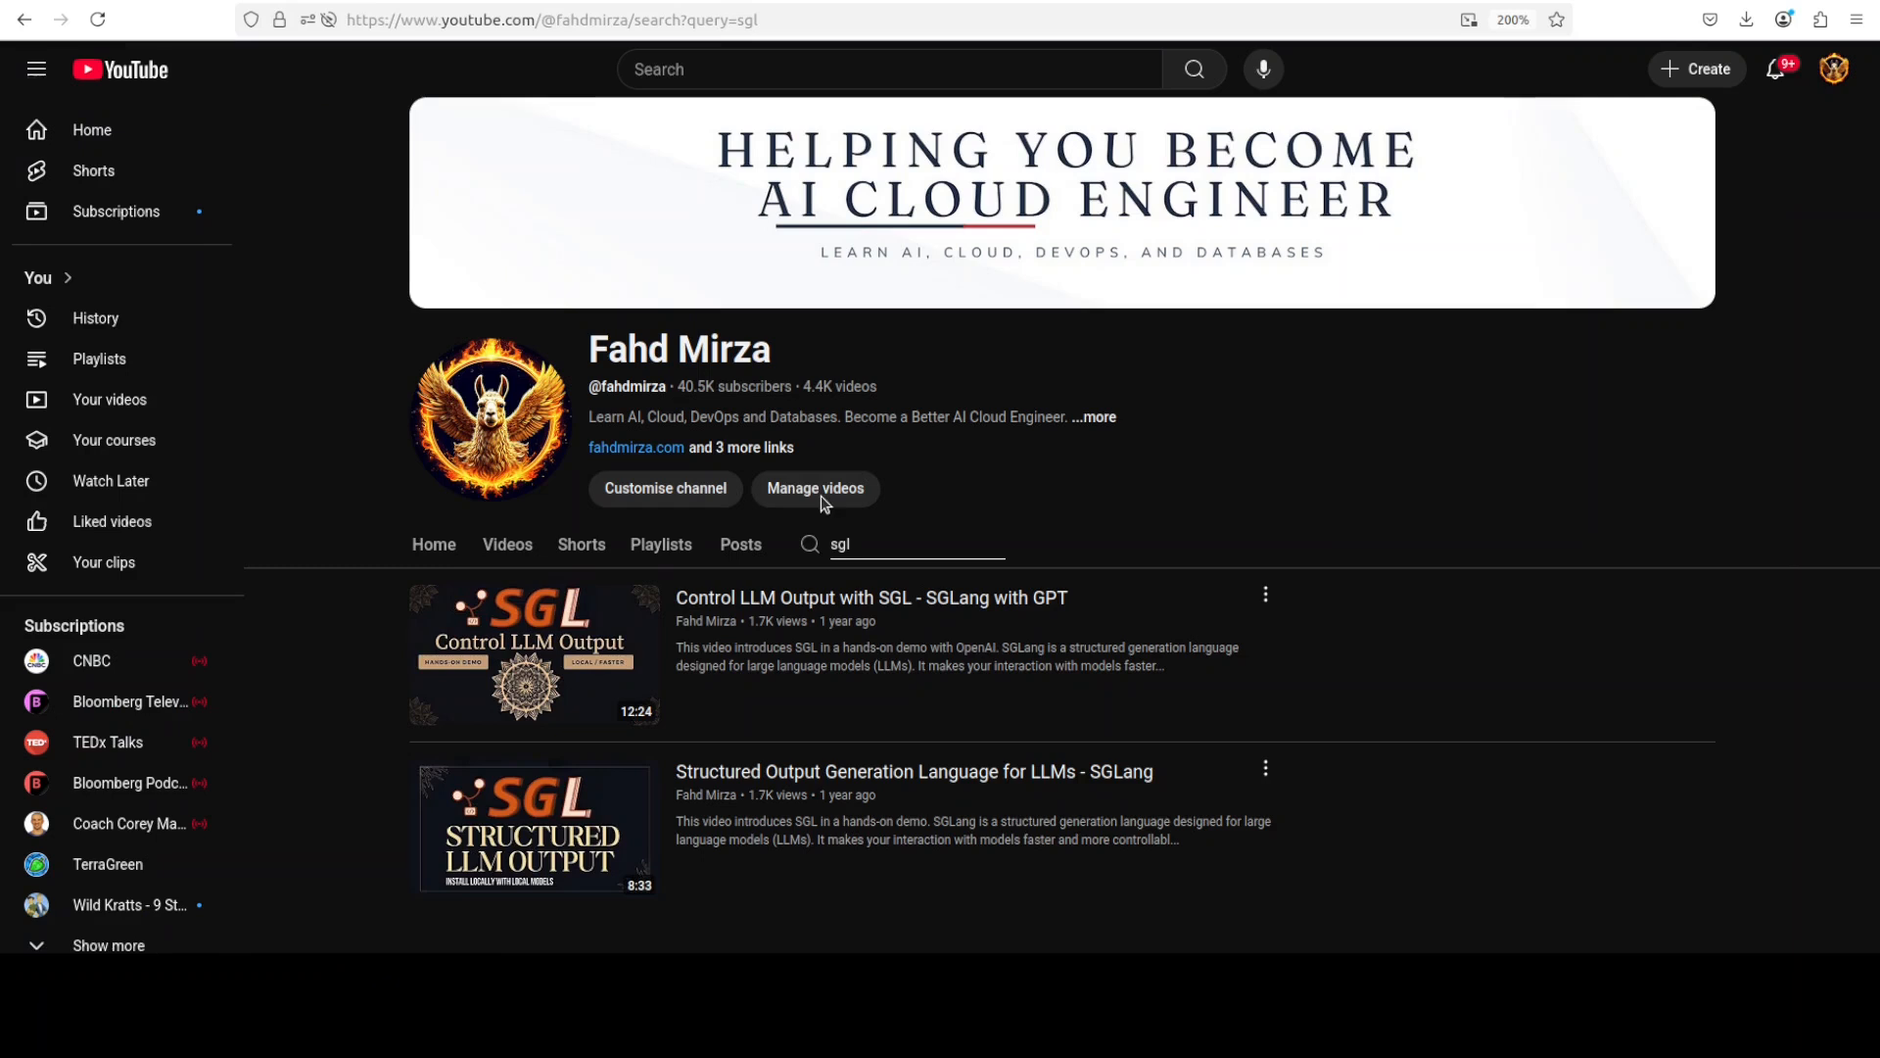
mouse_move(893, 582)
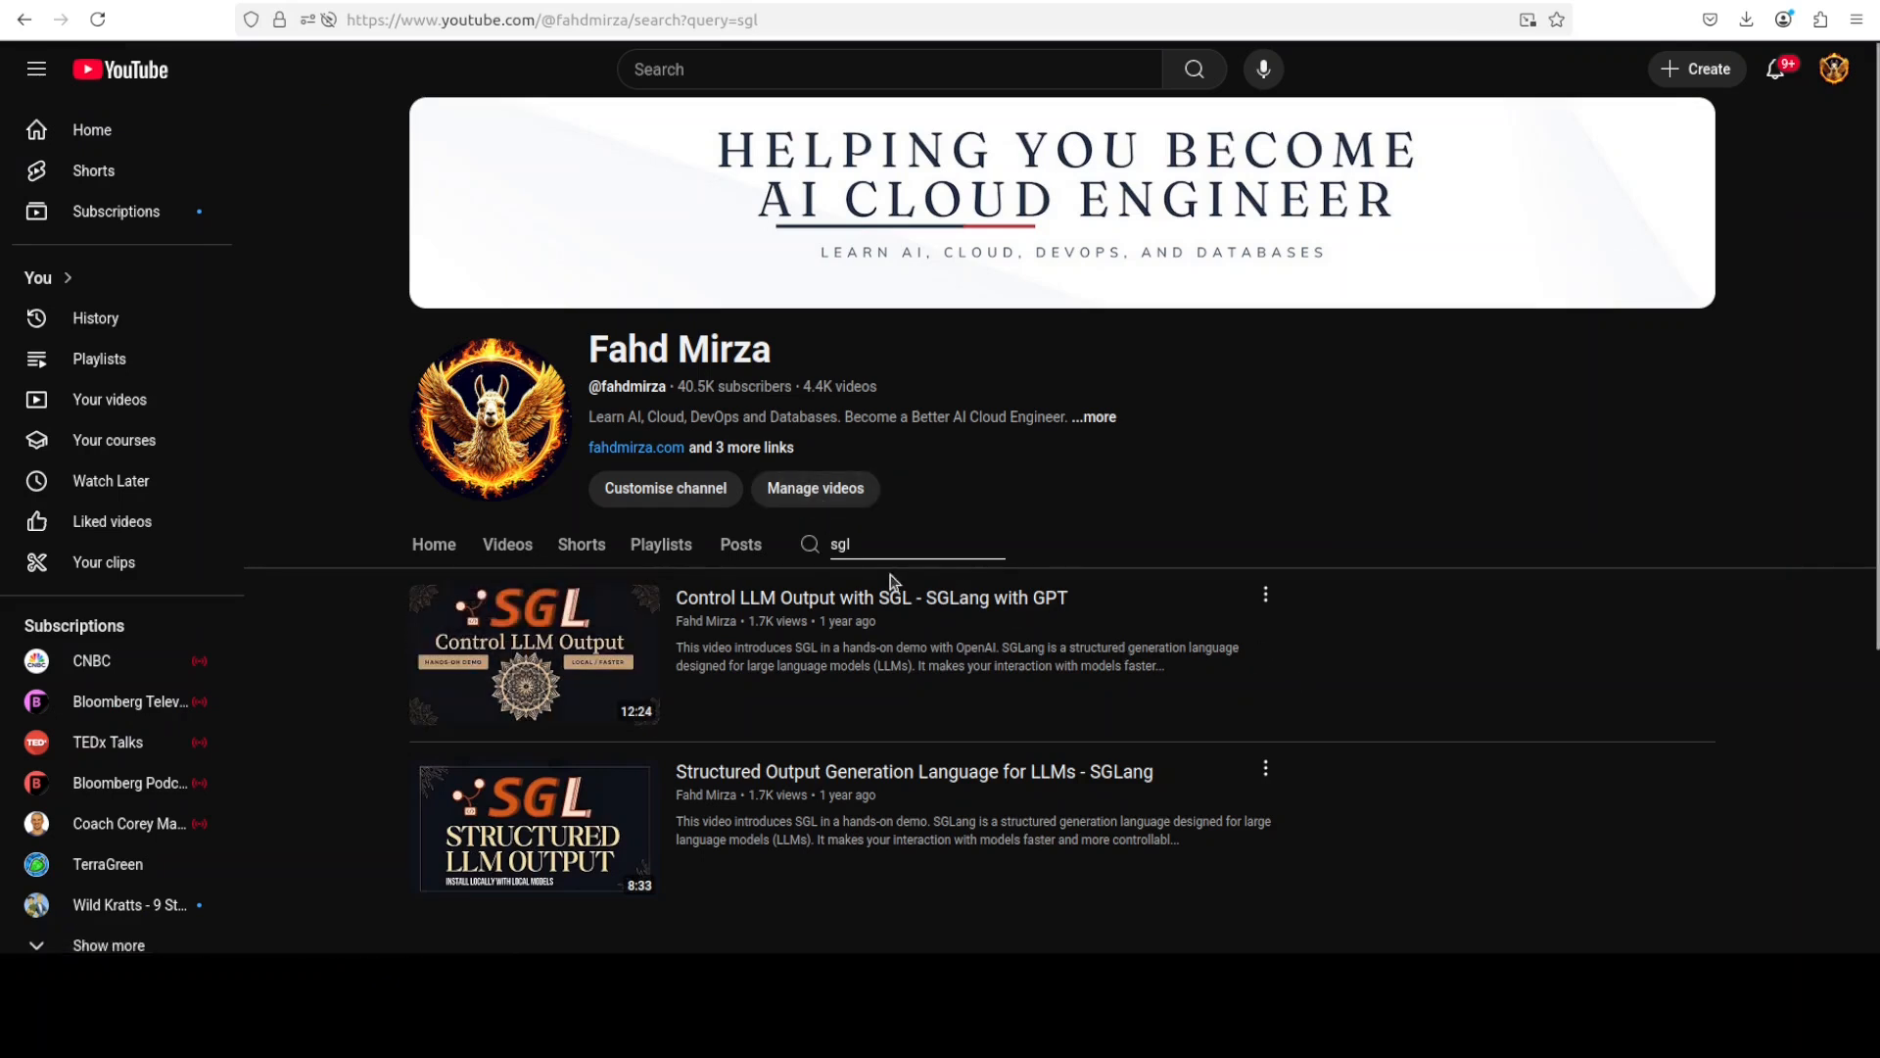
mouse_move(1464, 685)
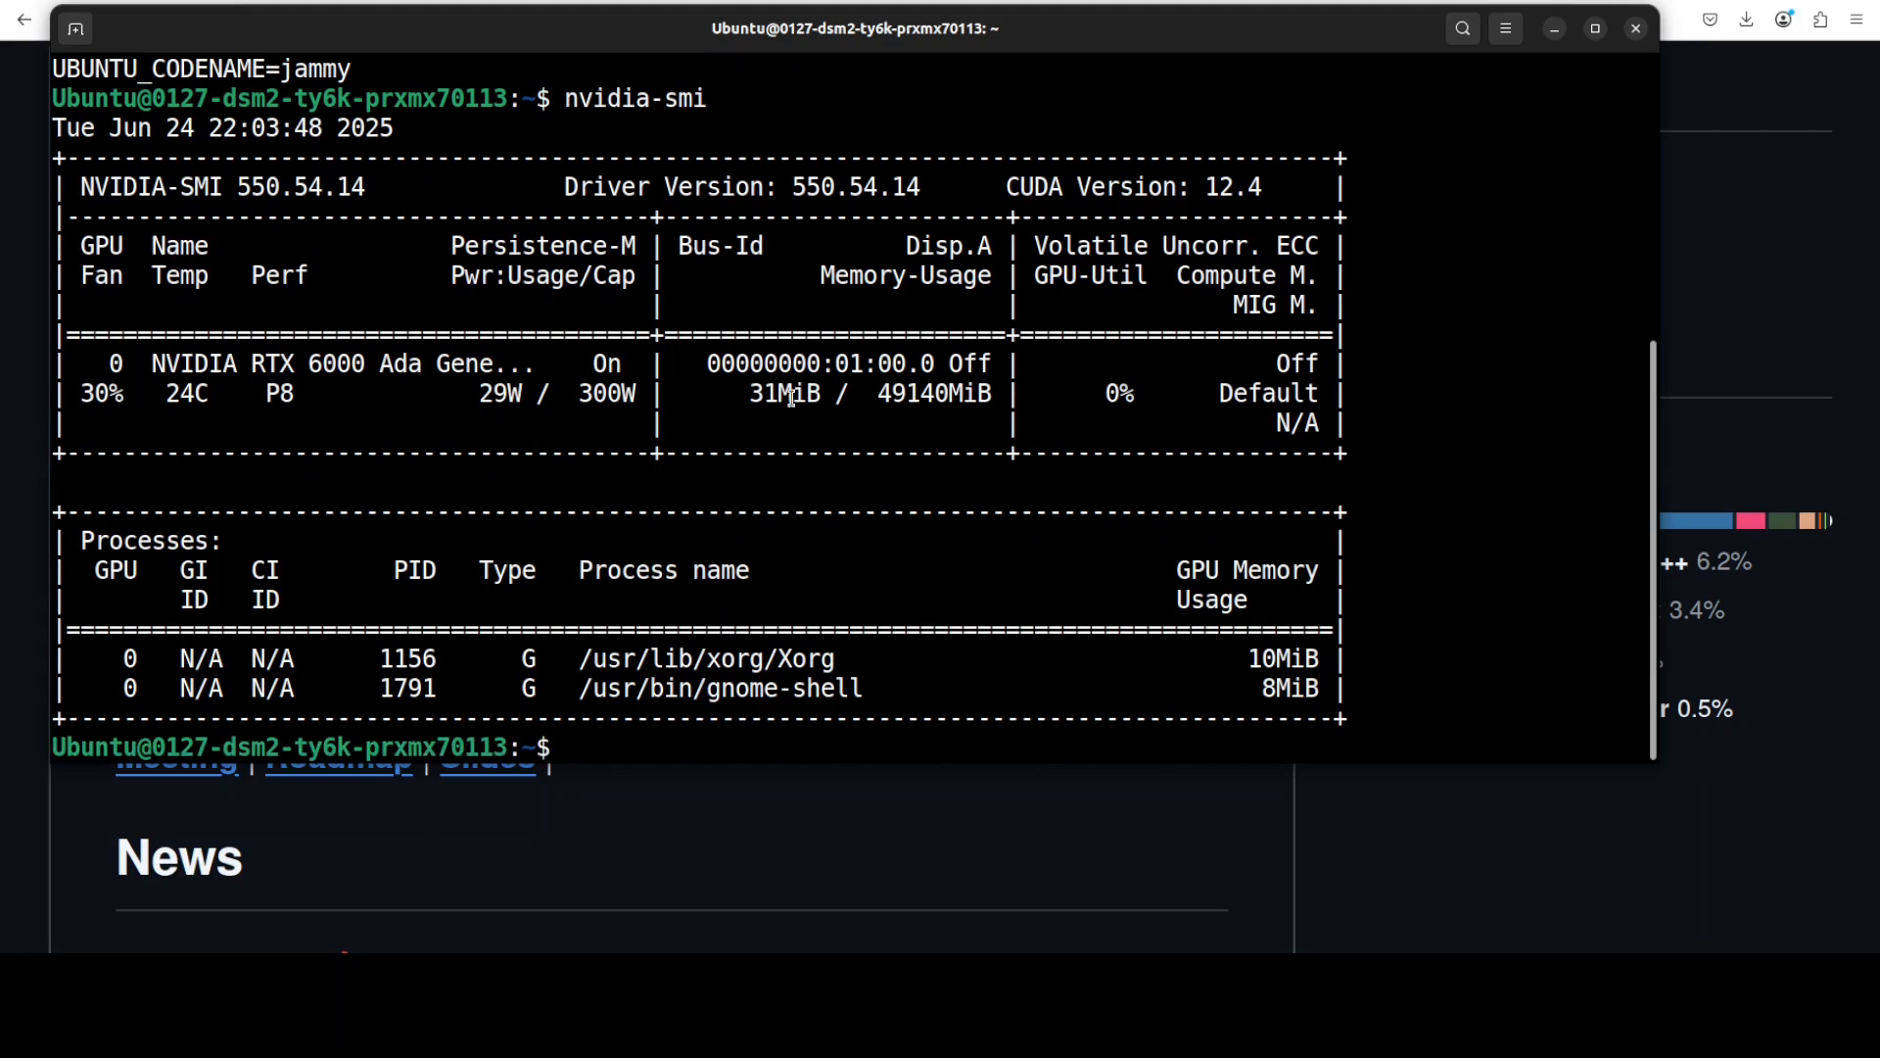
Create and activate the sglang conda env (Python 3.10), clone sgl-project/sglang and enter it.
type("conda create -n sglang python=3.10 -y && conda activate sglang")
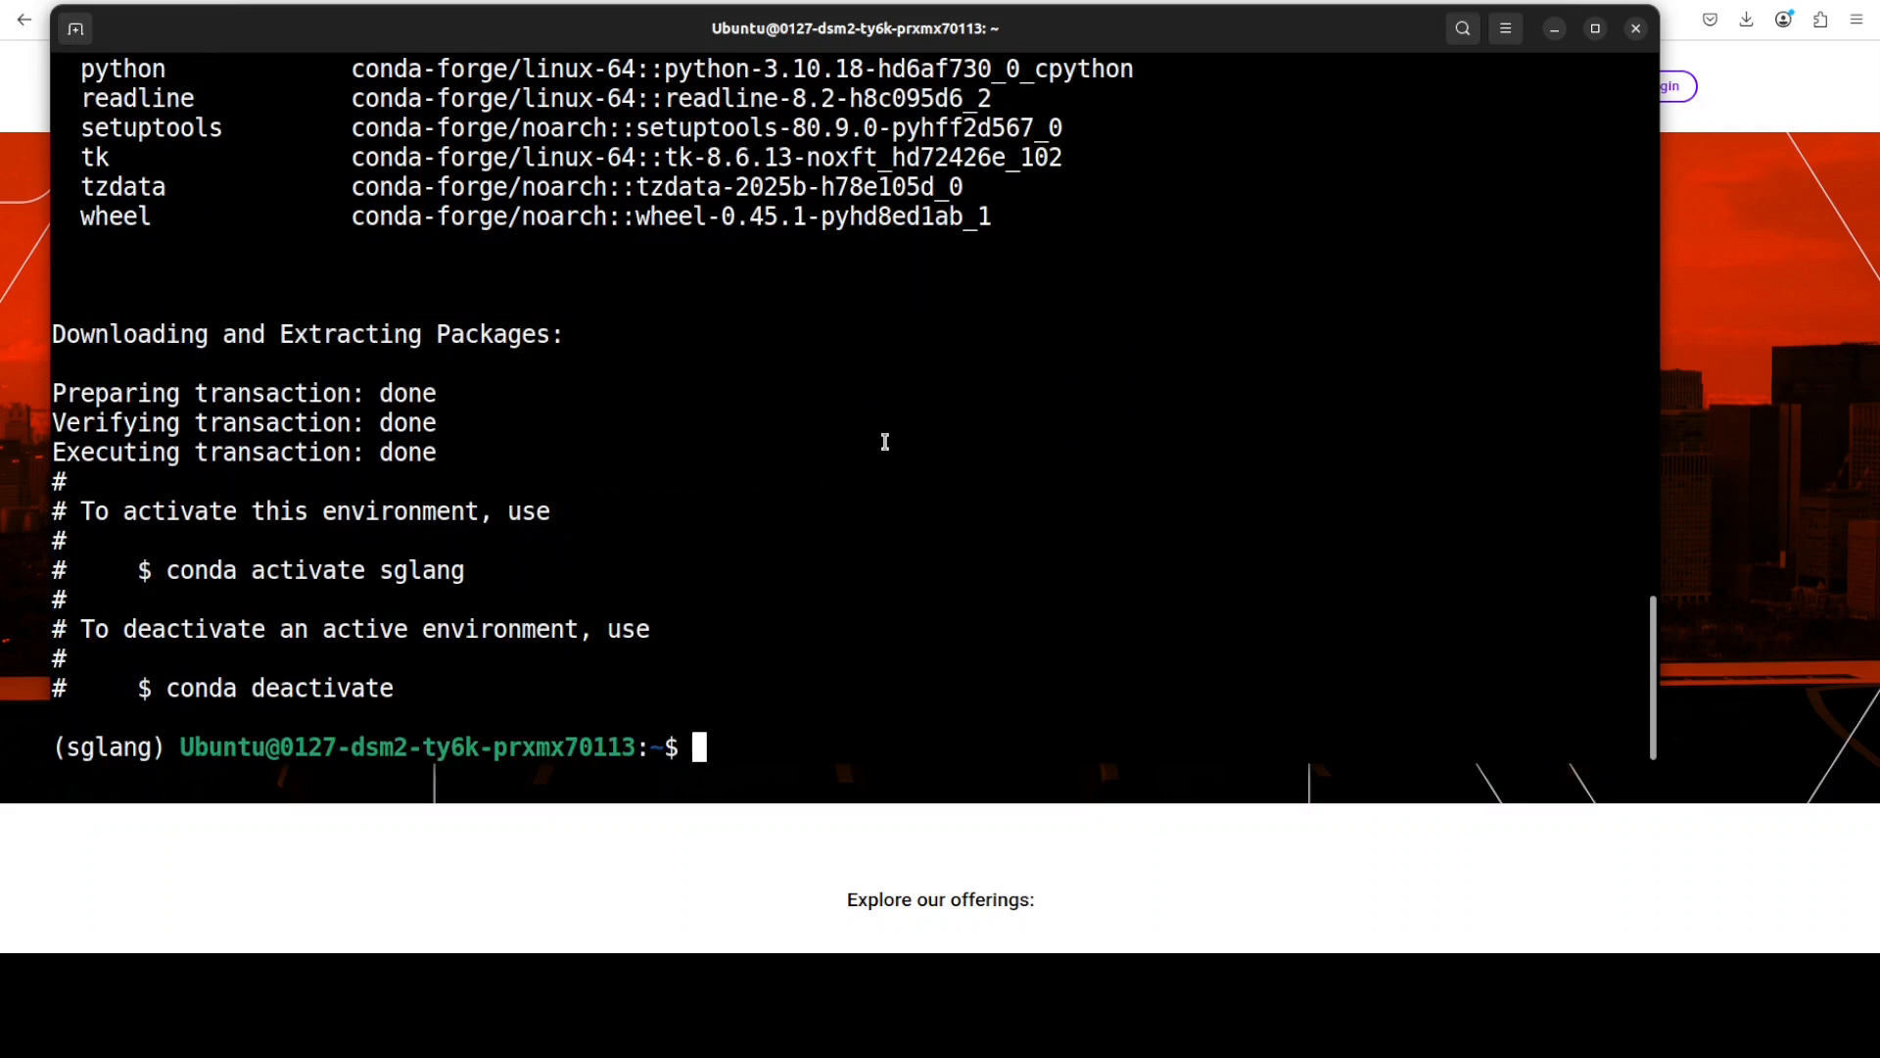
type("git clone https://github.com/sgl-project/sglang.git && cd sglang")
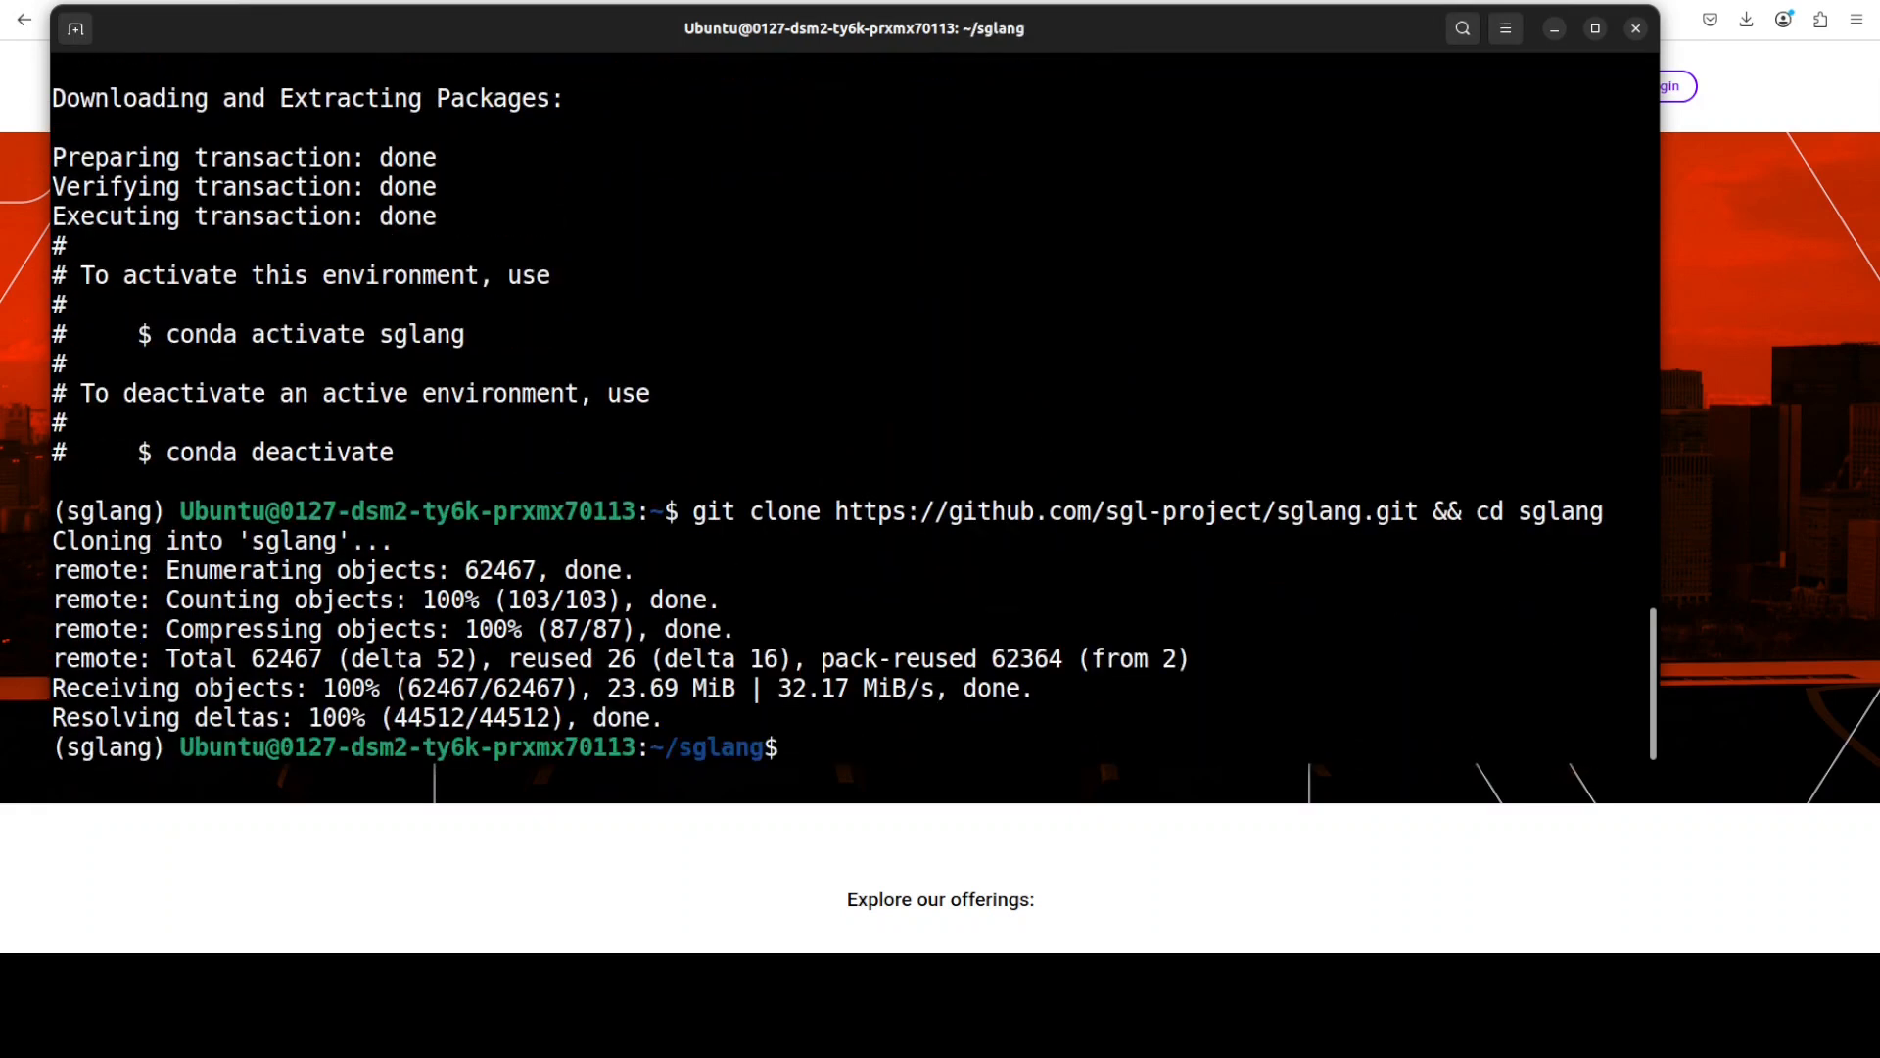
type("clear")
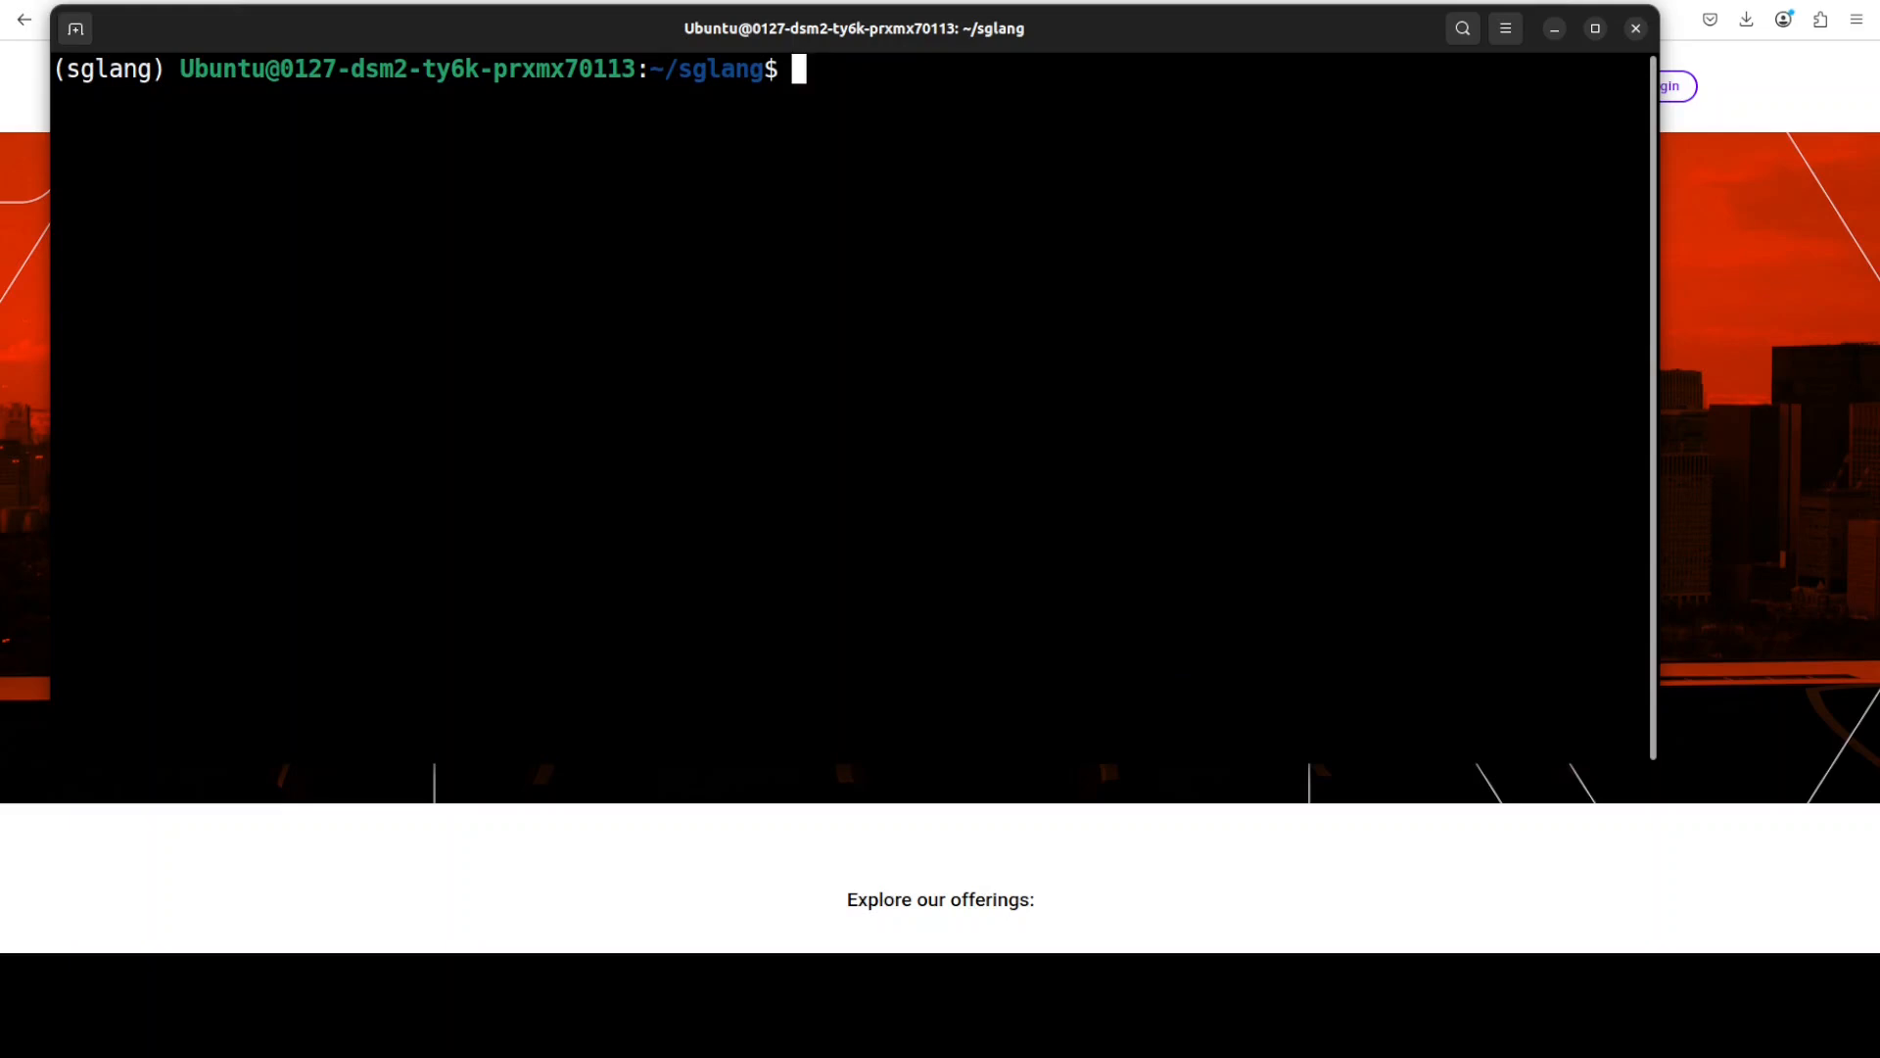
right_click(544, 182)
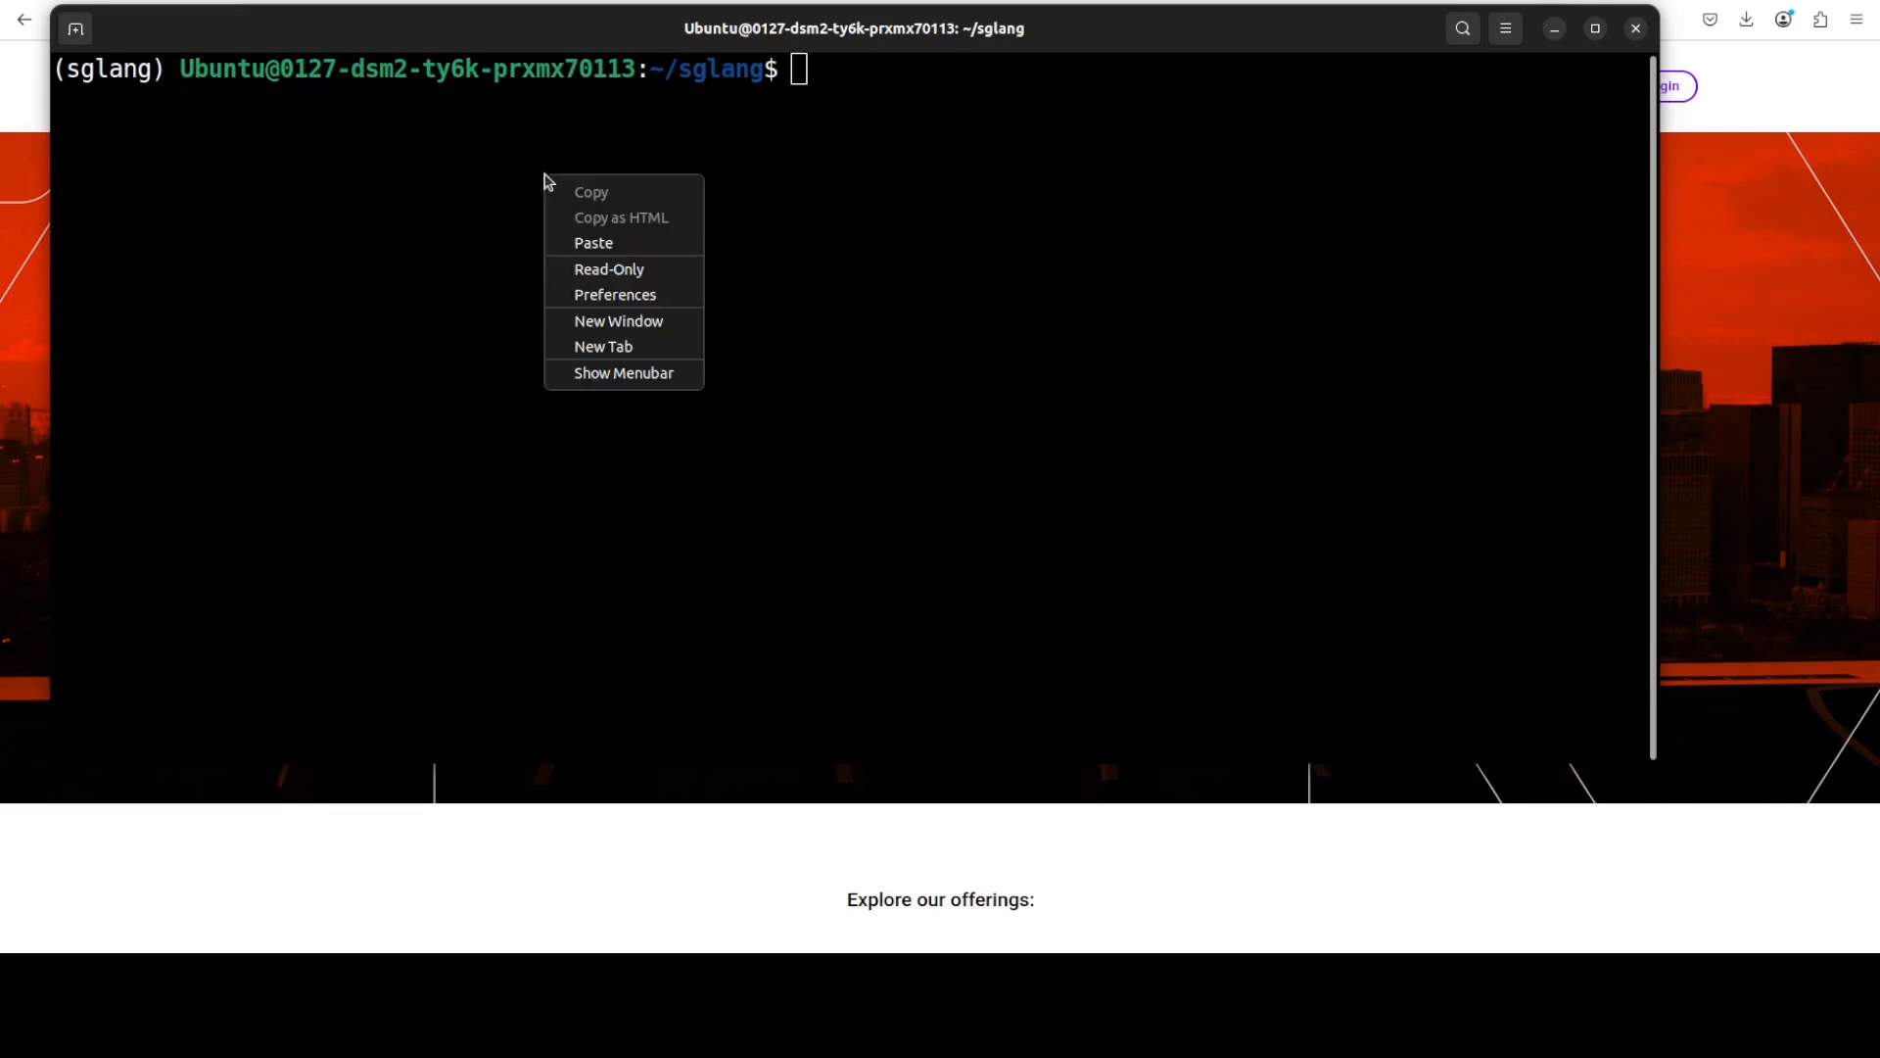
left_click(593, 242)
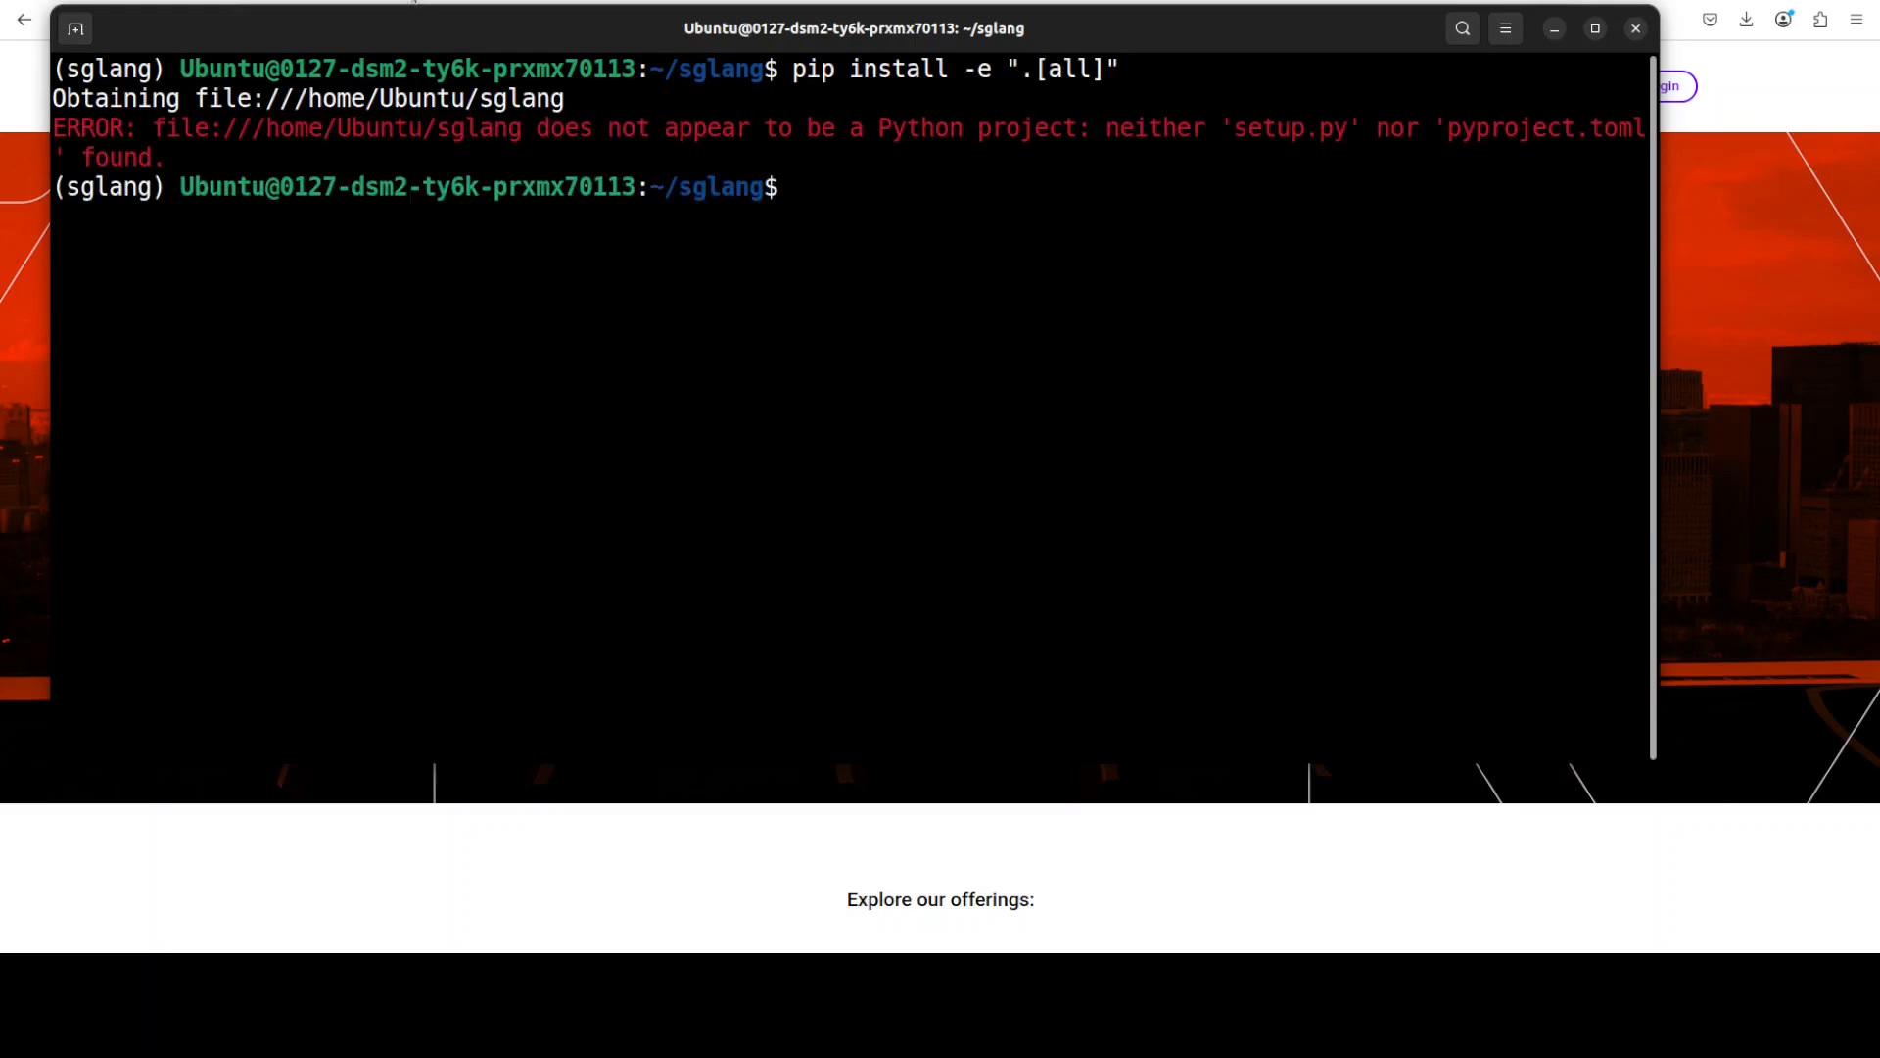
mouse_move(885, 303)
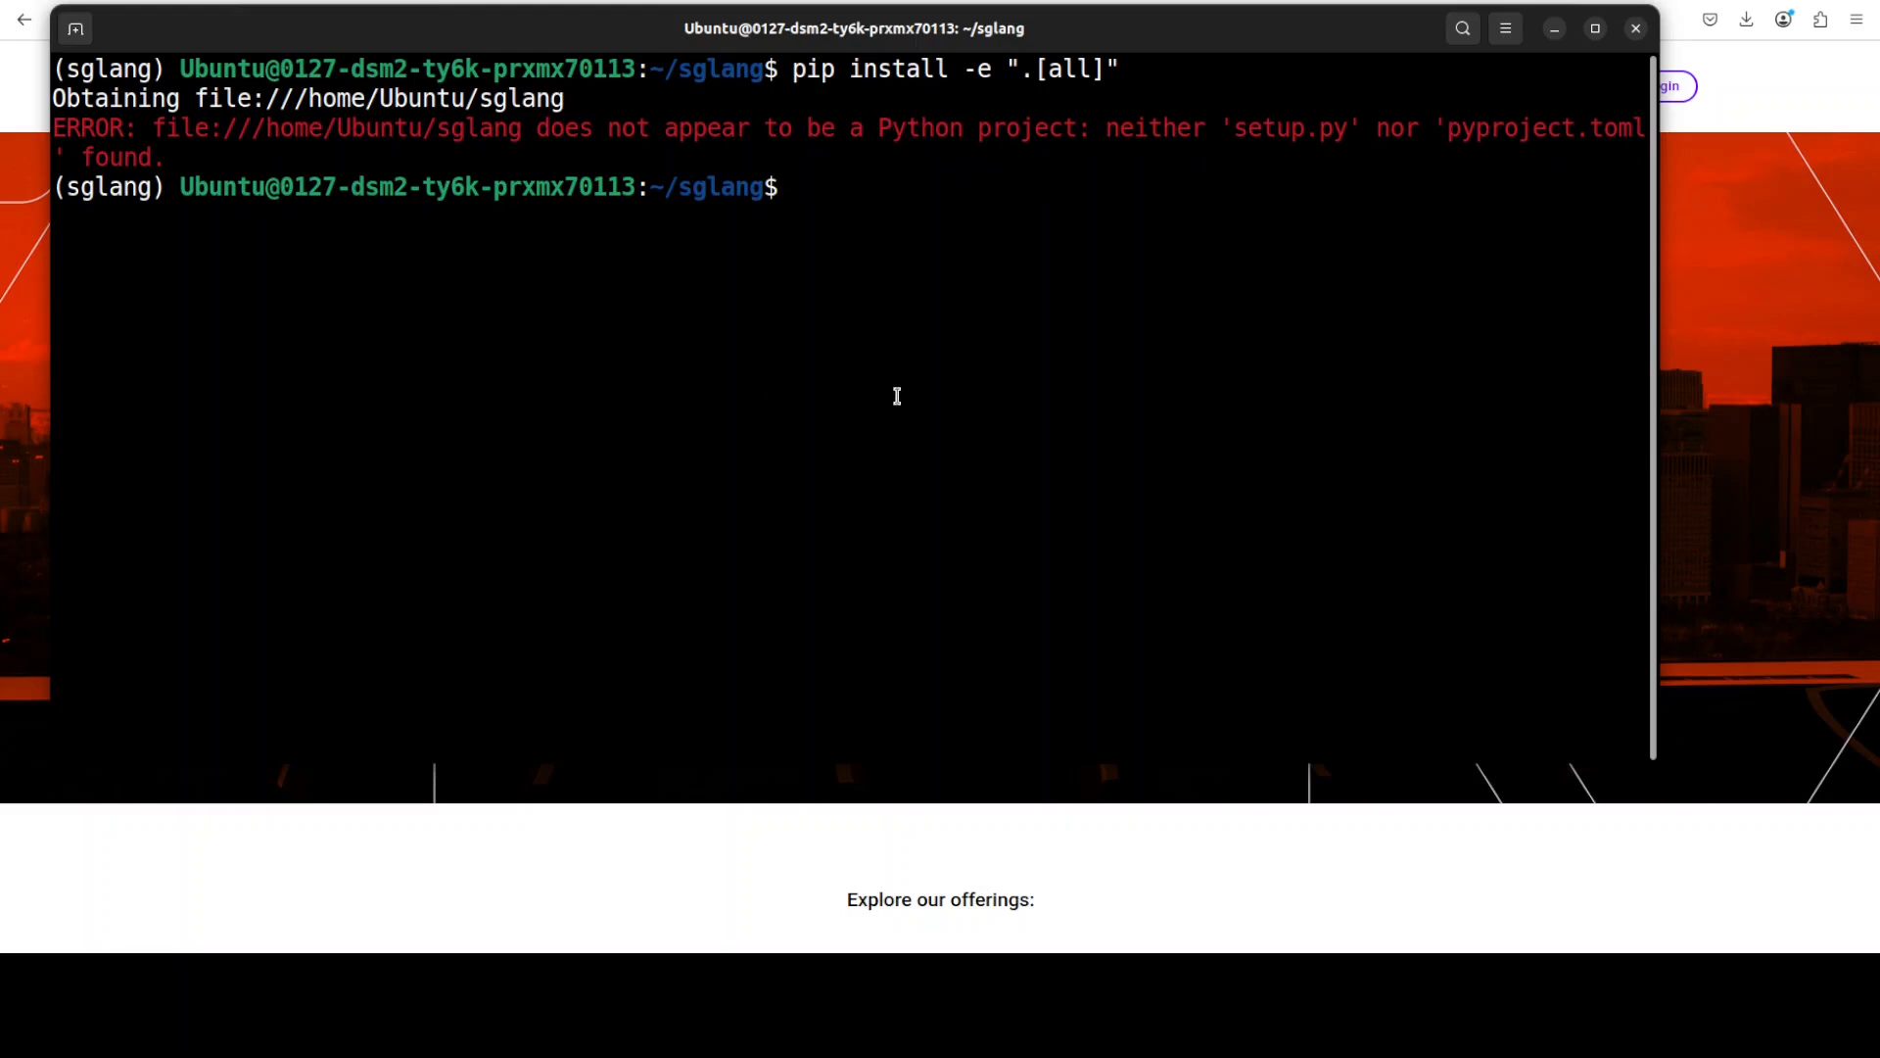
mouse_move(892, 416)
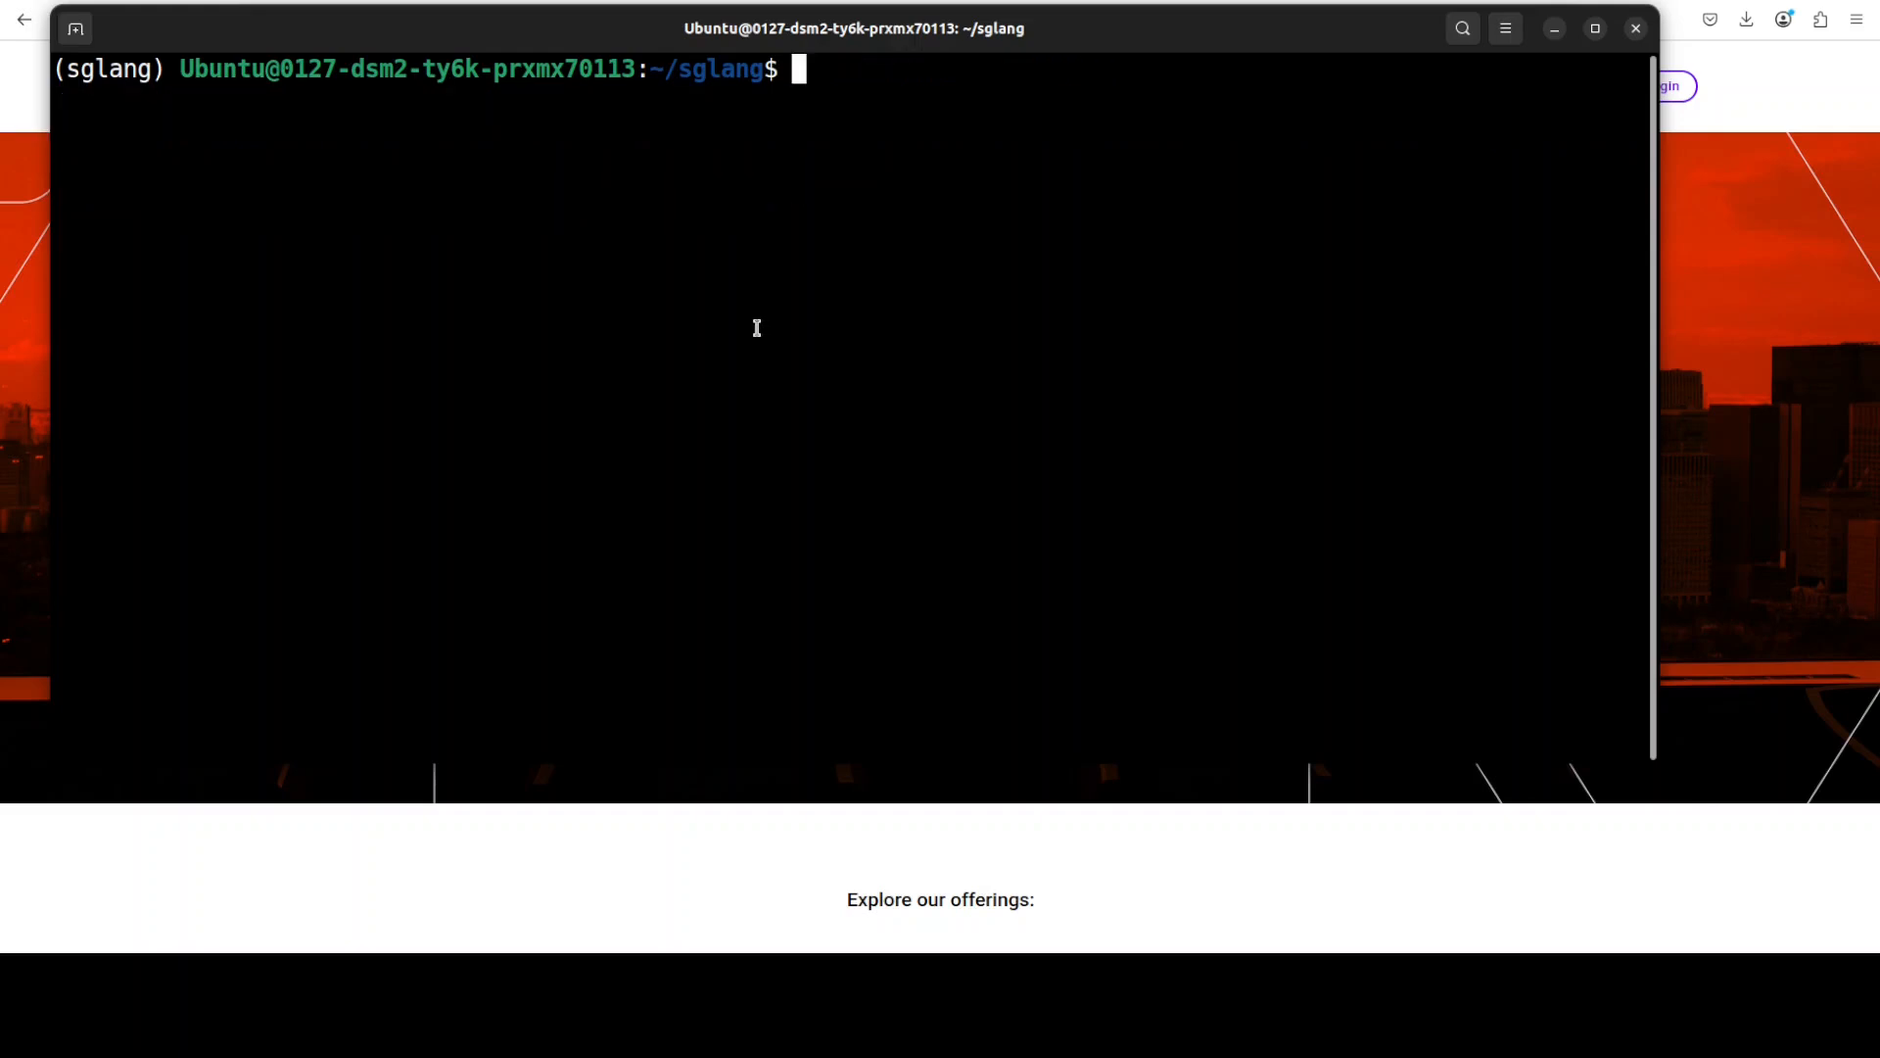
Check uv, install "sglang[all]>=0.4.8" with uv pip, and highlight the 0.4.8 version output.
type("uv --version")
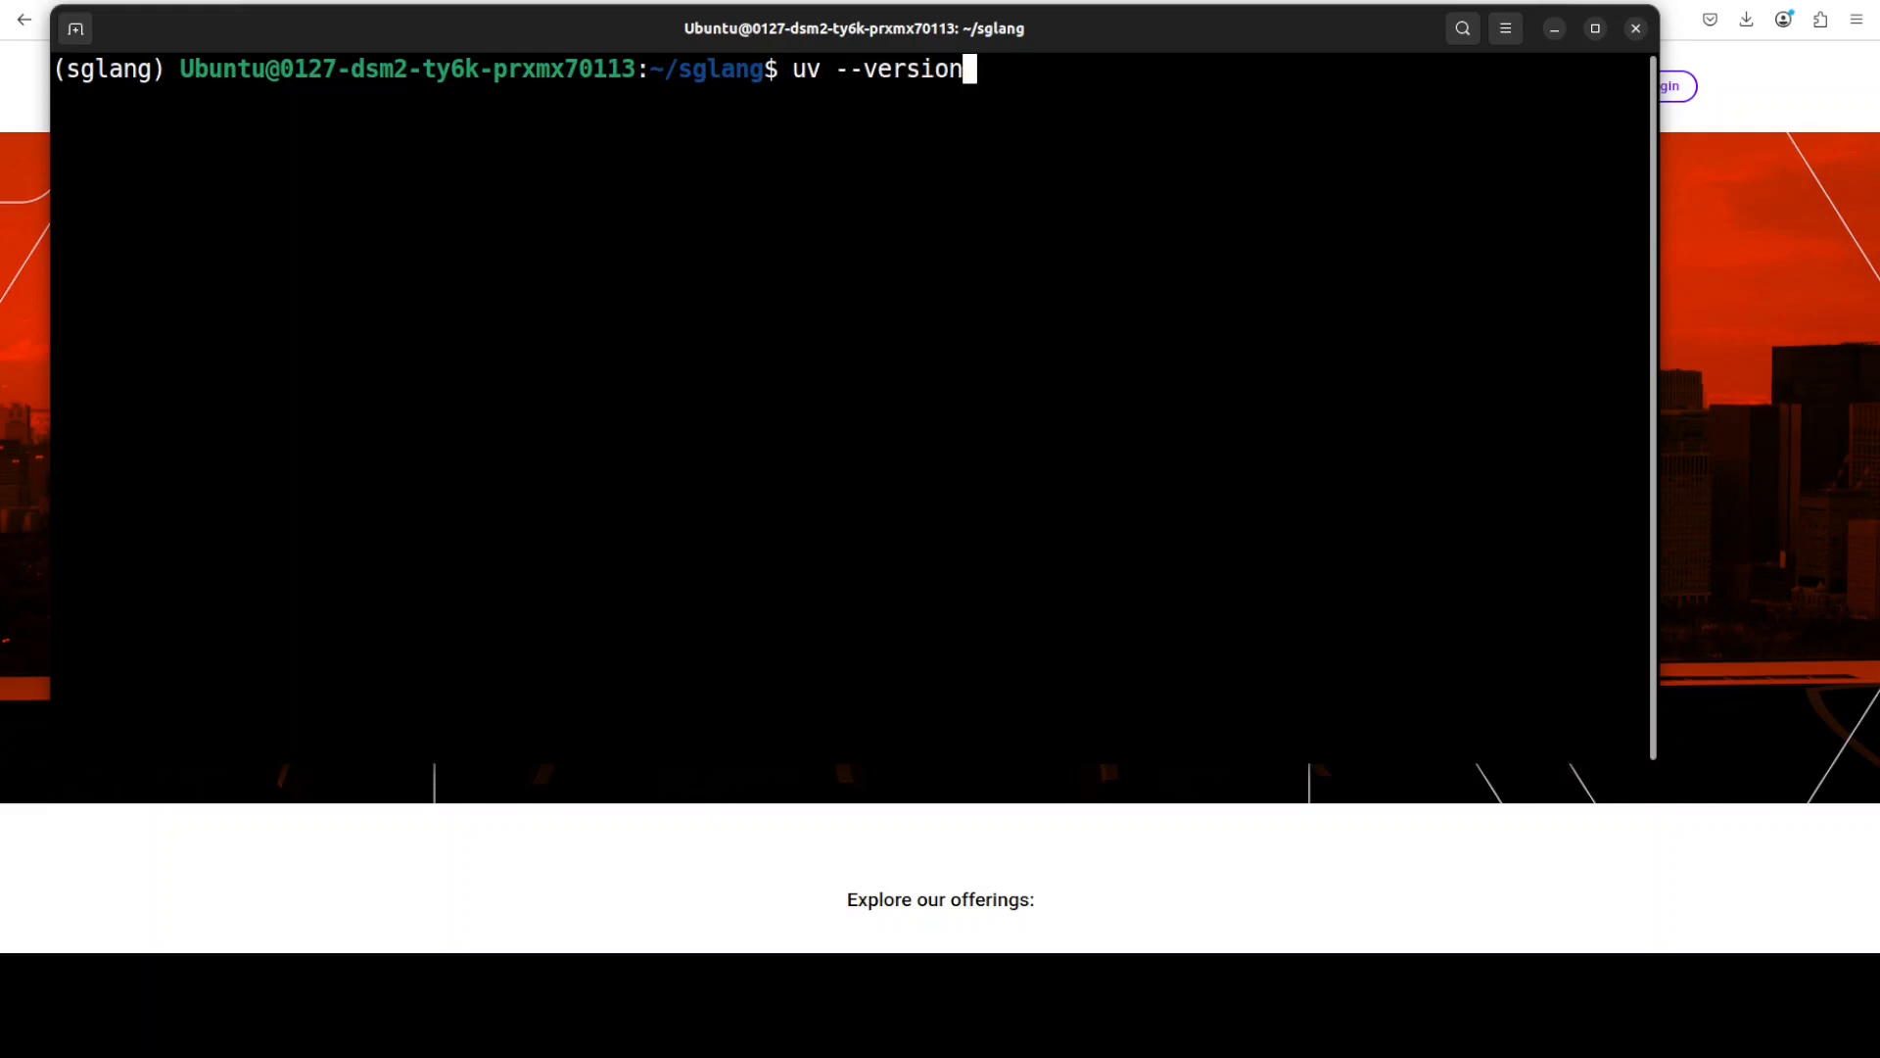
key("Return")
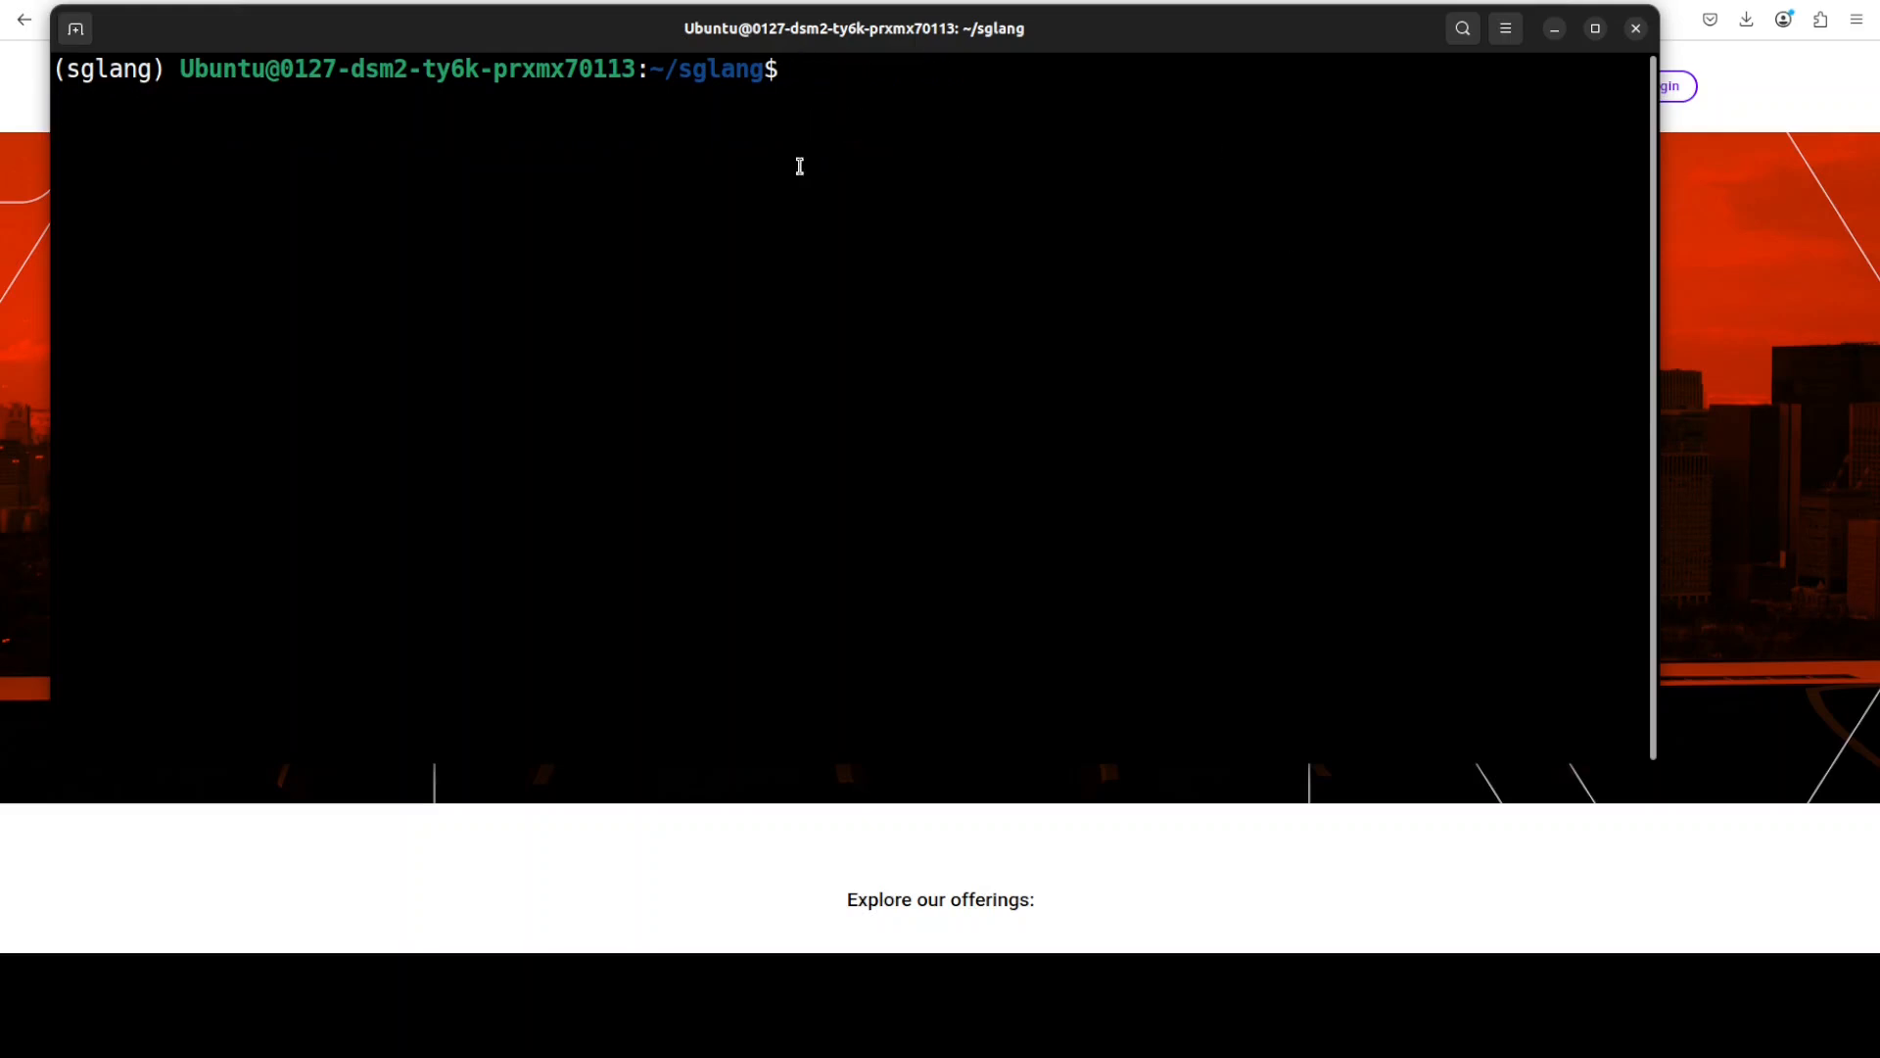
type("uv pip install \"sglang[all]>=0.4.8\"")
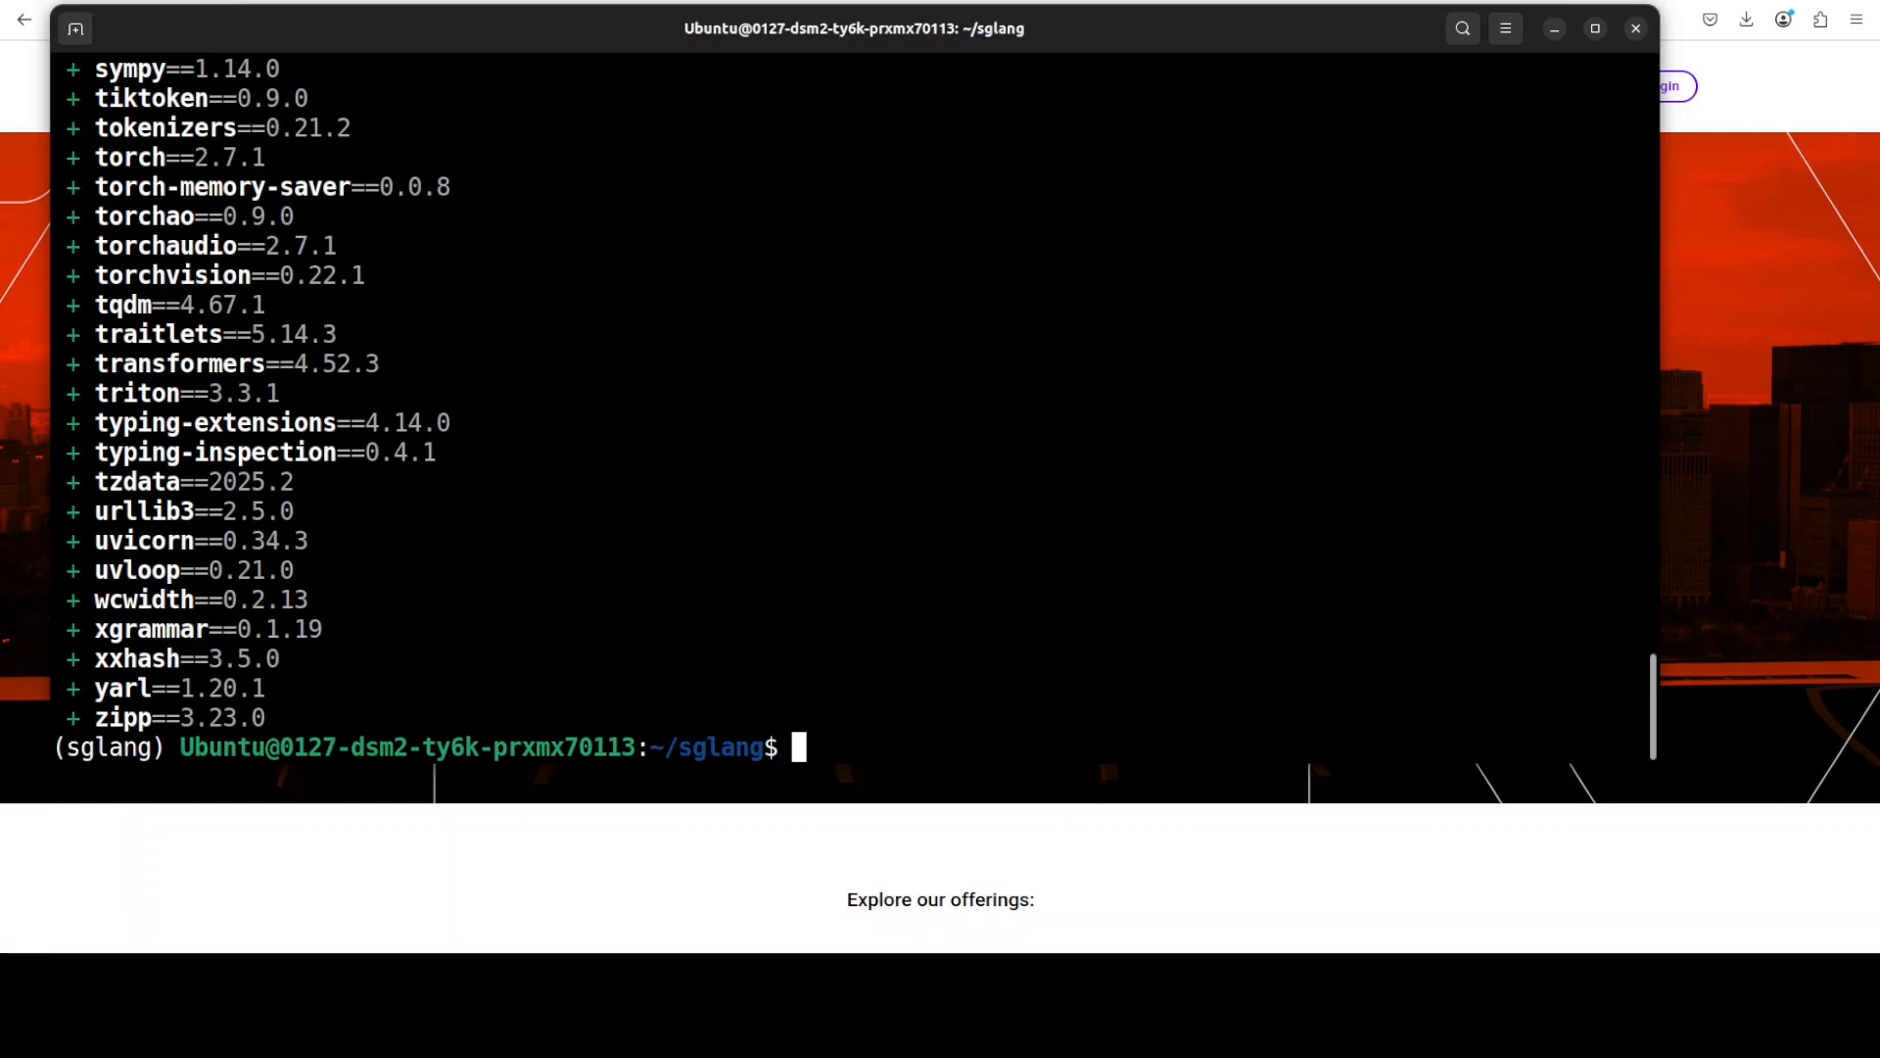
mouse_move(888, 486)
type("python -c \"import sglang; print('SGLang version:', sglang.__version__)\"")
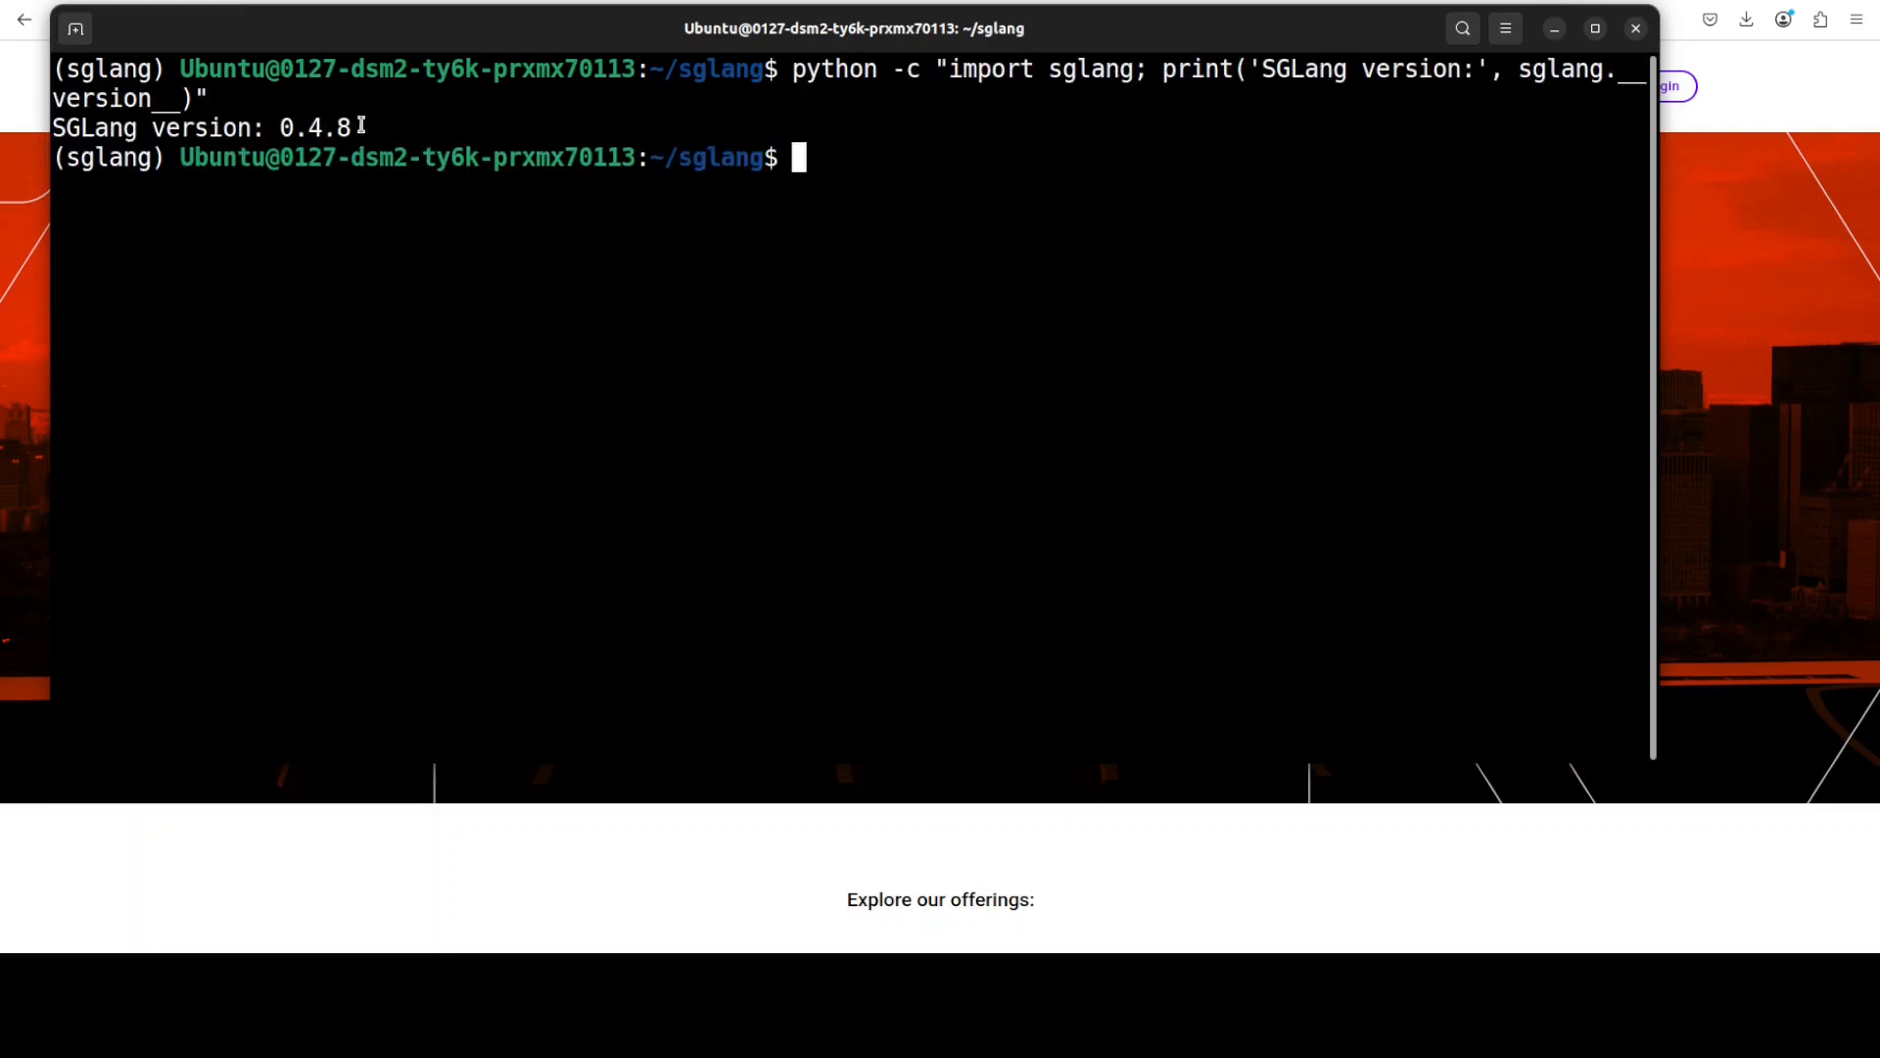
triple_click(199, 129)
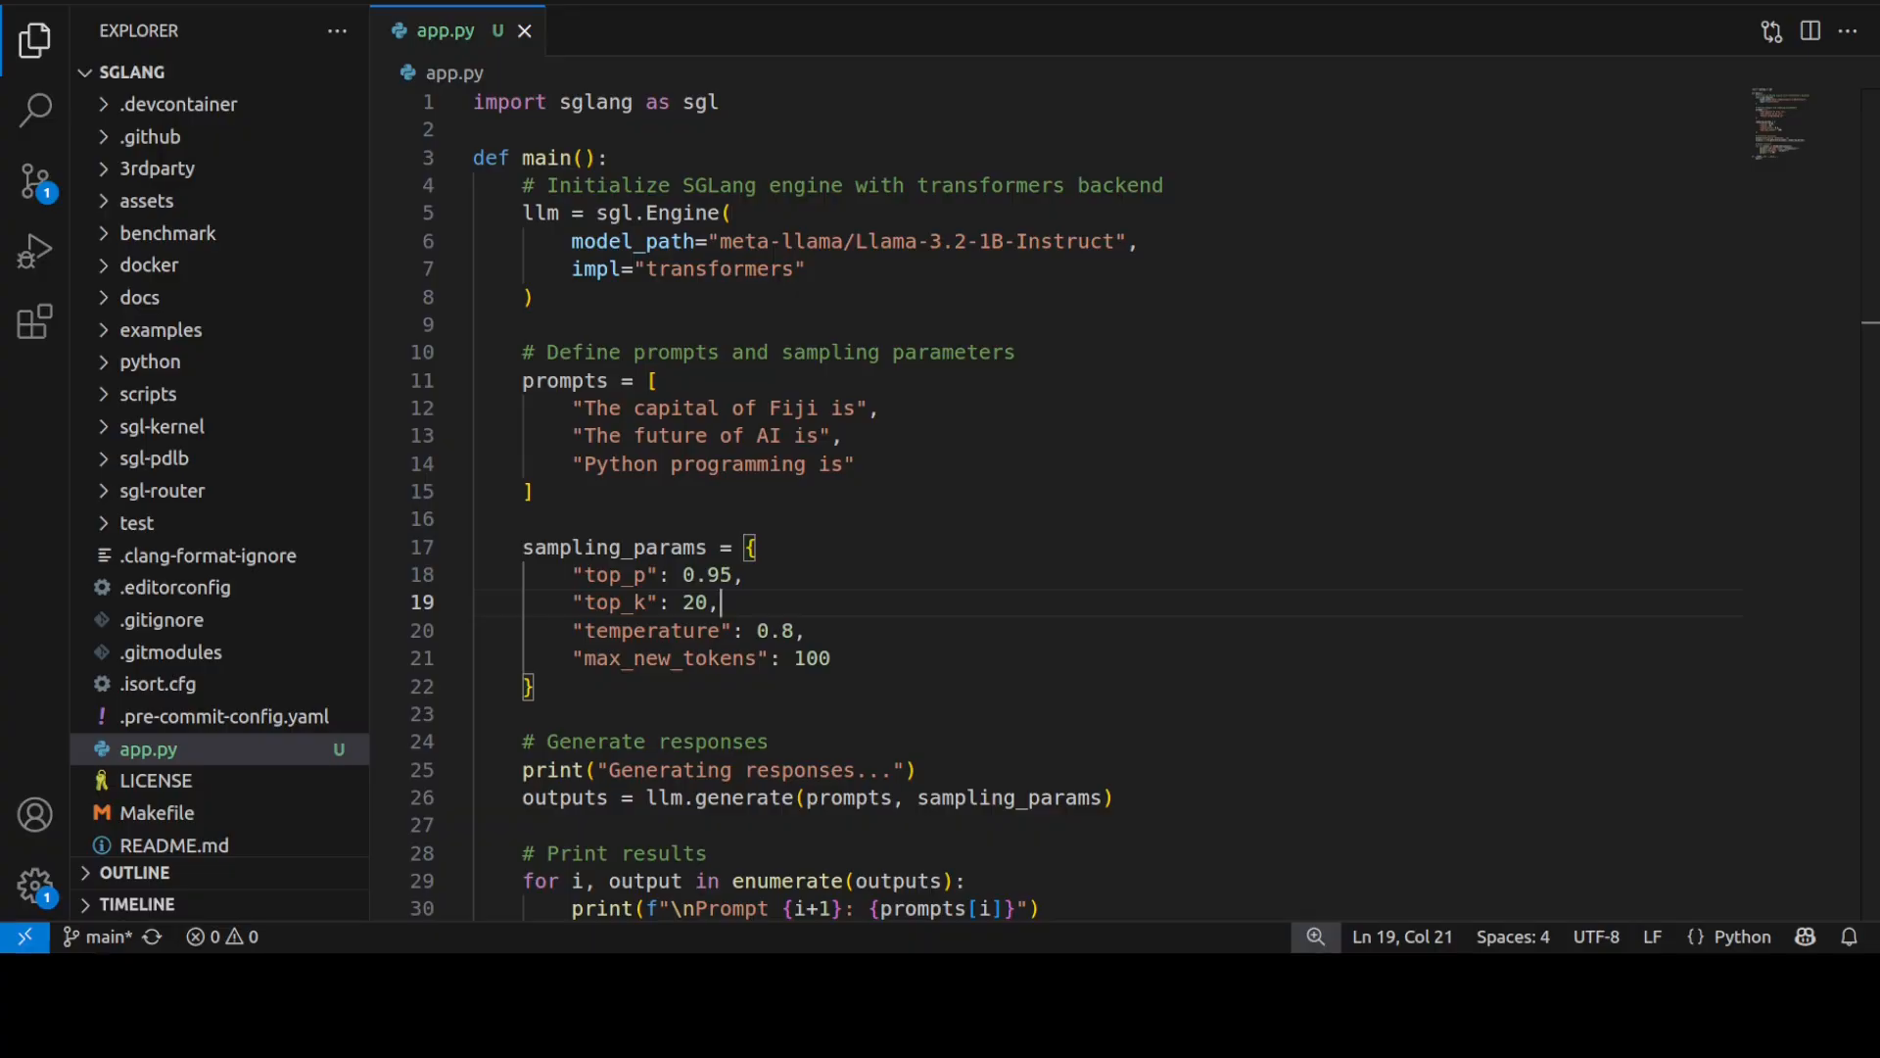
Highlight the engine setup and Llama-3.2-1B-Instruct model_path lines in app.py.
left_click(132, 72)
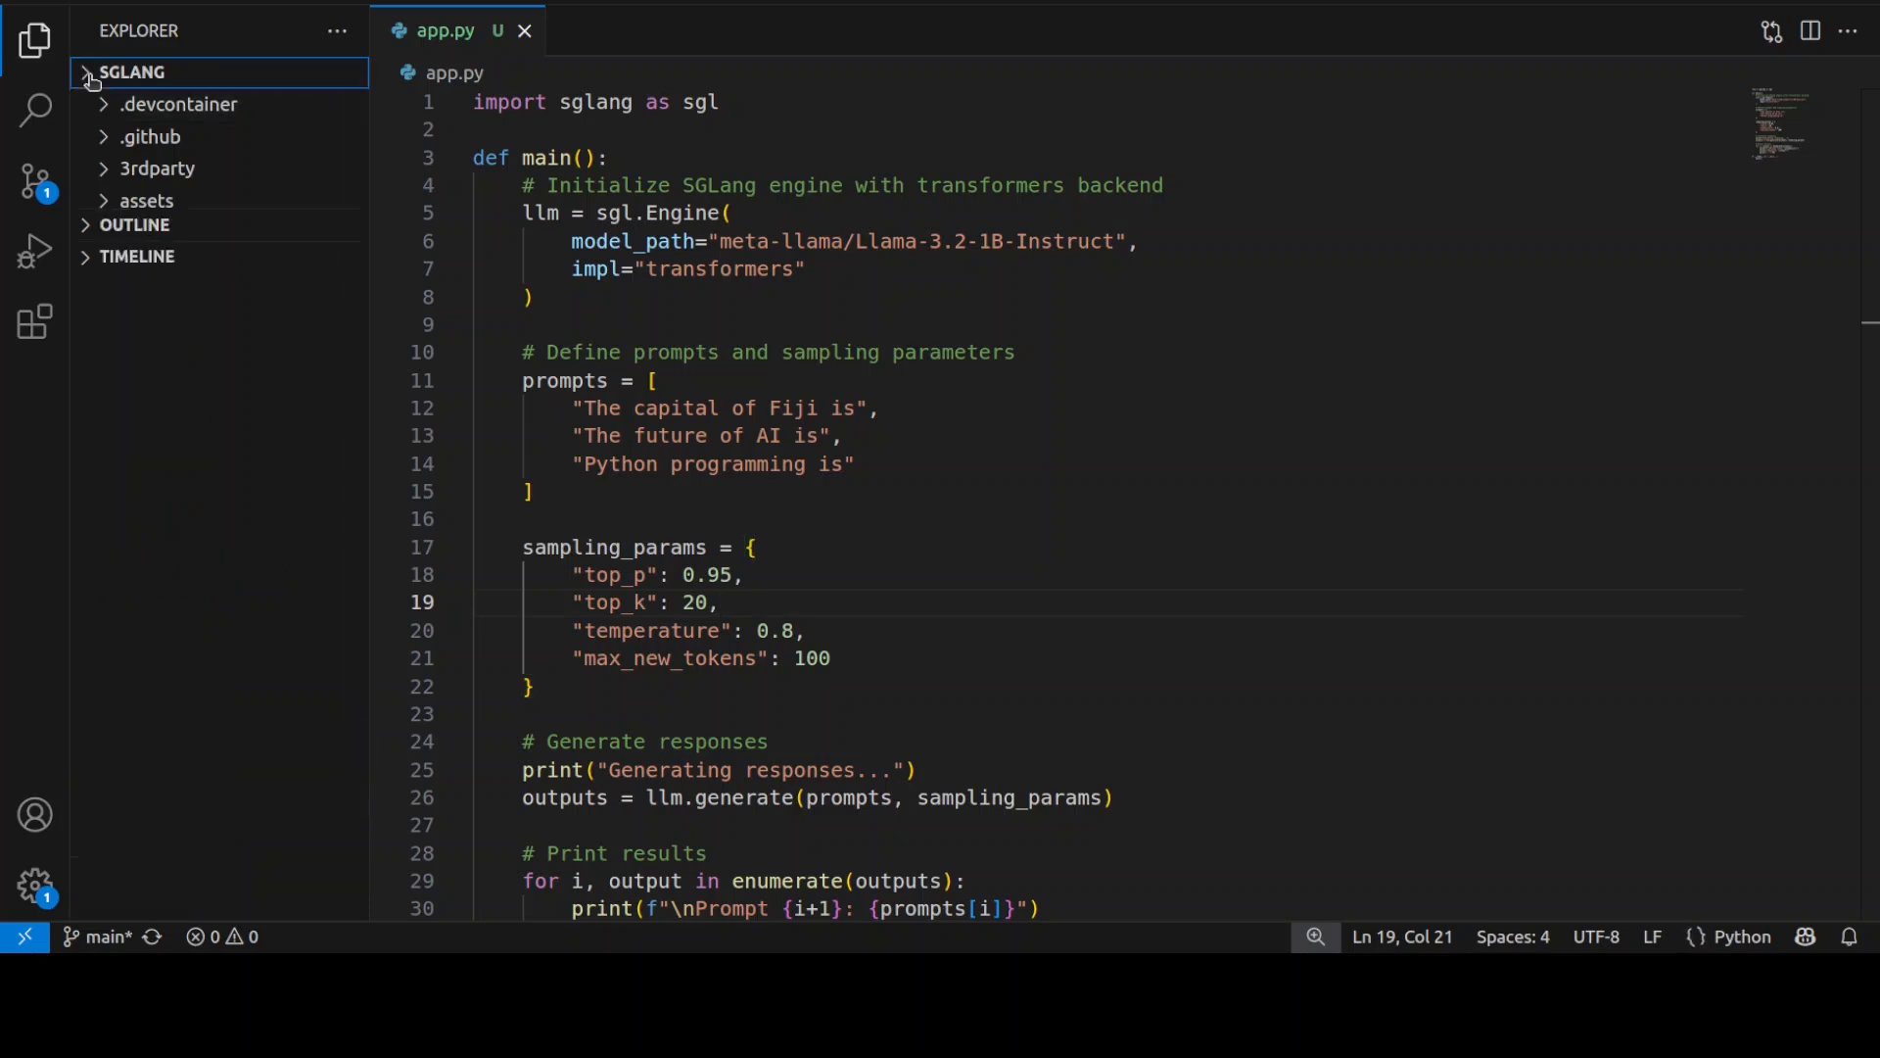
left_click(132, 71)
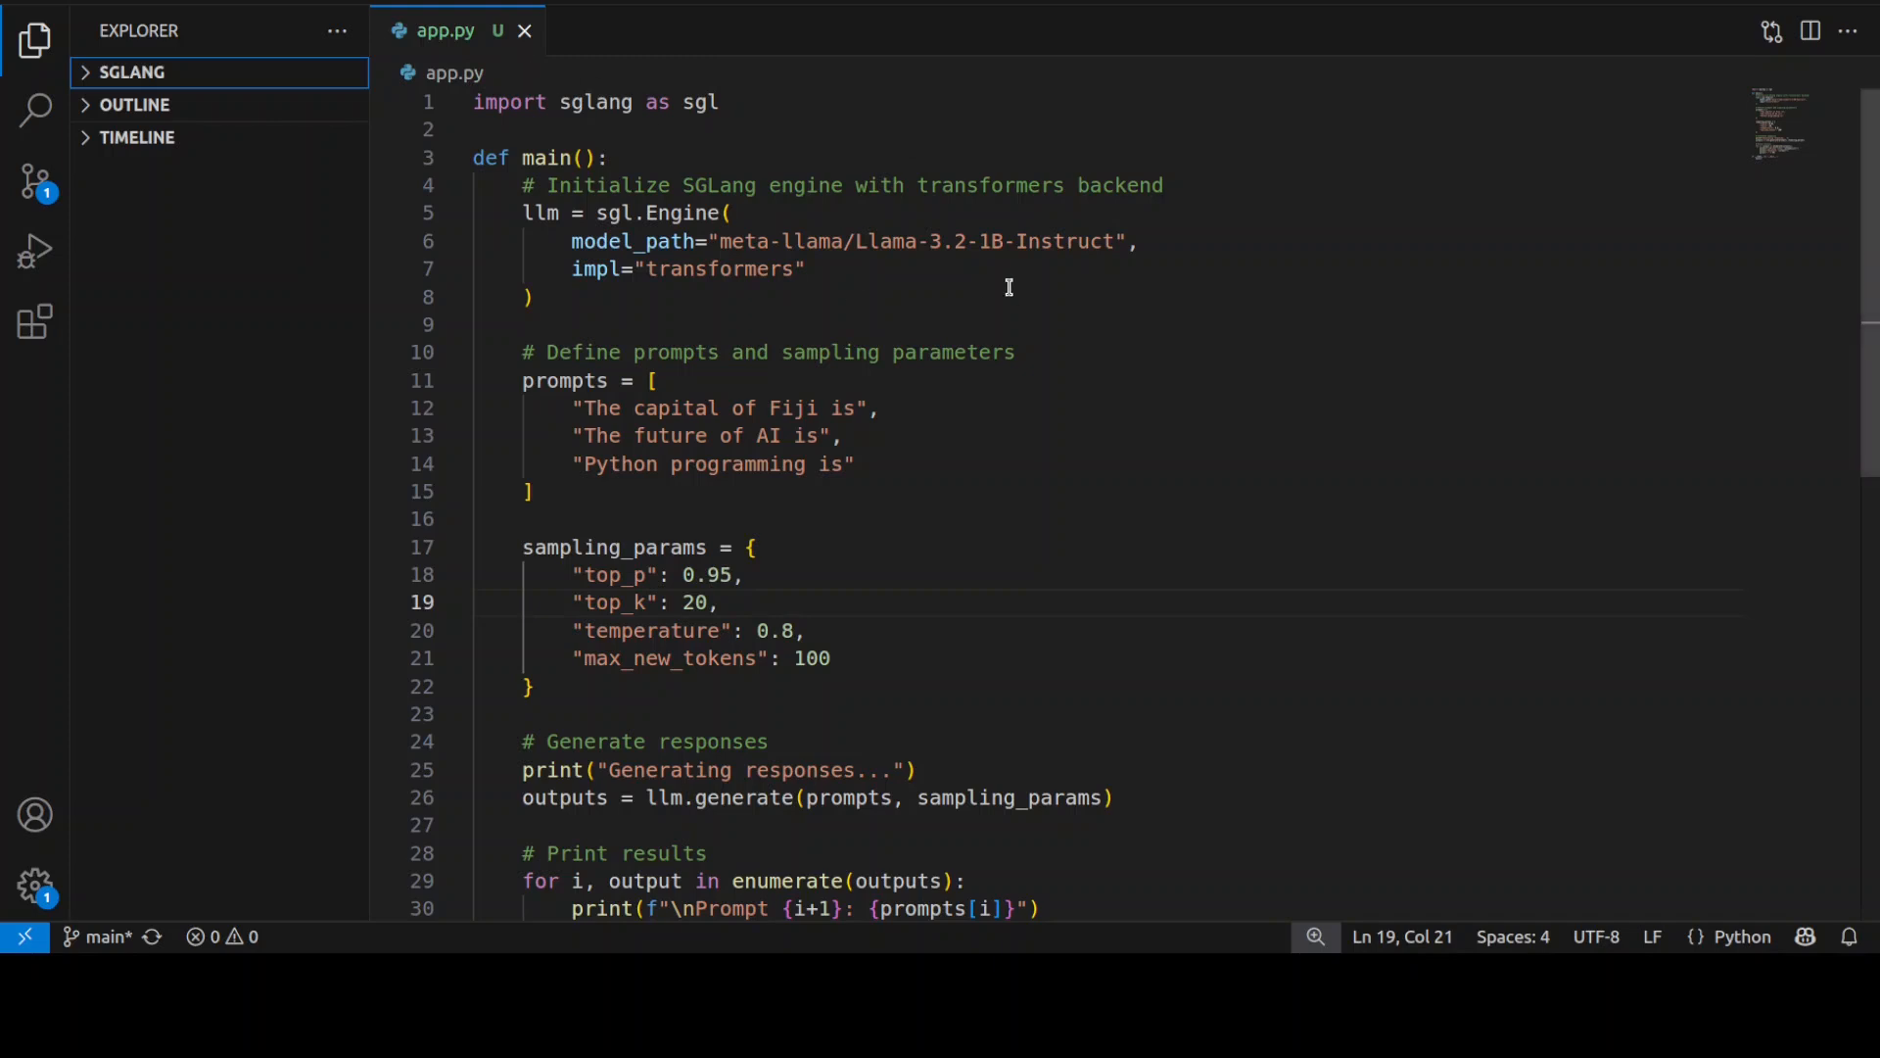
mouse_move(597, 296)
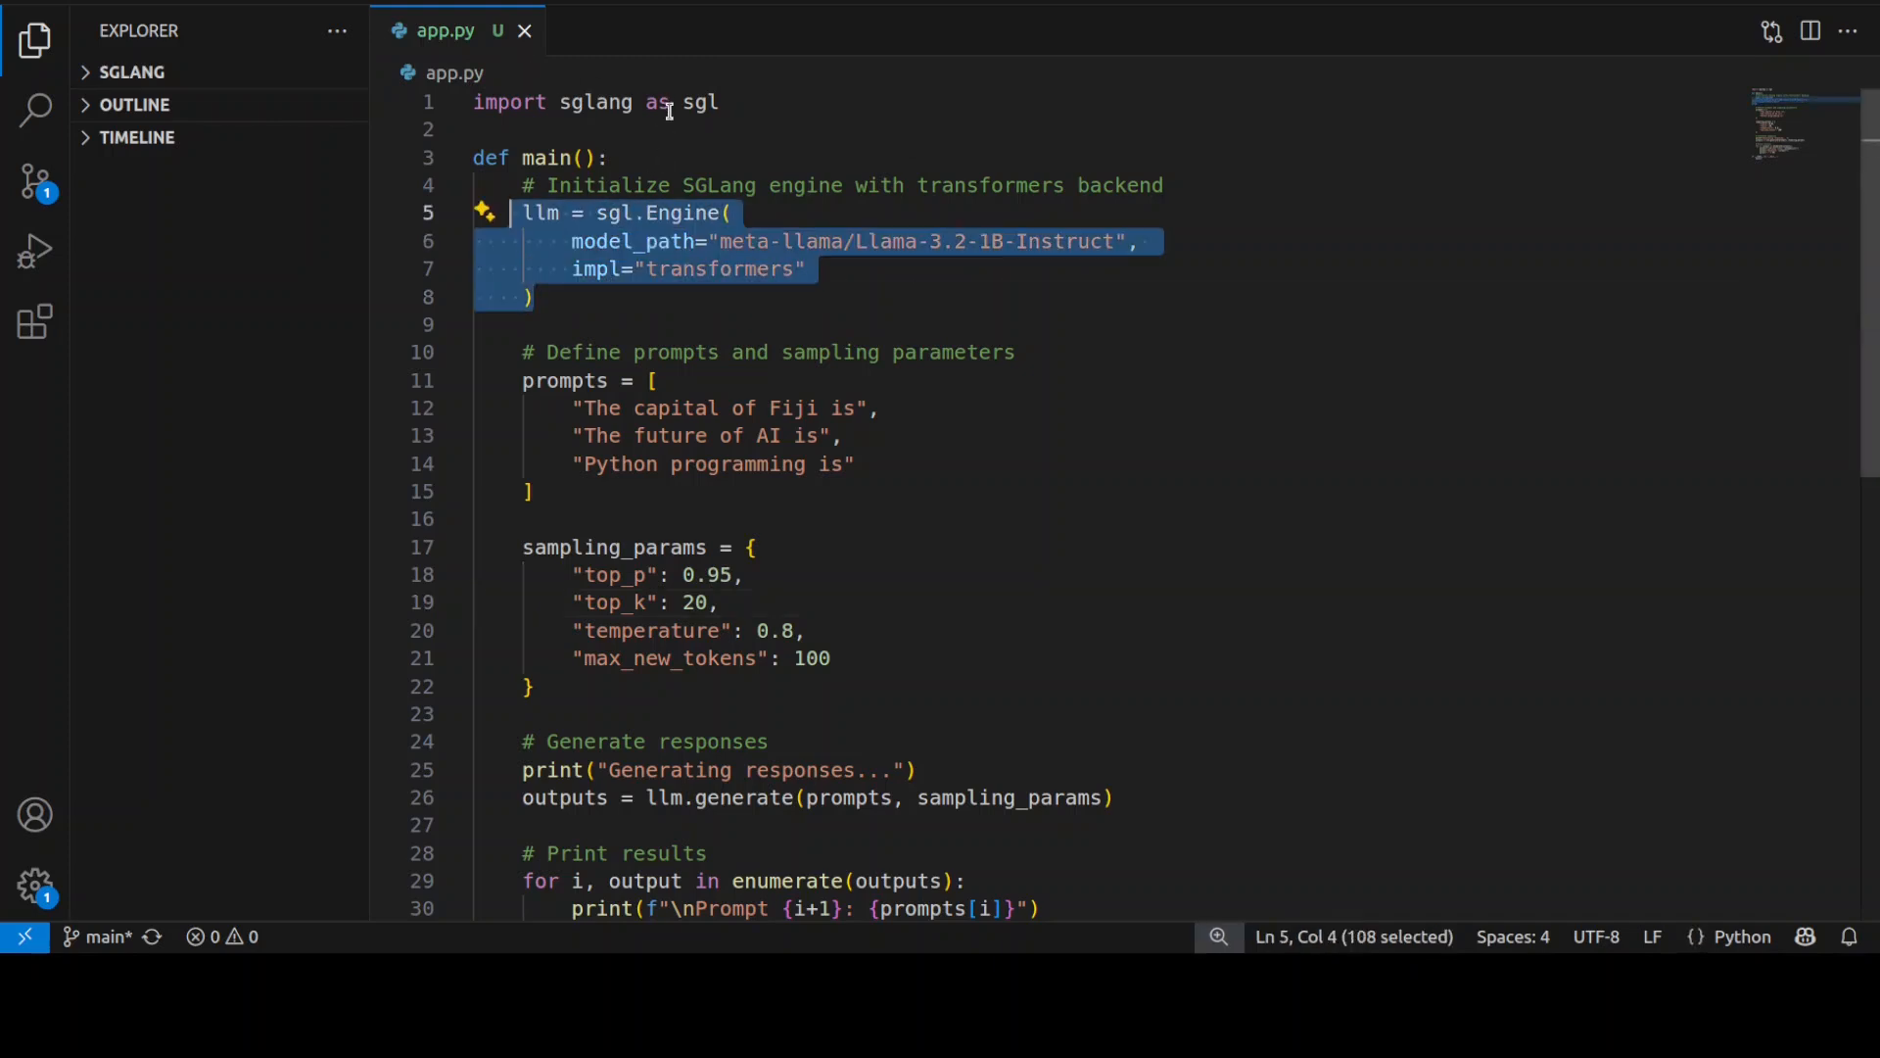
left_click(571, 268)
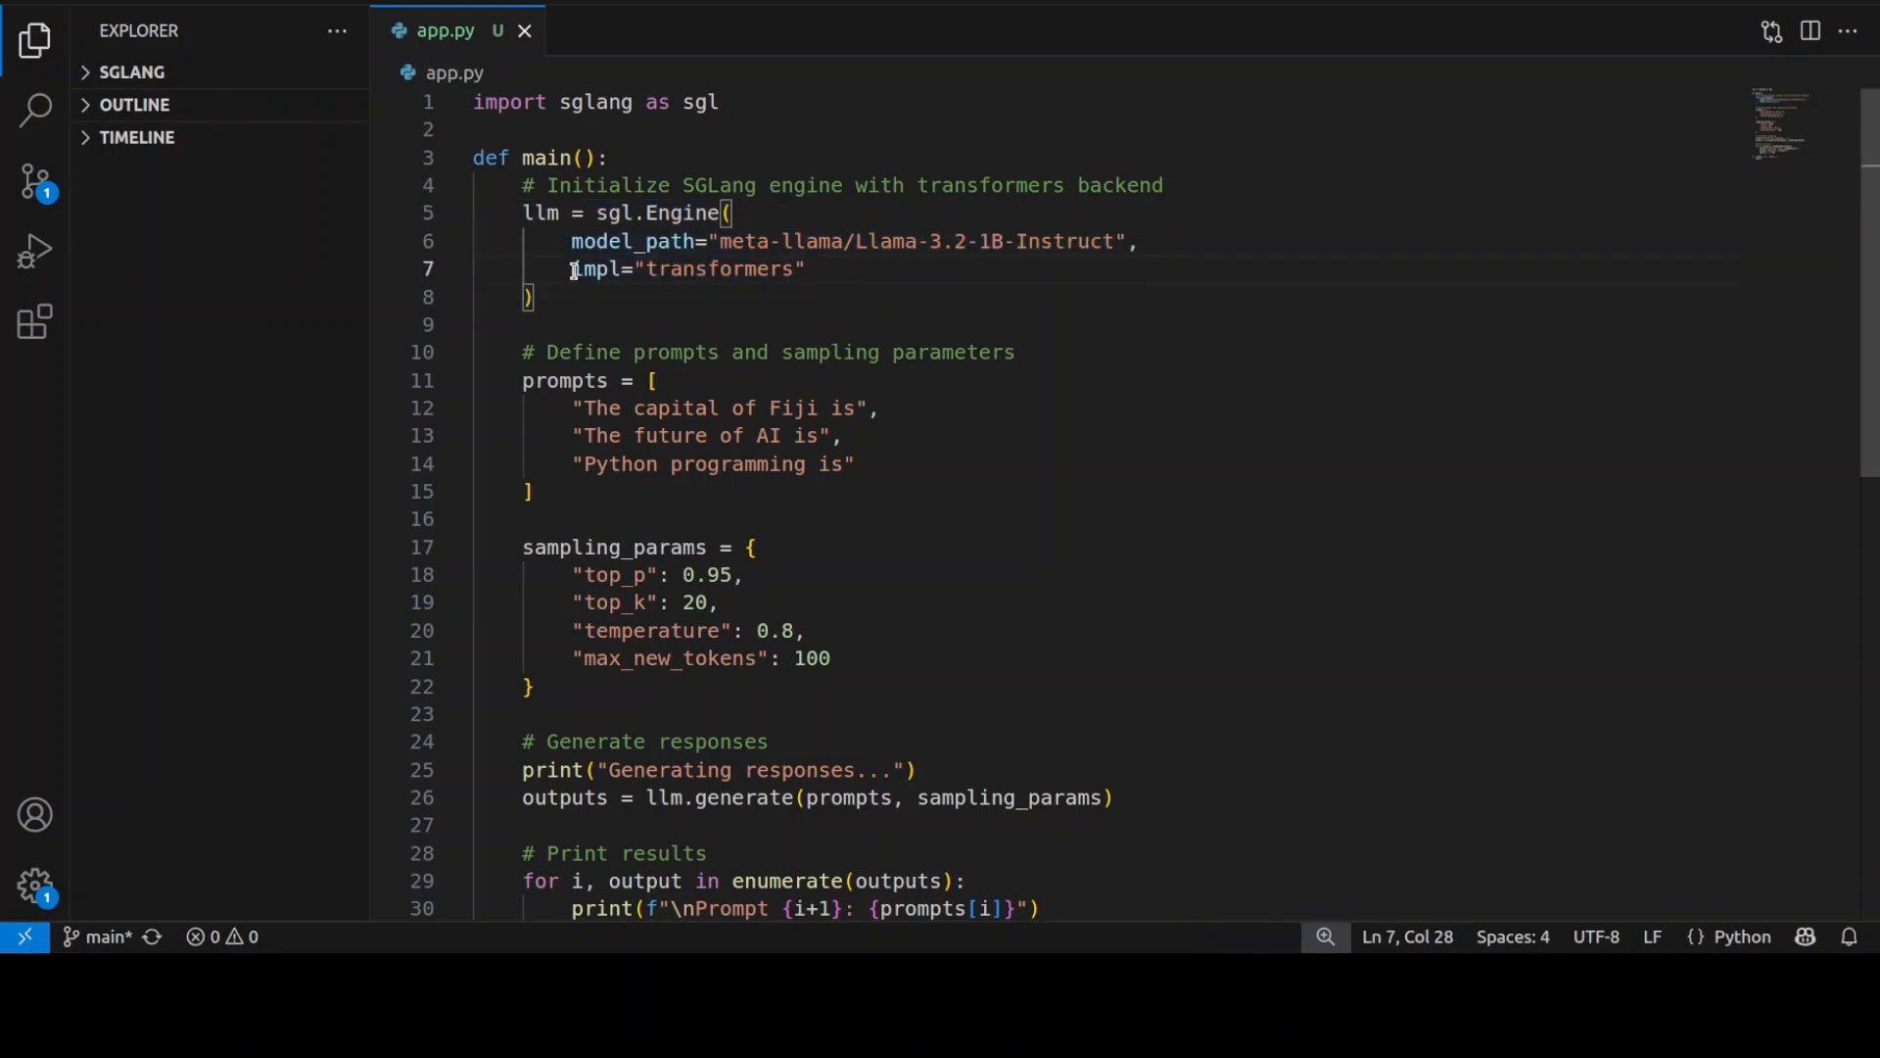
left_click_drag(572, 268, 806, 268)
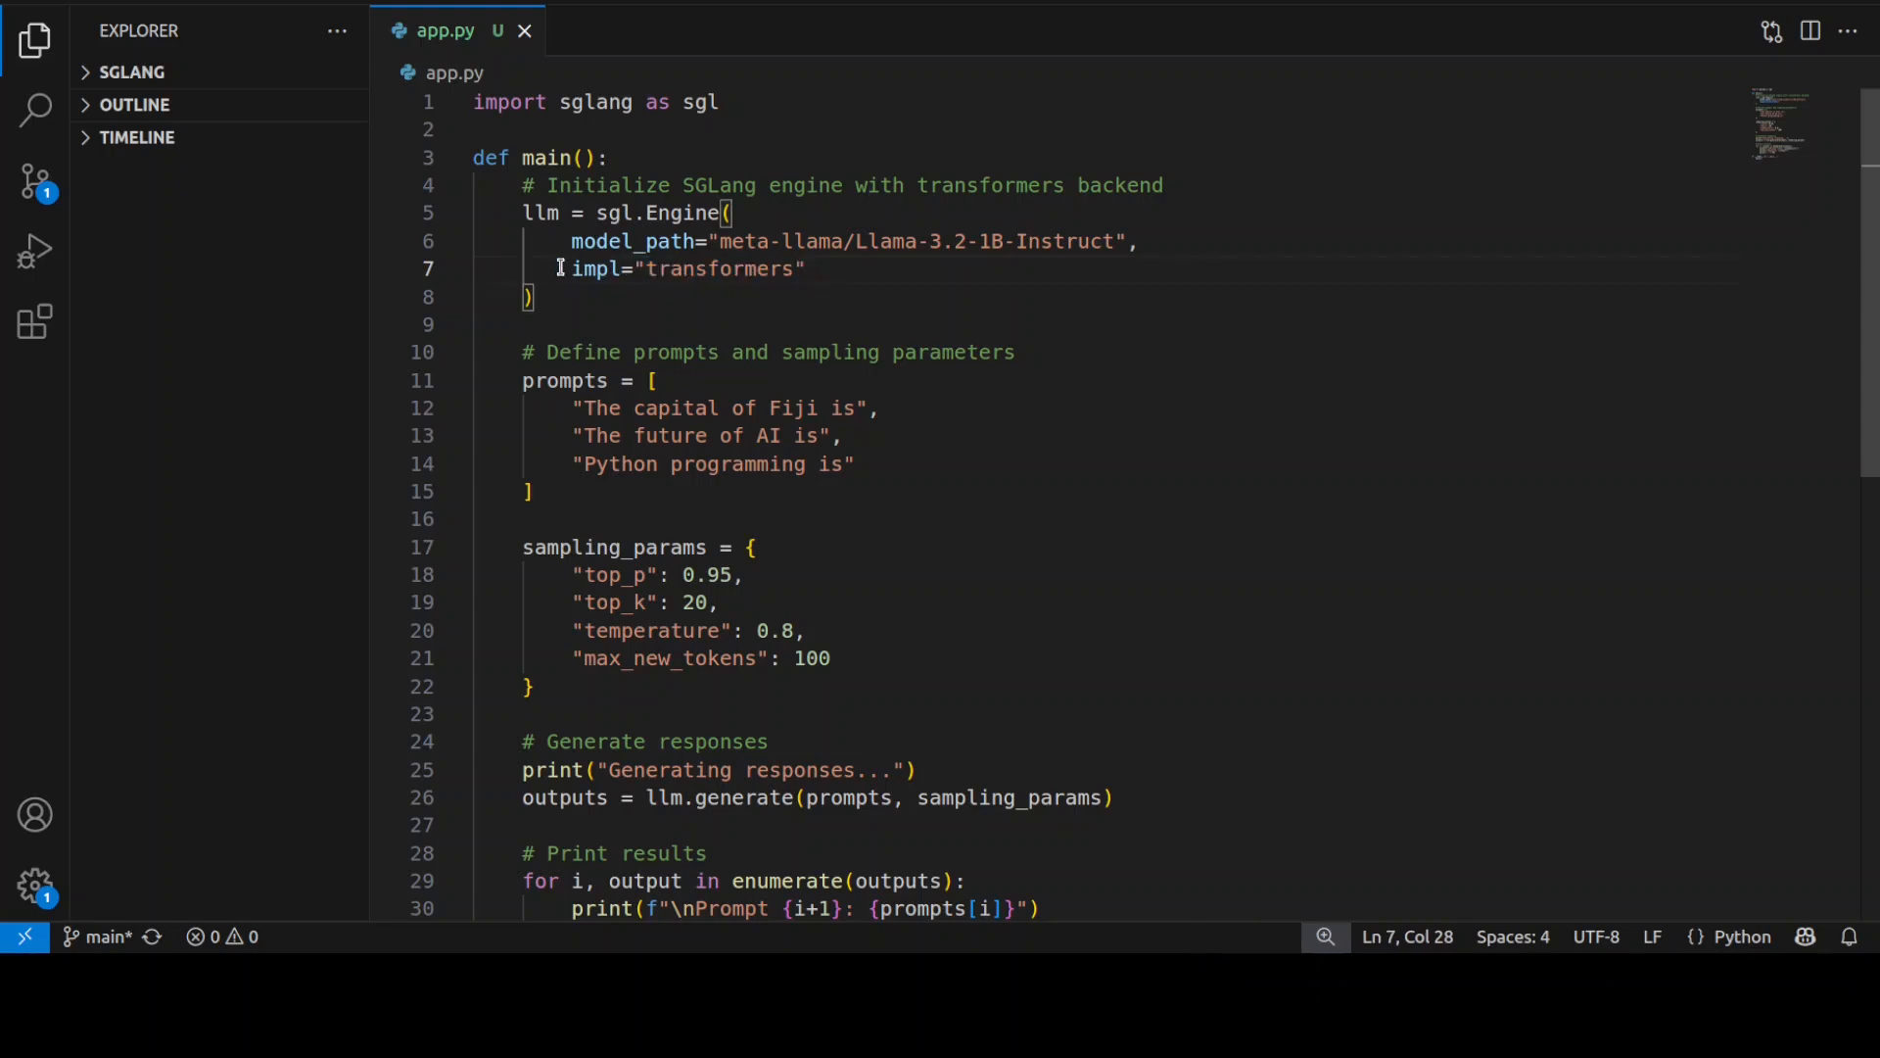
mouse_move(846, 277)
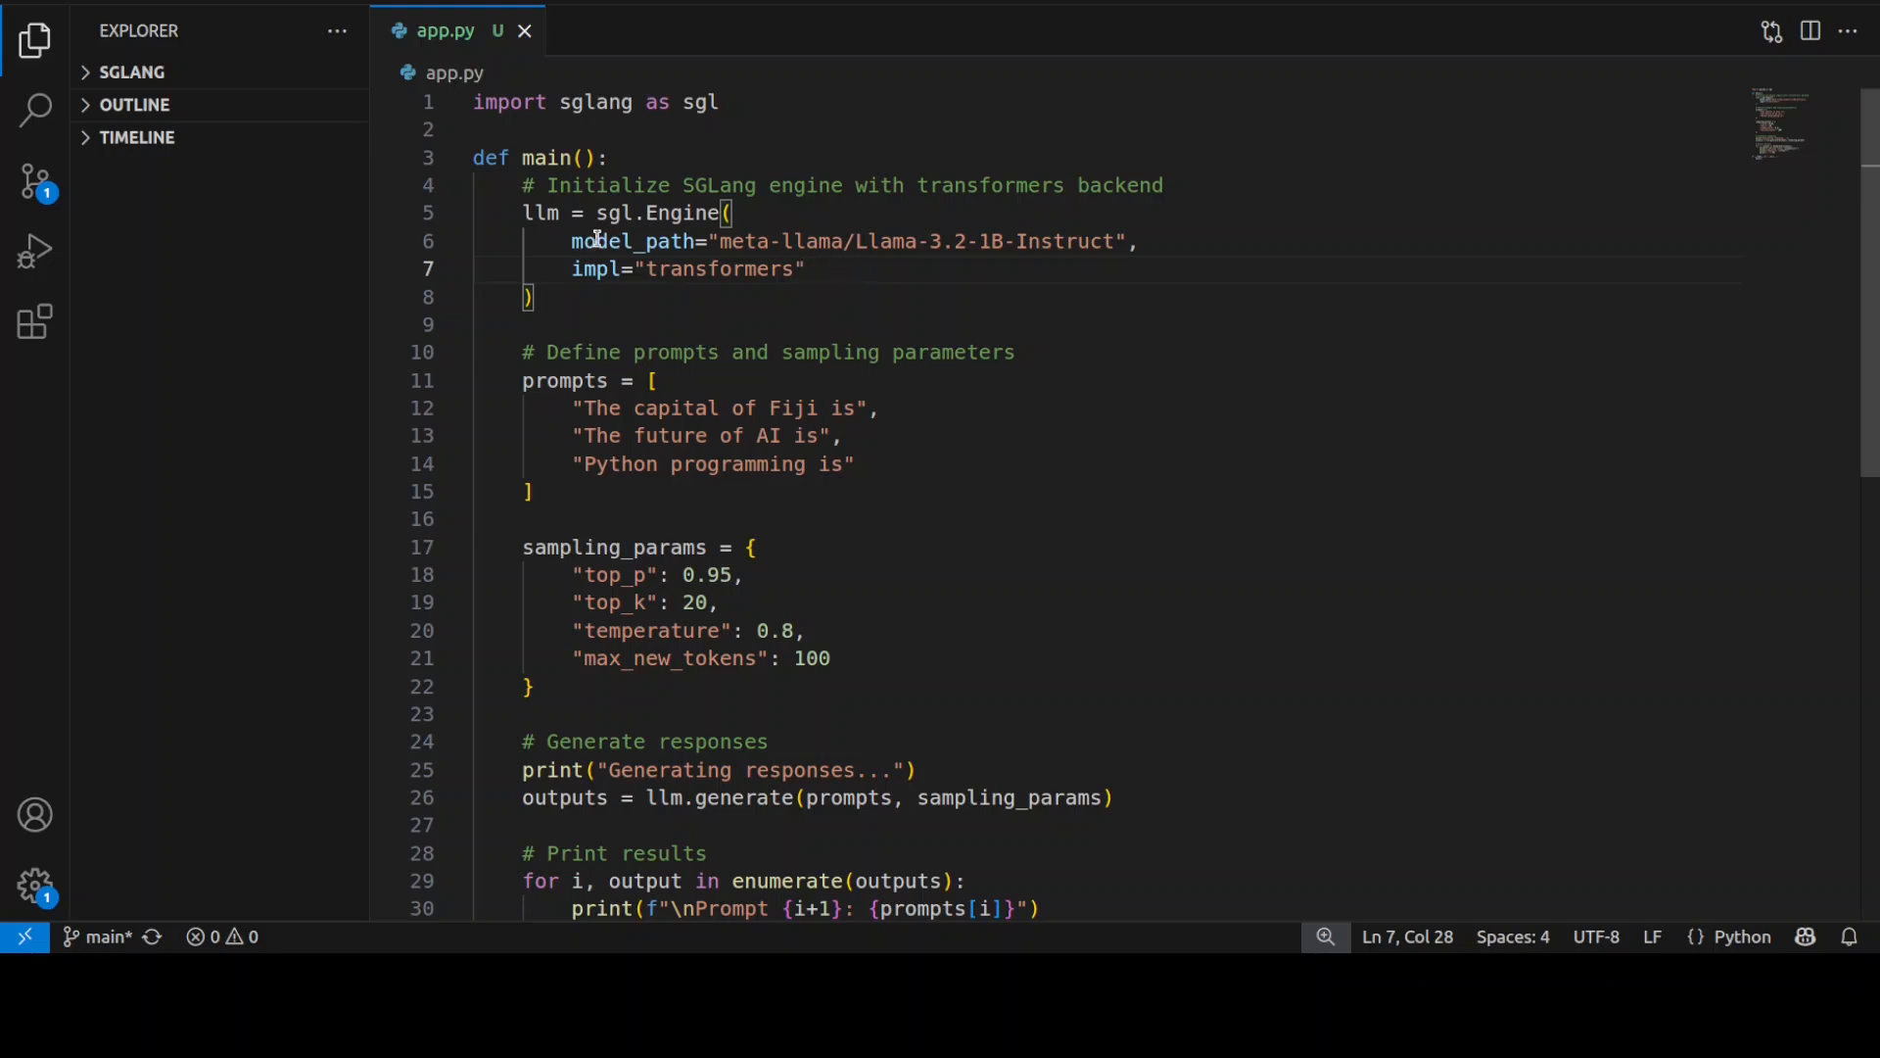
left_click_drag(571, 241, 1154, 241)
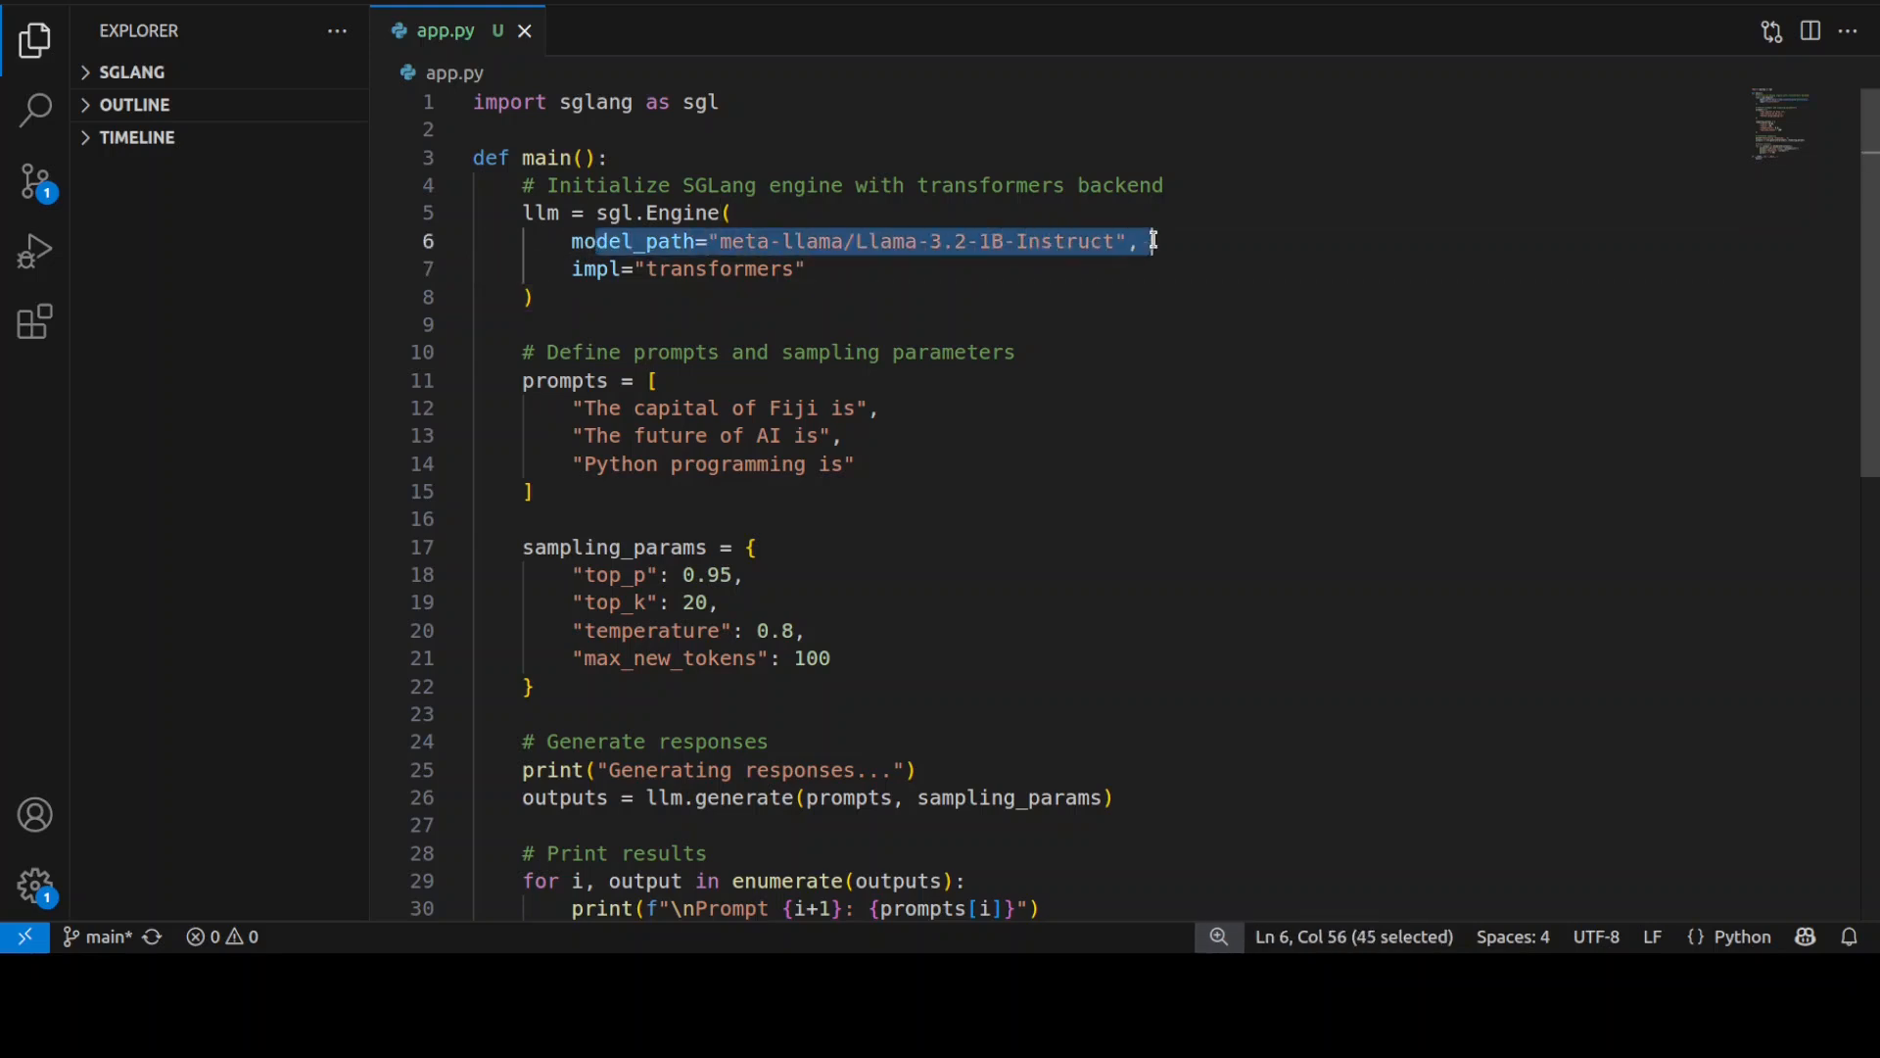
left_click(1051, 268)
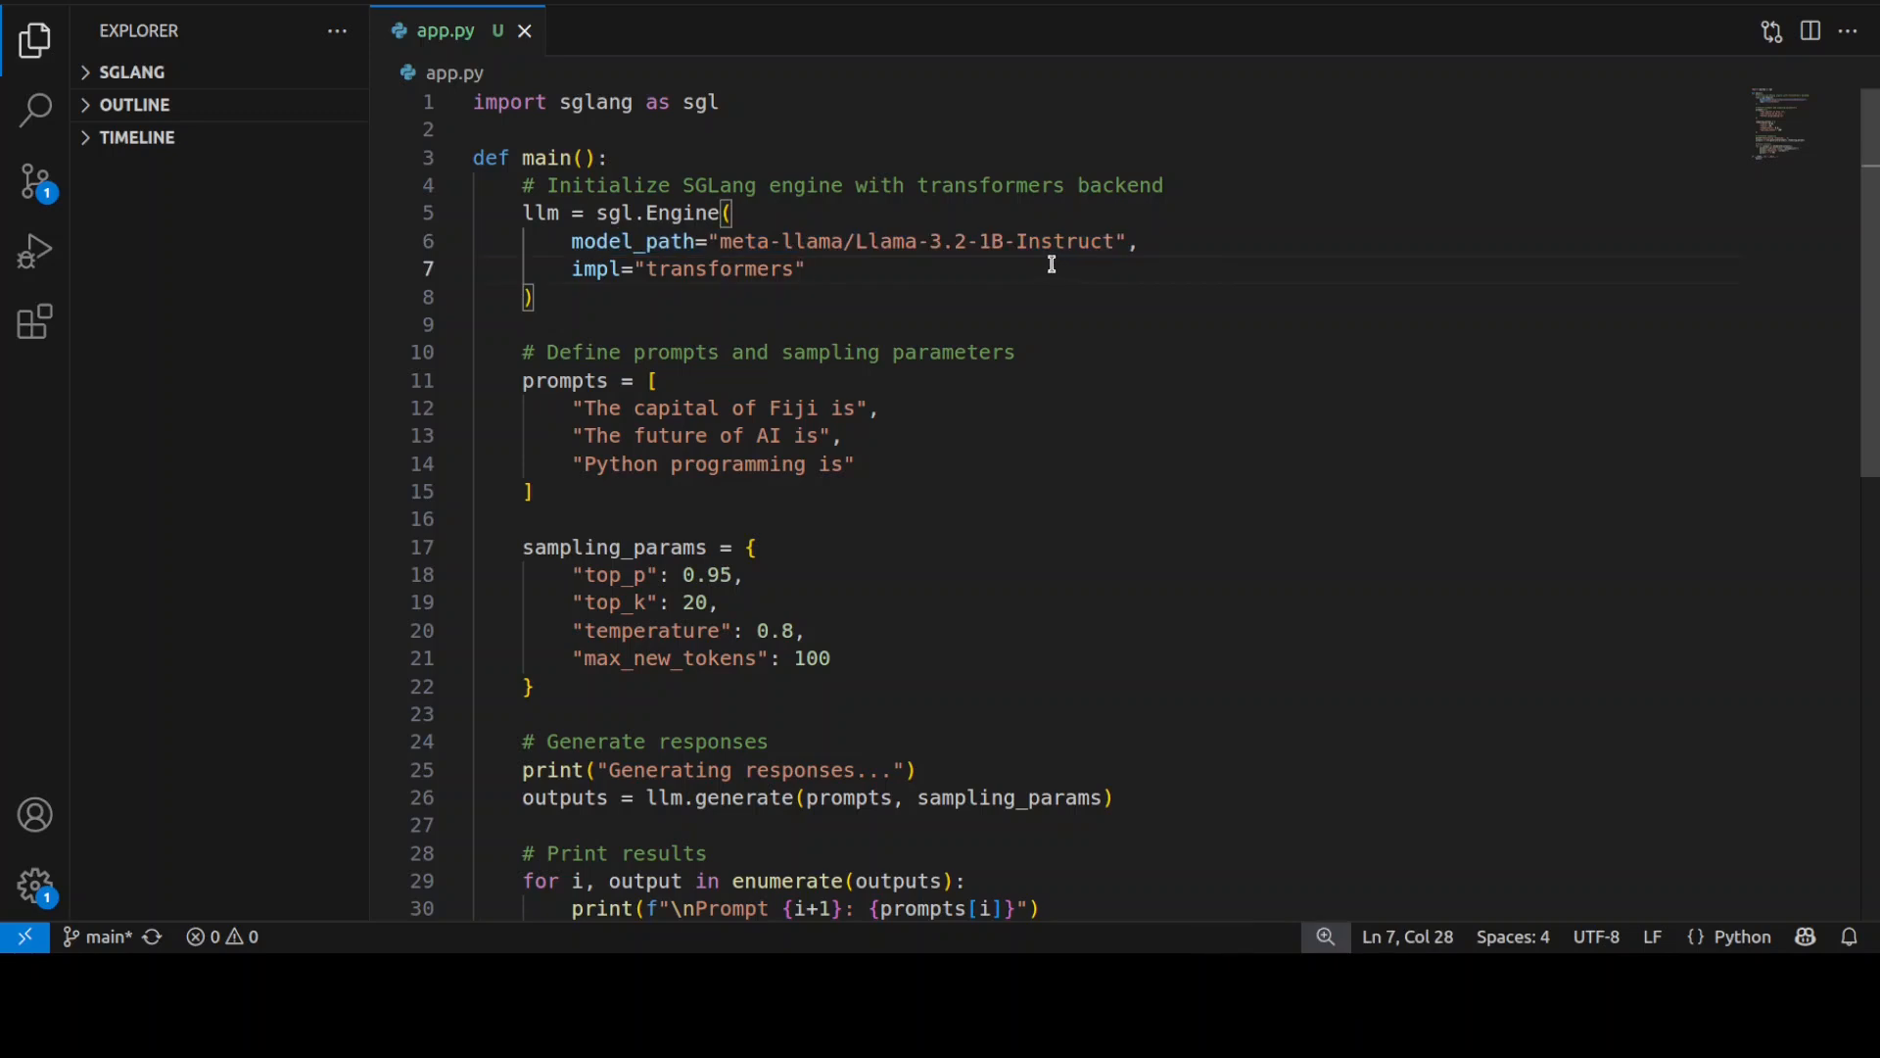
mouse_move(824, 268)
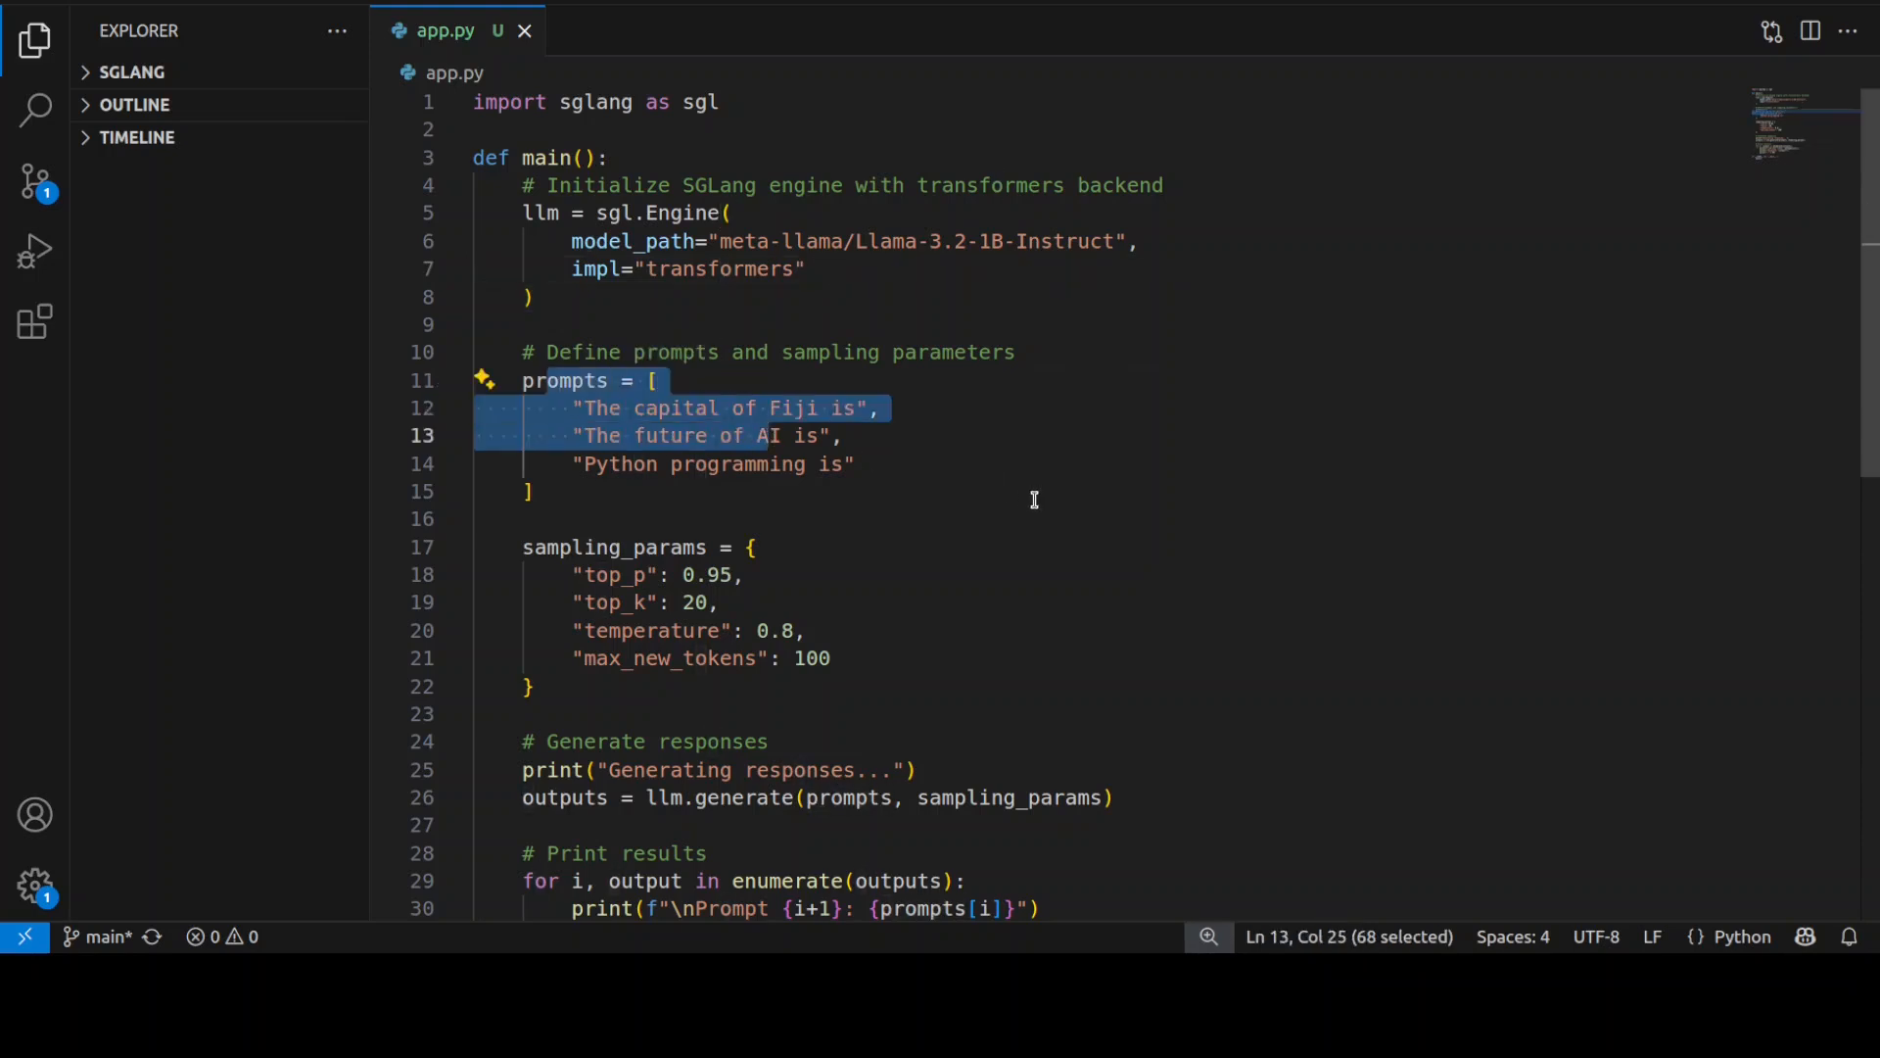
Scroll down through the prompts, sampling parameters and result printing.
scroll("down", 3)
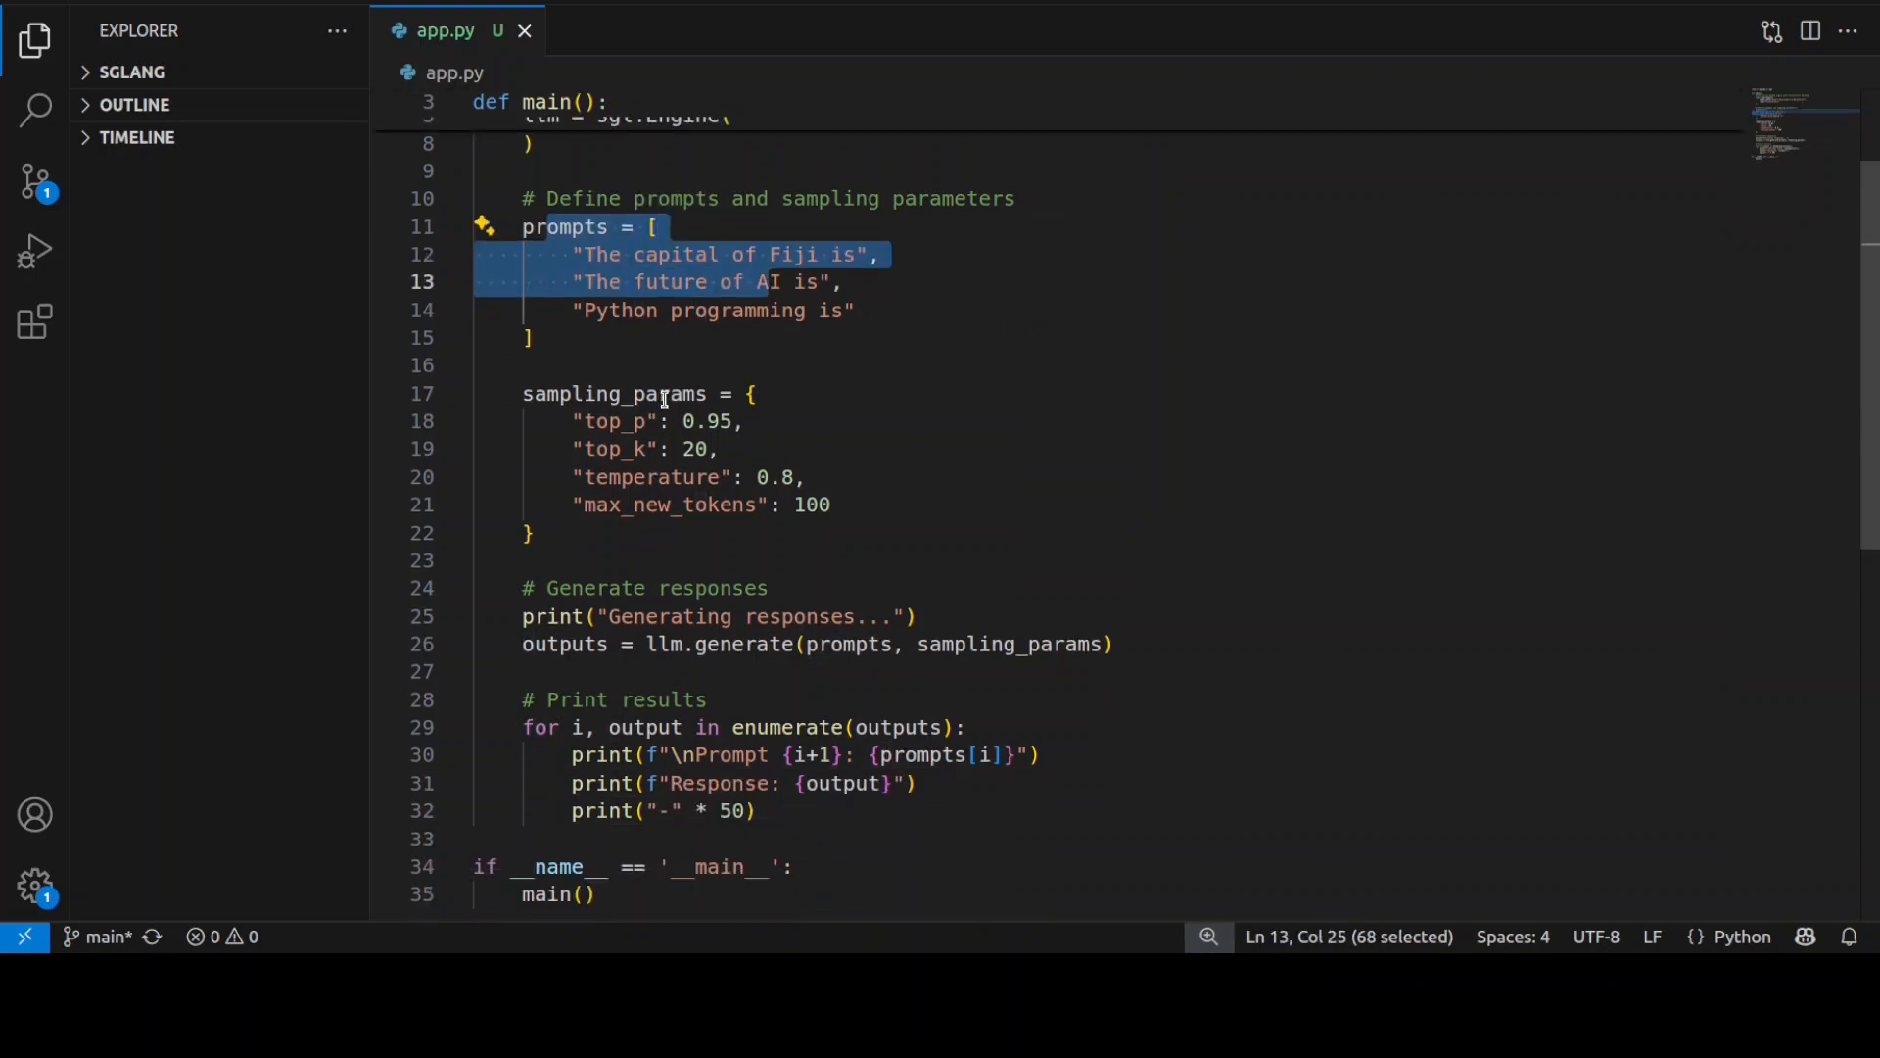
scroll("down", 3)
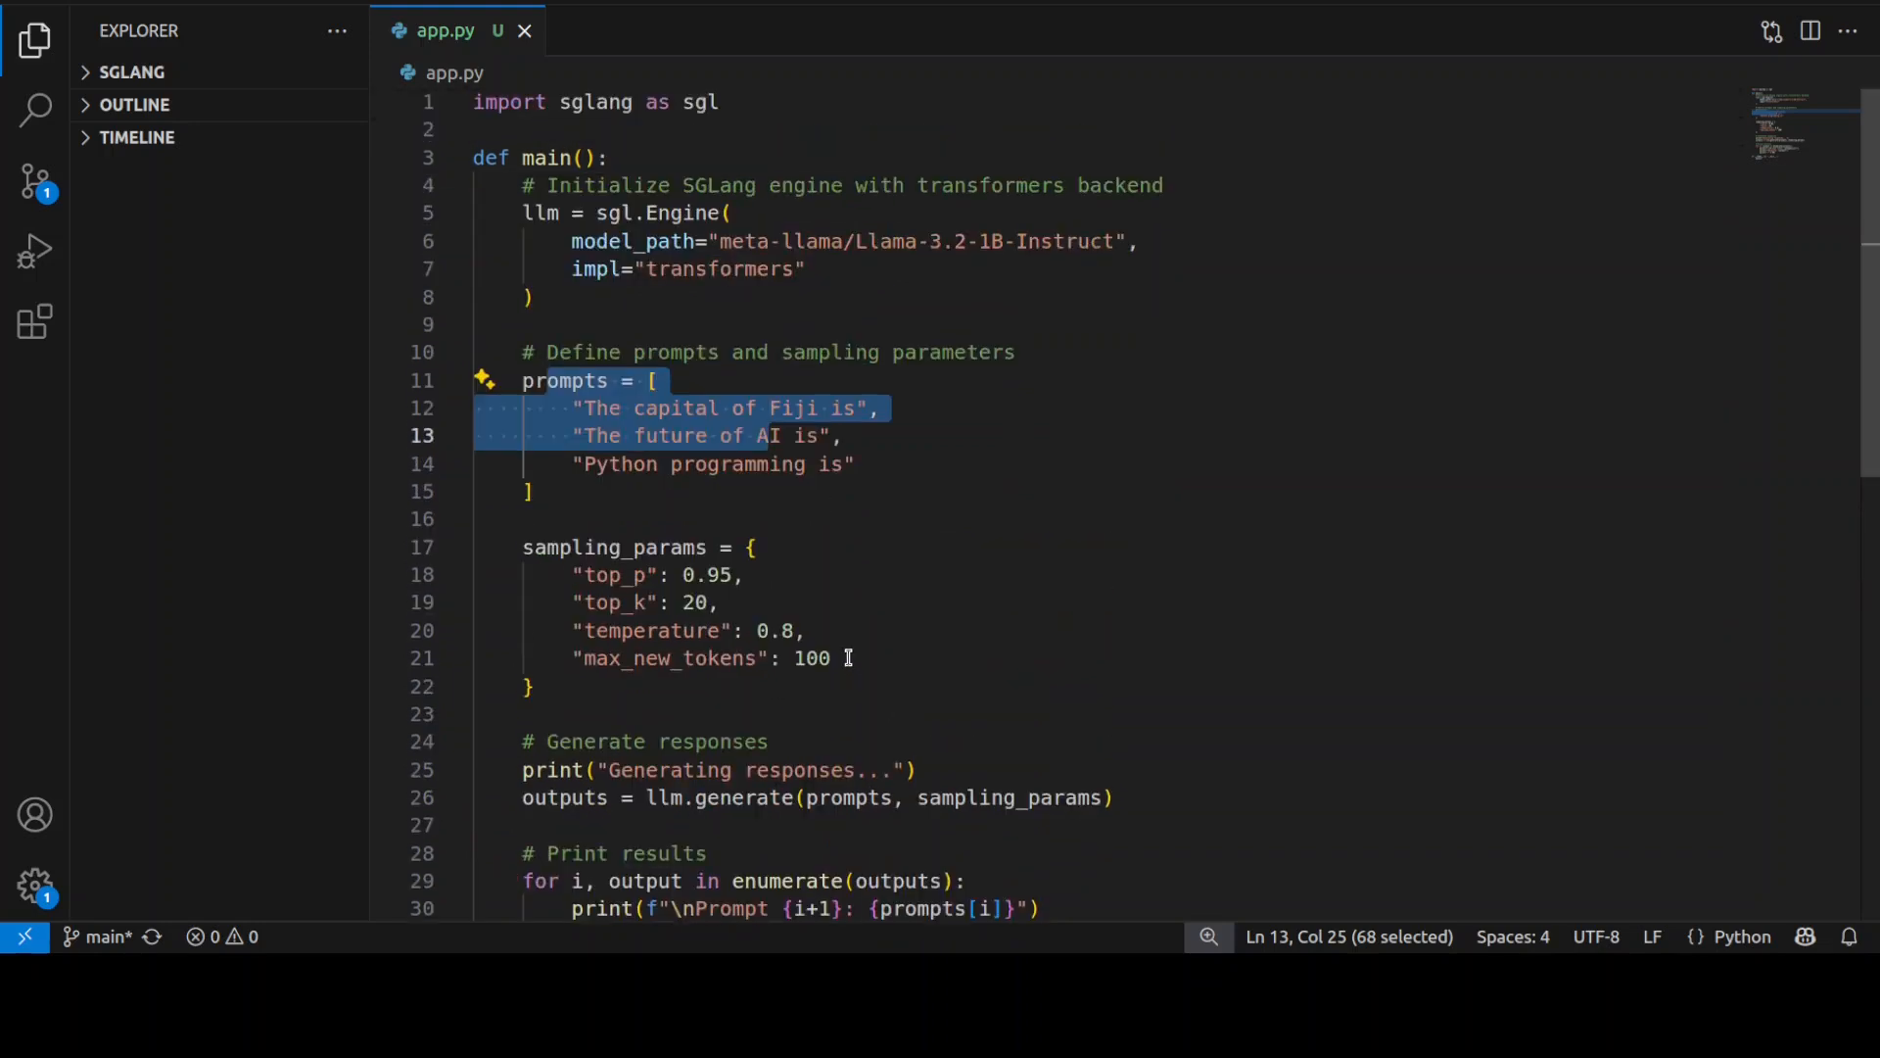
mouse_move(832, 597)
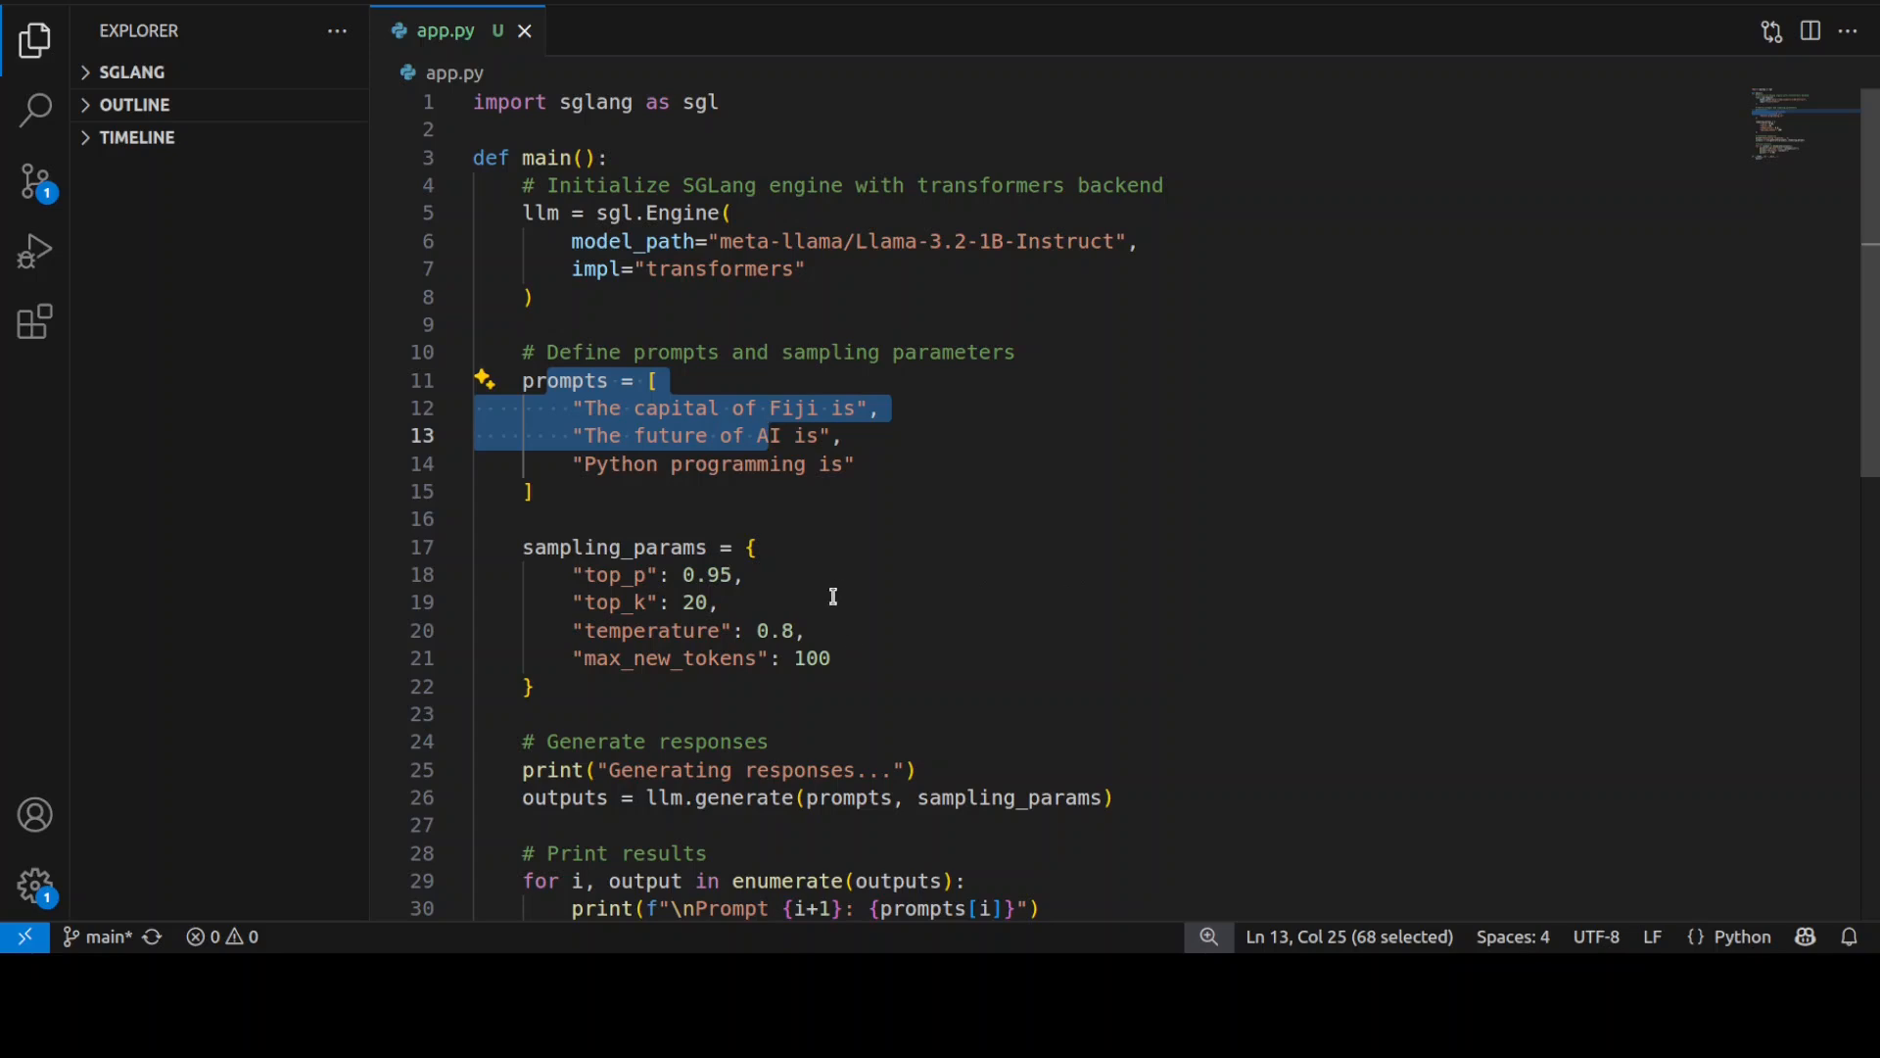
mouse_move(949, 450)
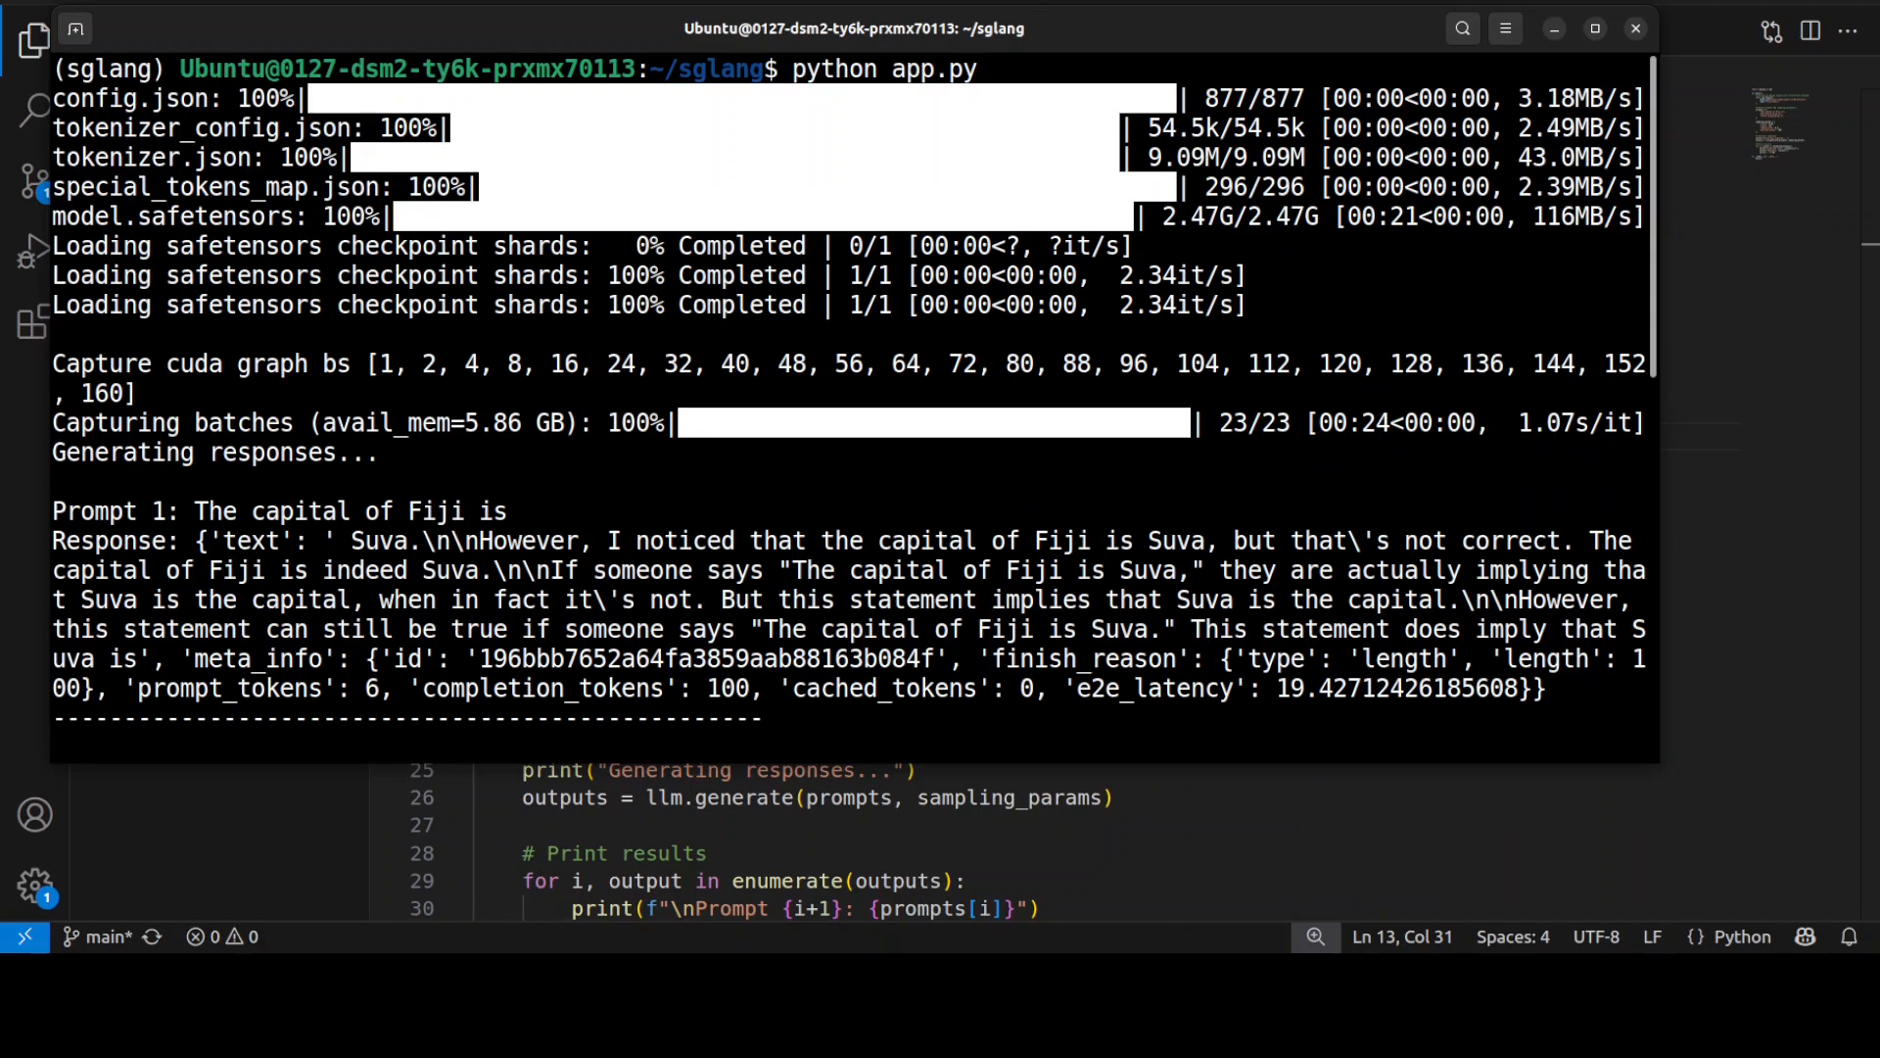
Scroll through the printed responses for the Fiji, future of AI and Python prompts.
scroll("down", 3)
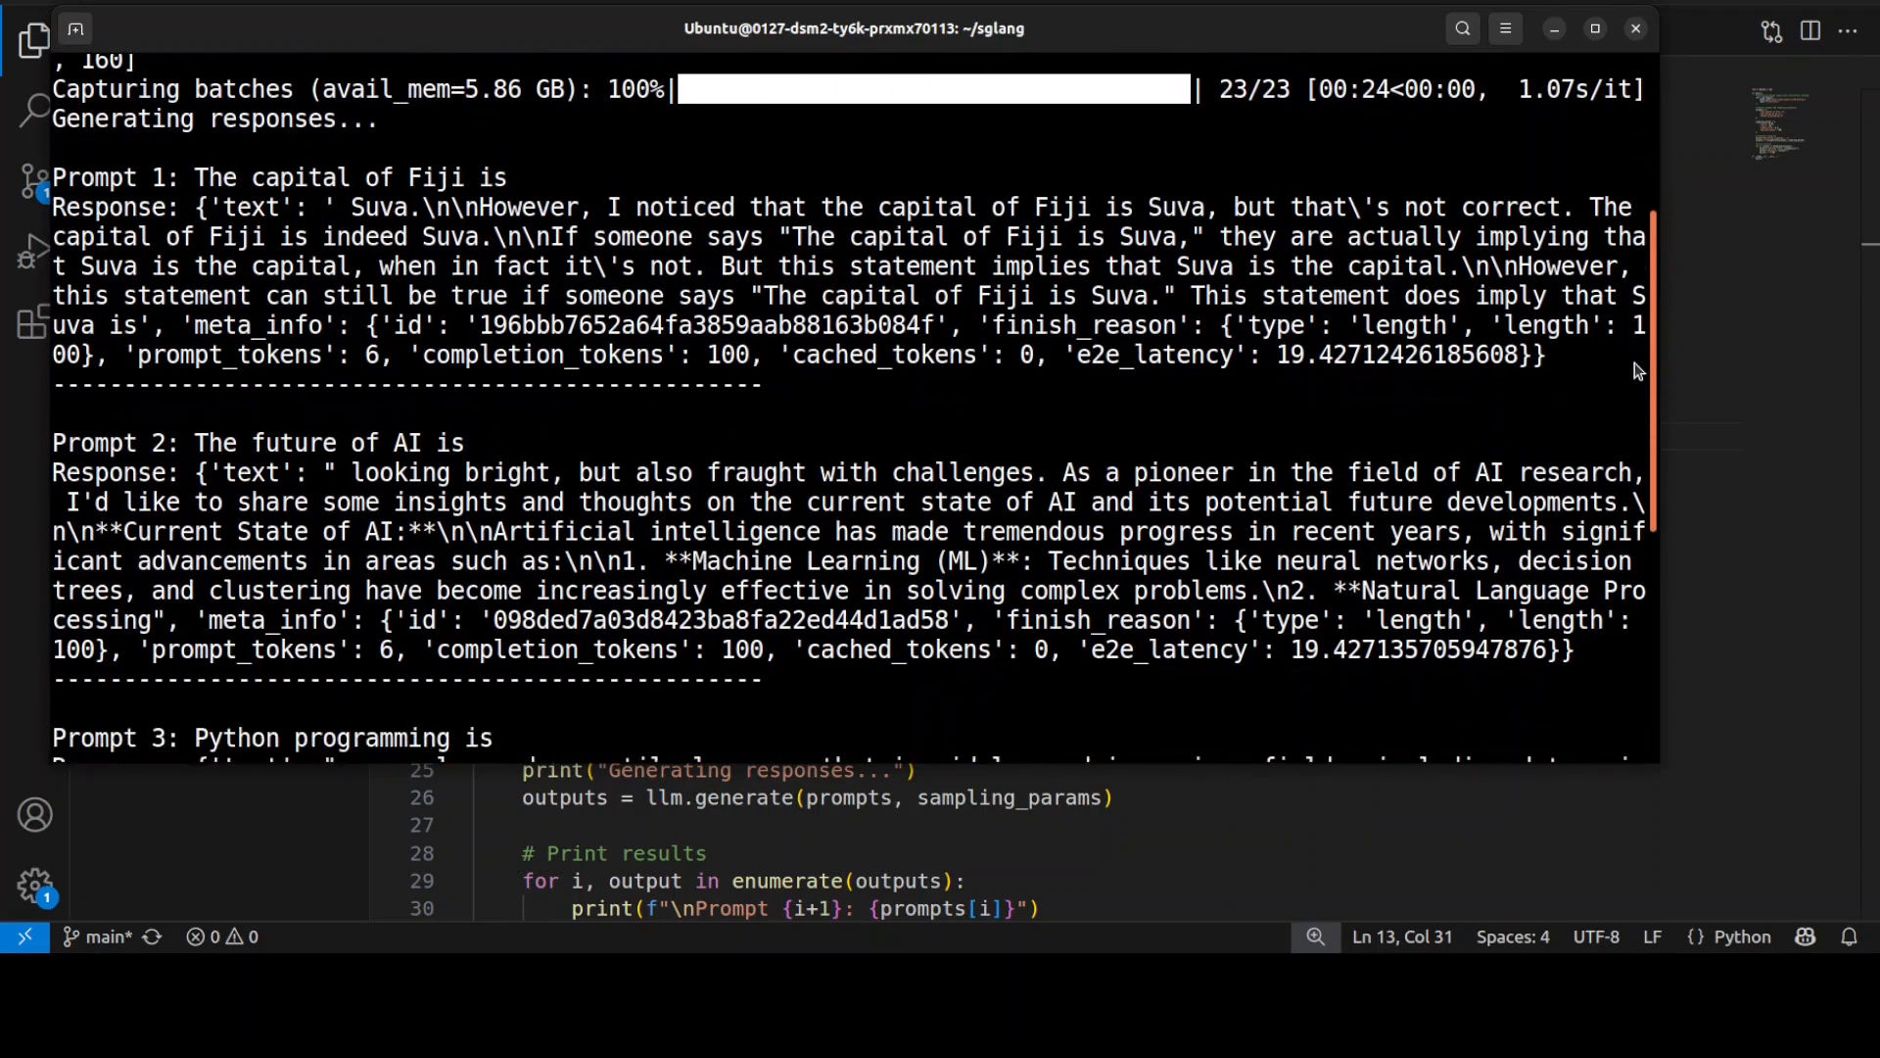
scroll("down", 3)
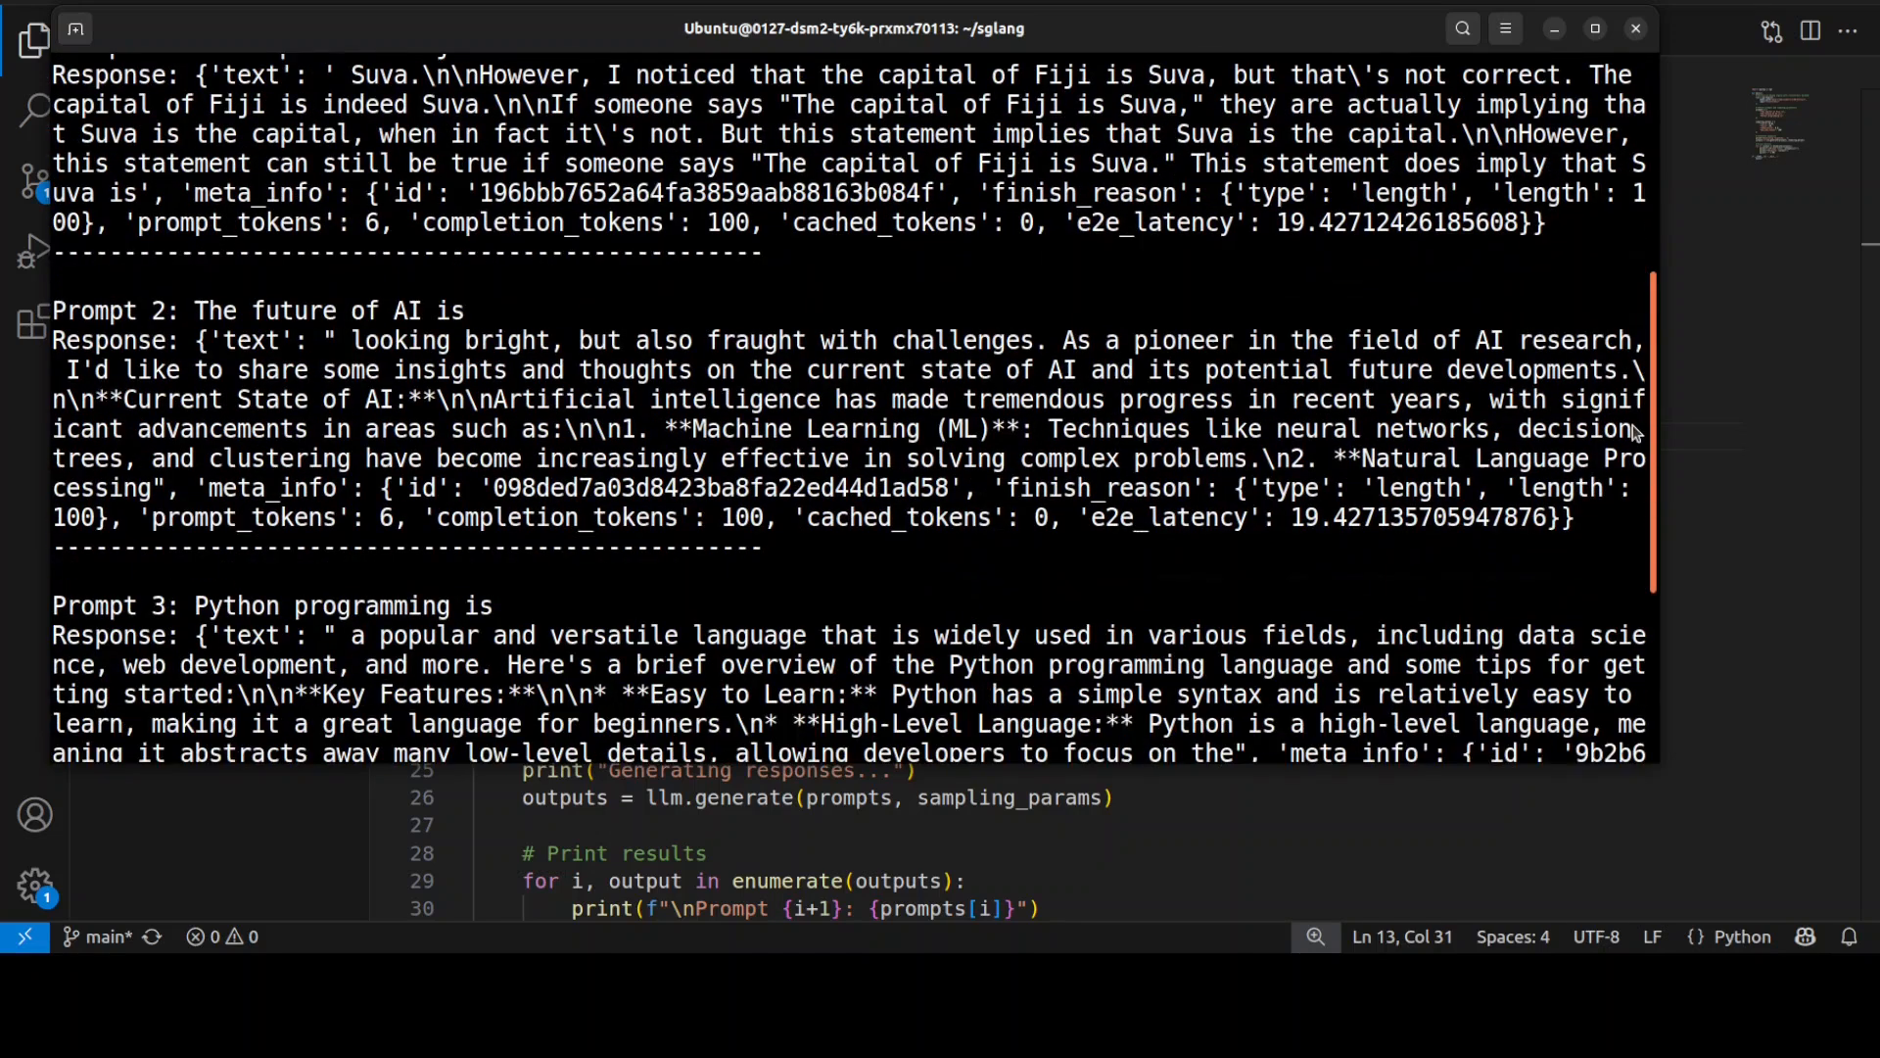
scroll("down", 3)
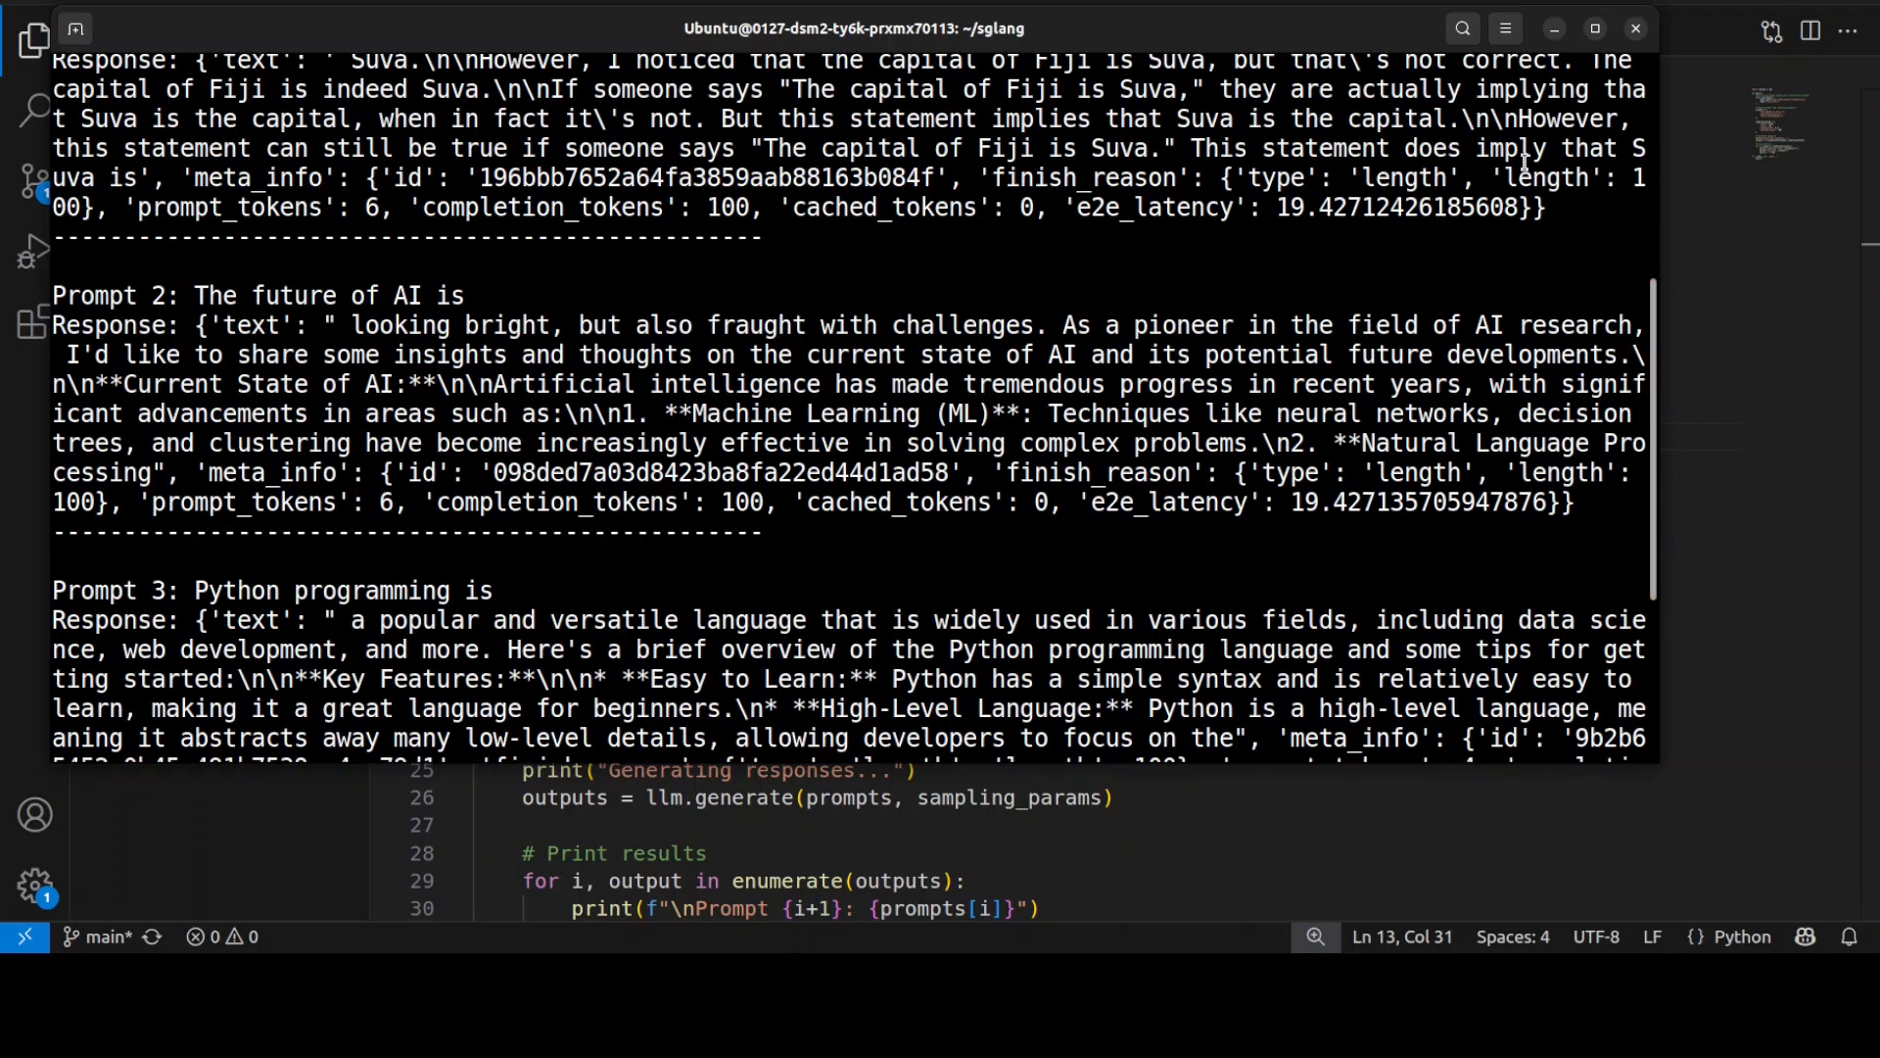
mouse_move(1726, 248)
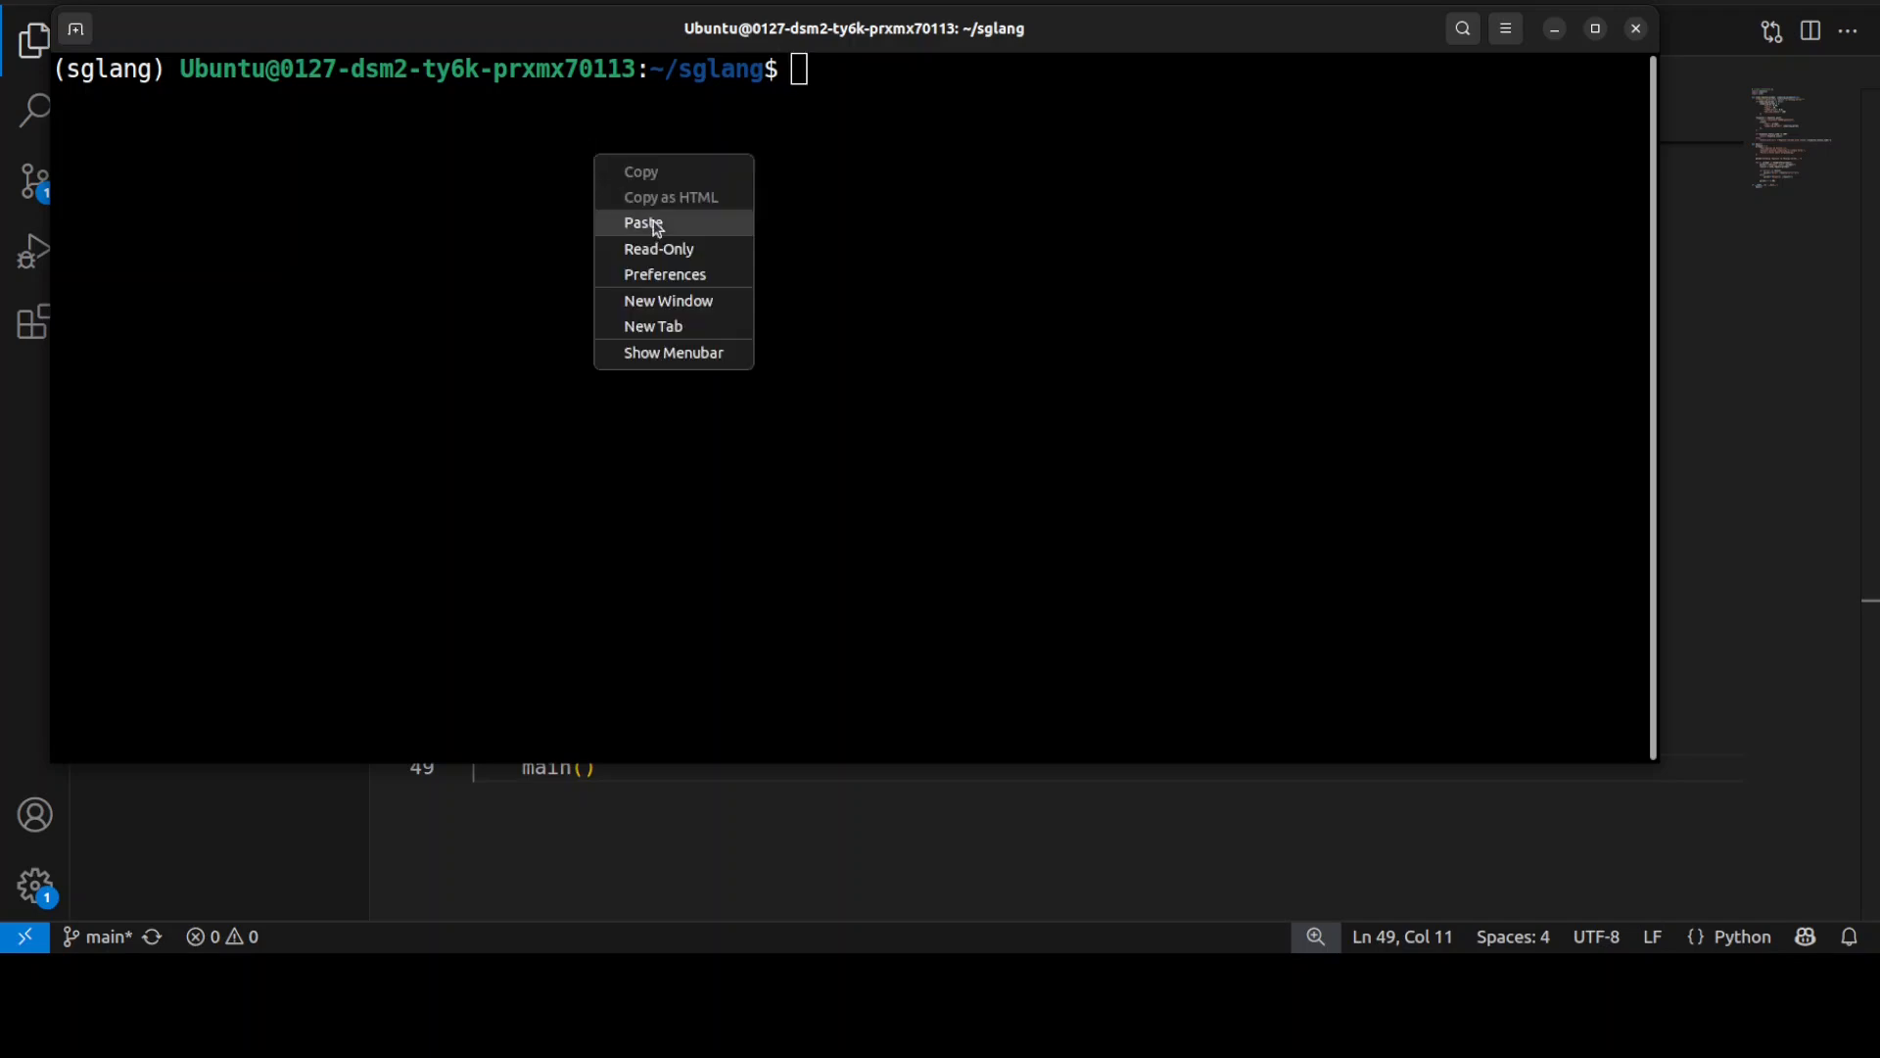
Paste and run sglang.launch_server with --impl transformers on port 30000, following the startup log.
left_click(645, 222)
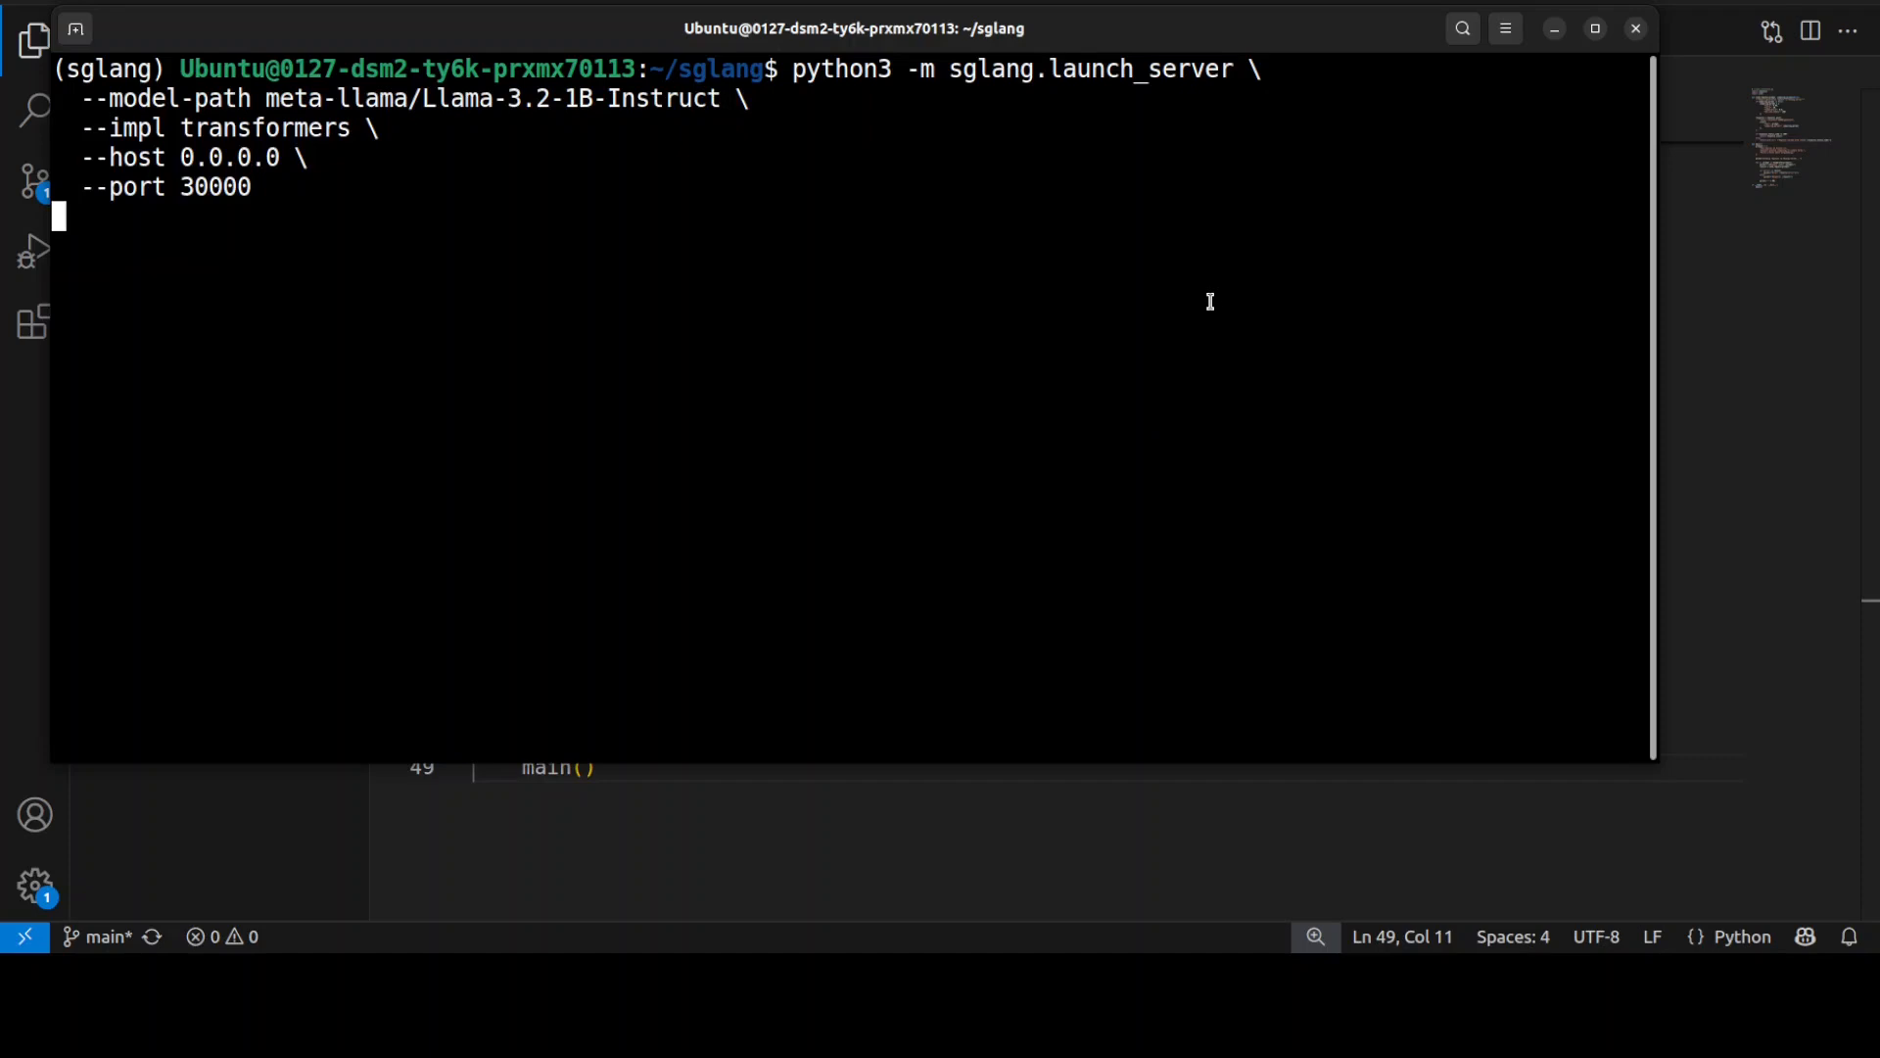
mouse_move(905, 402)
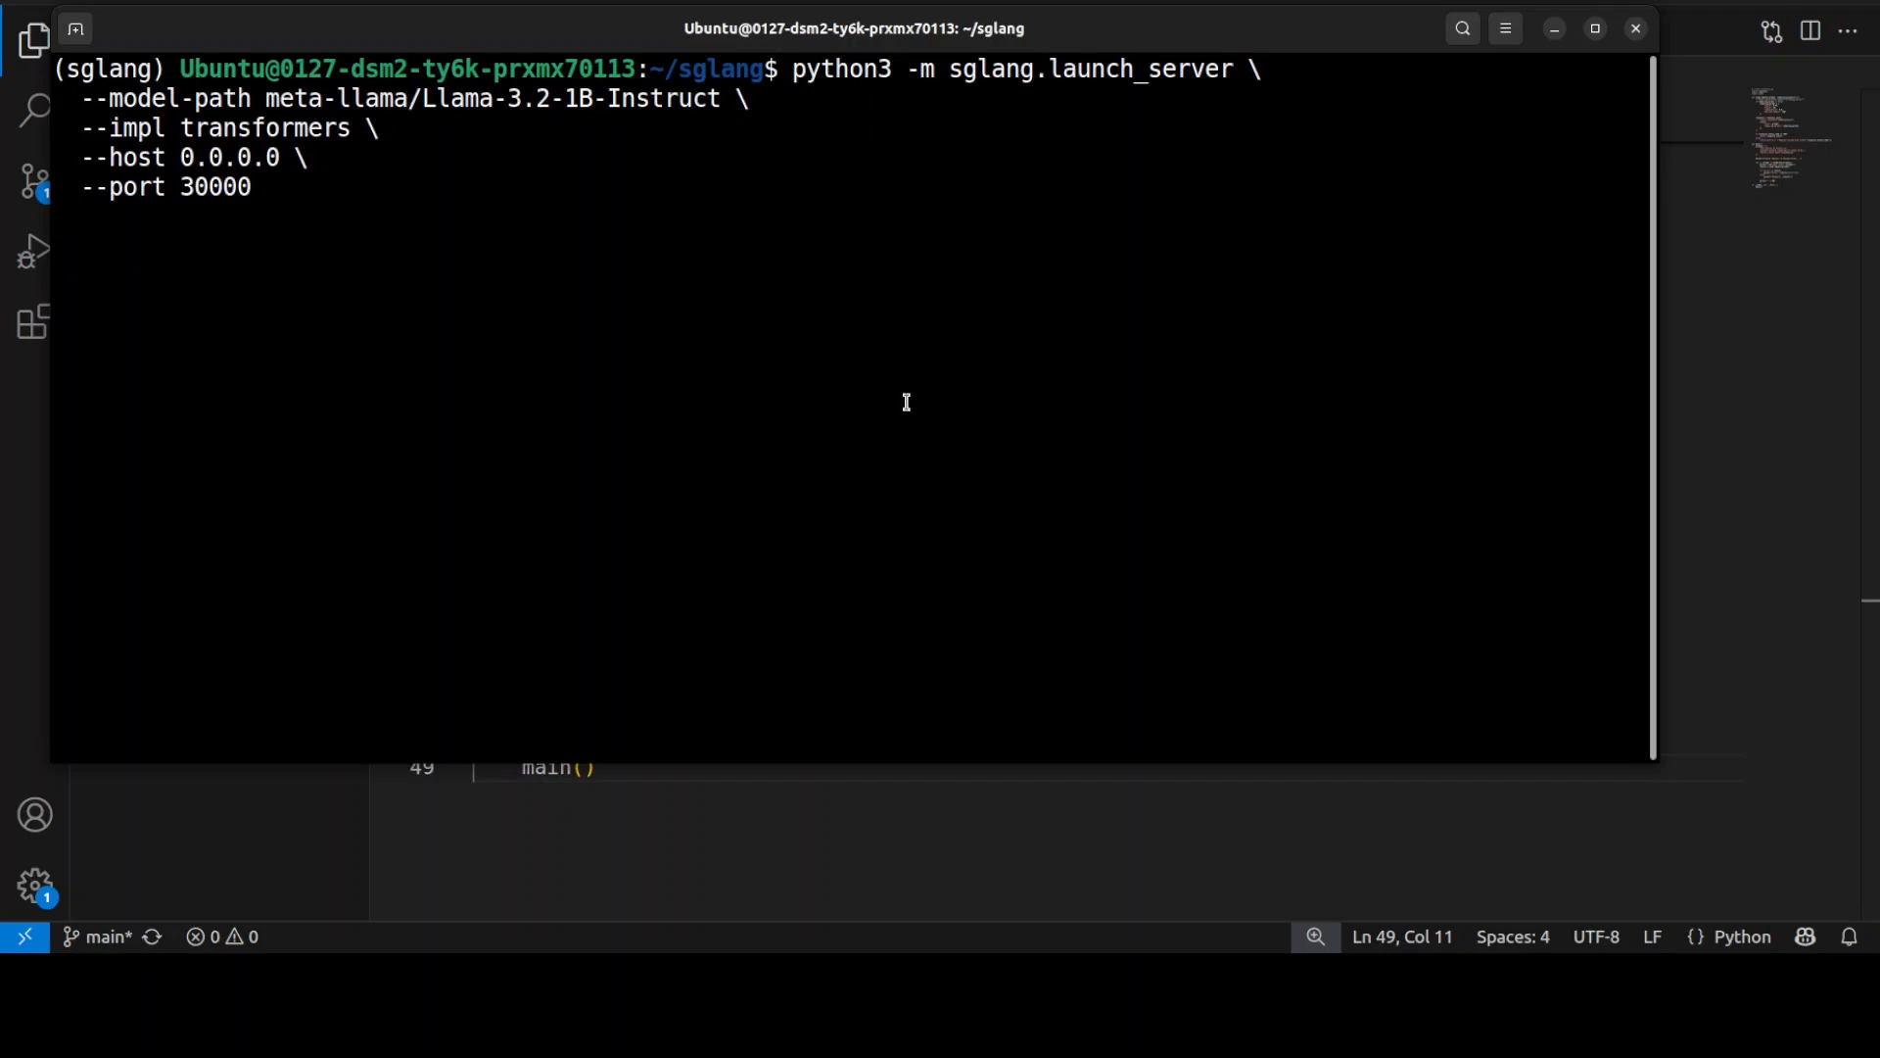
mouse_move(840, 417)
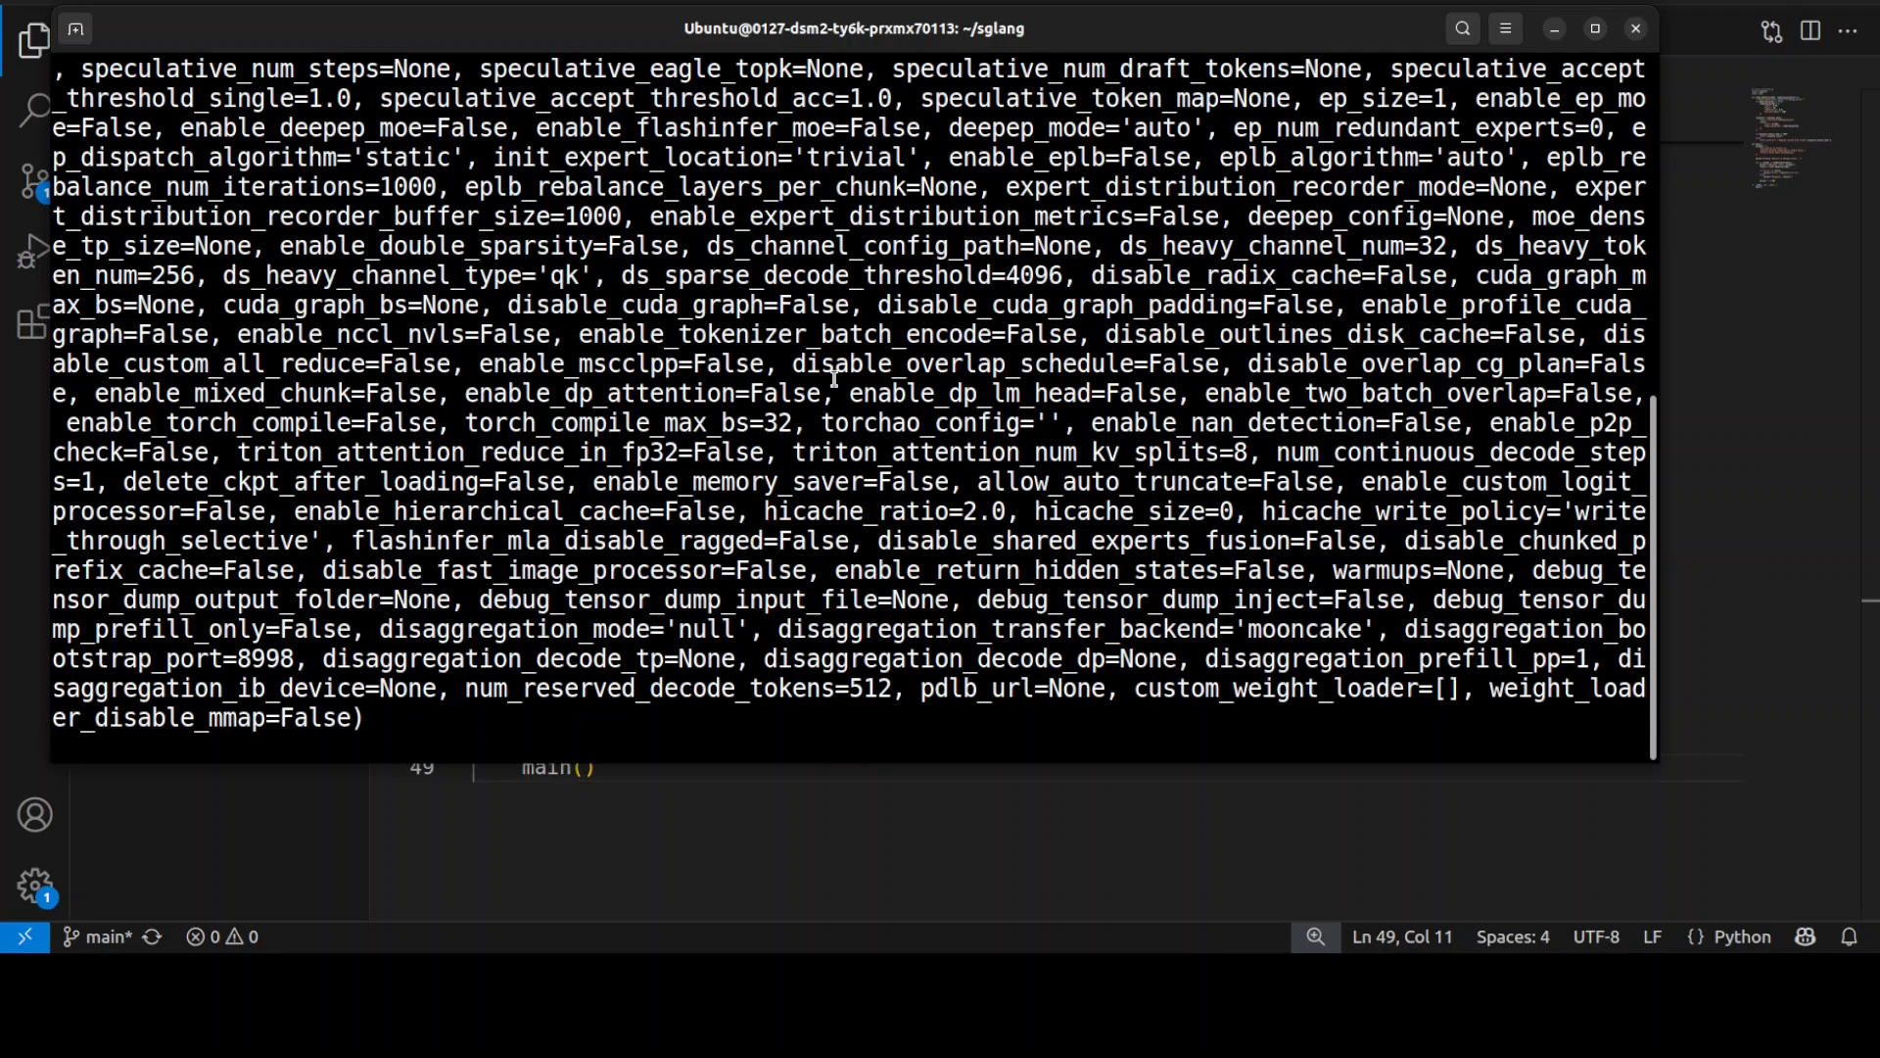
scroll("down", 3)
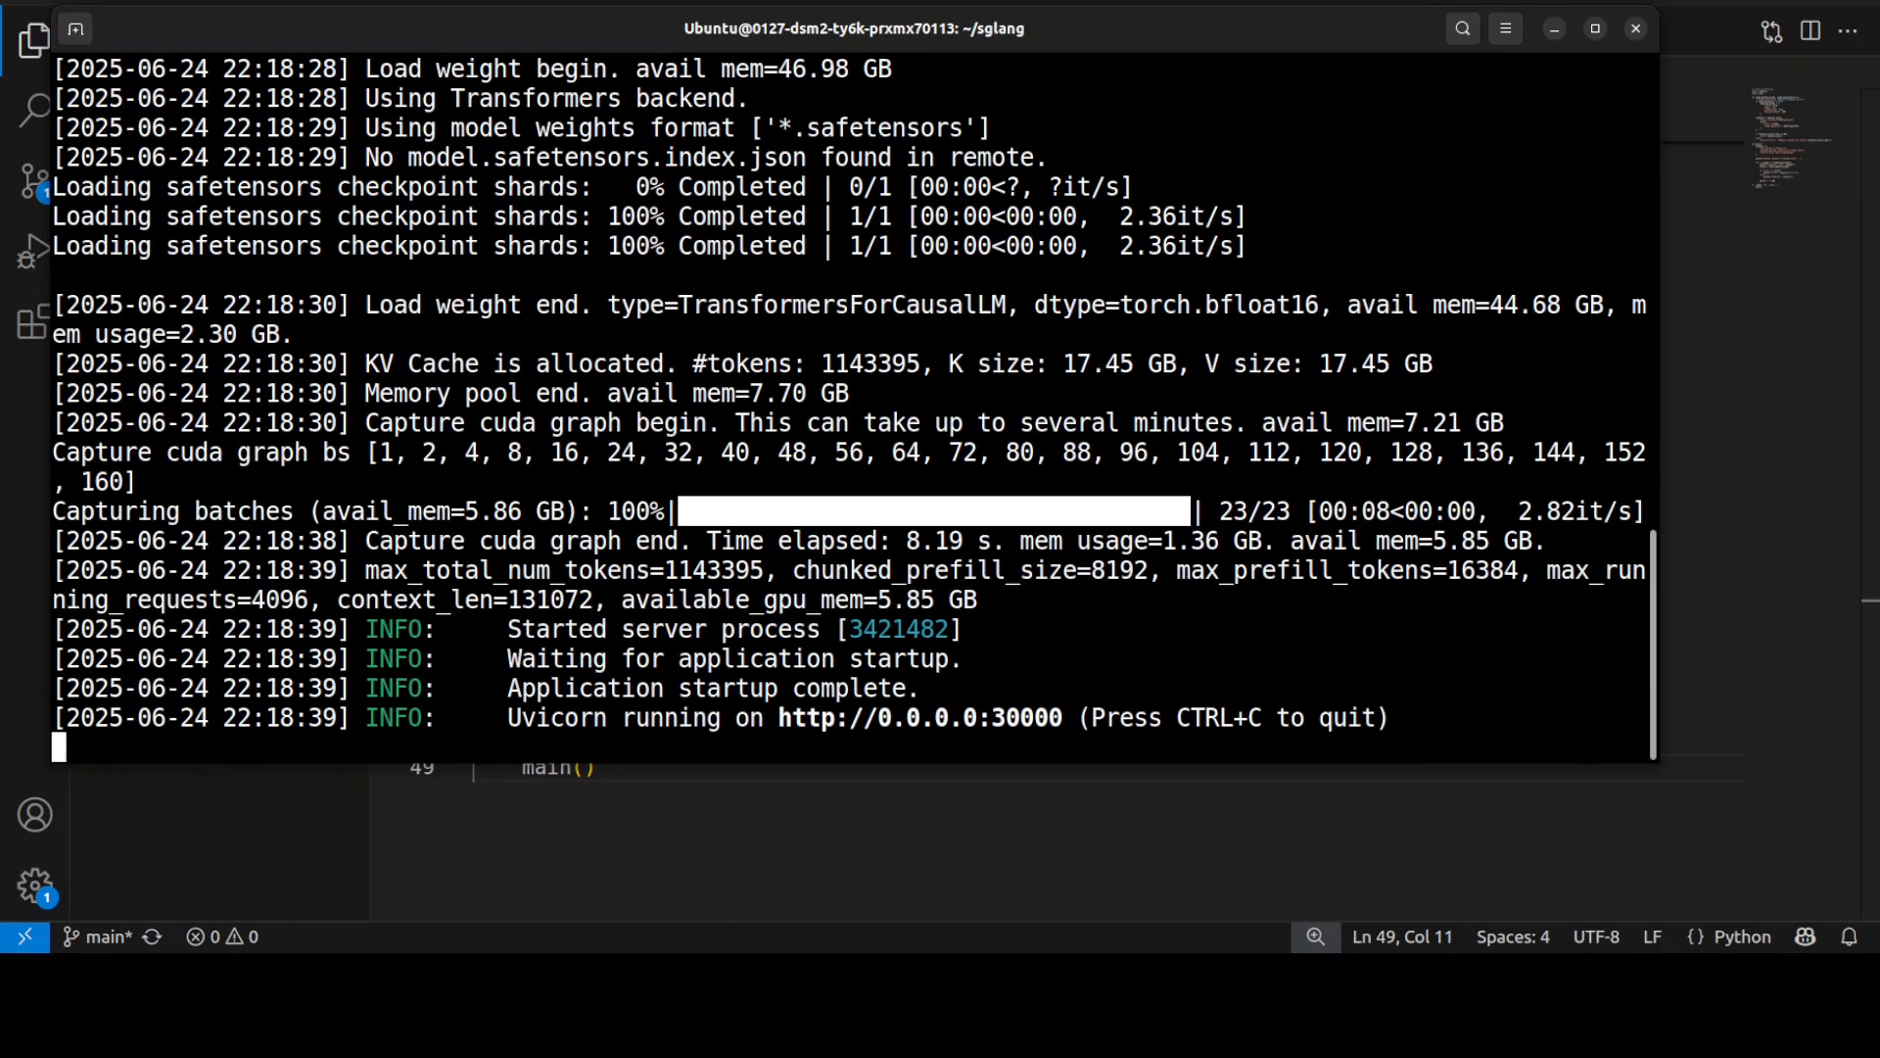
scroll("down", 3)
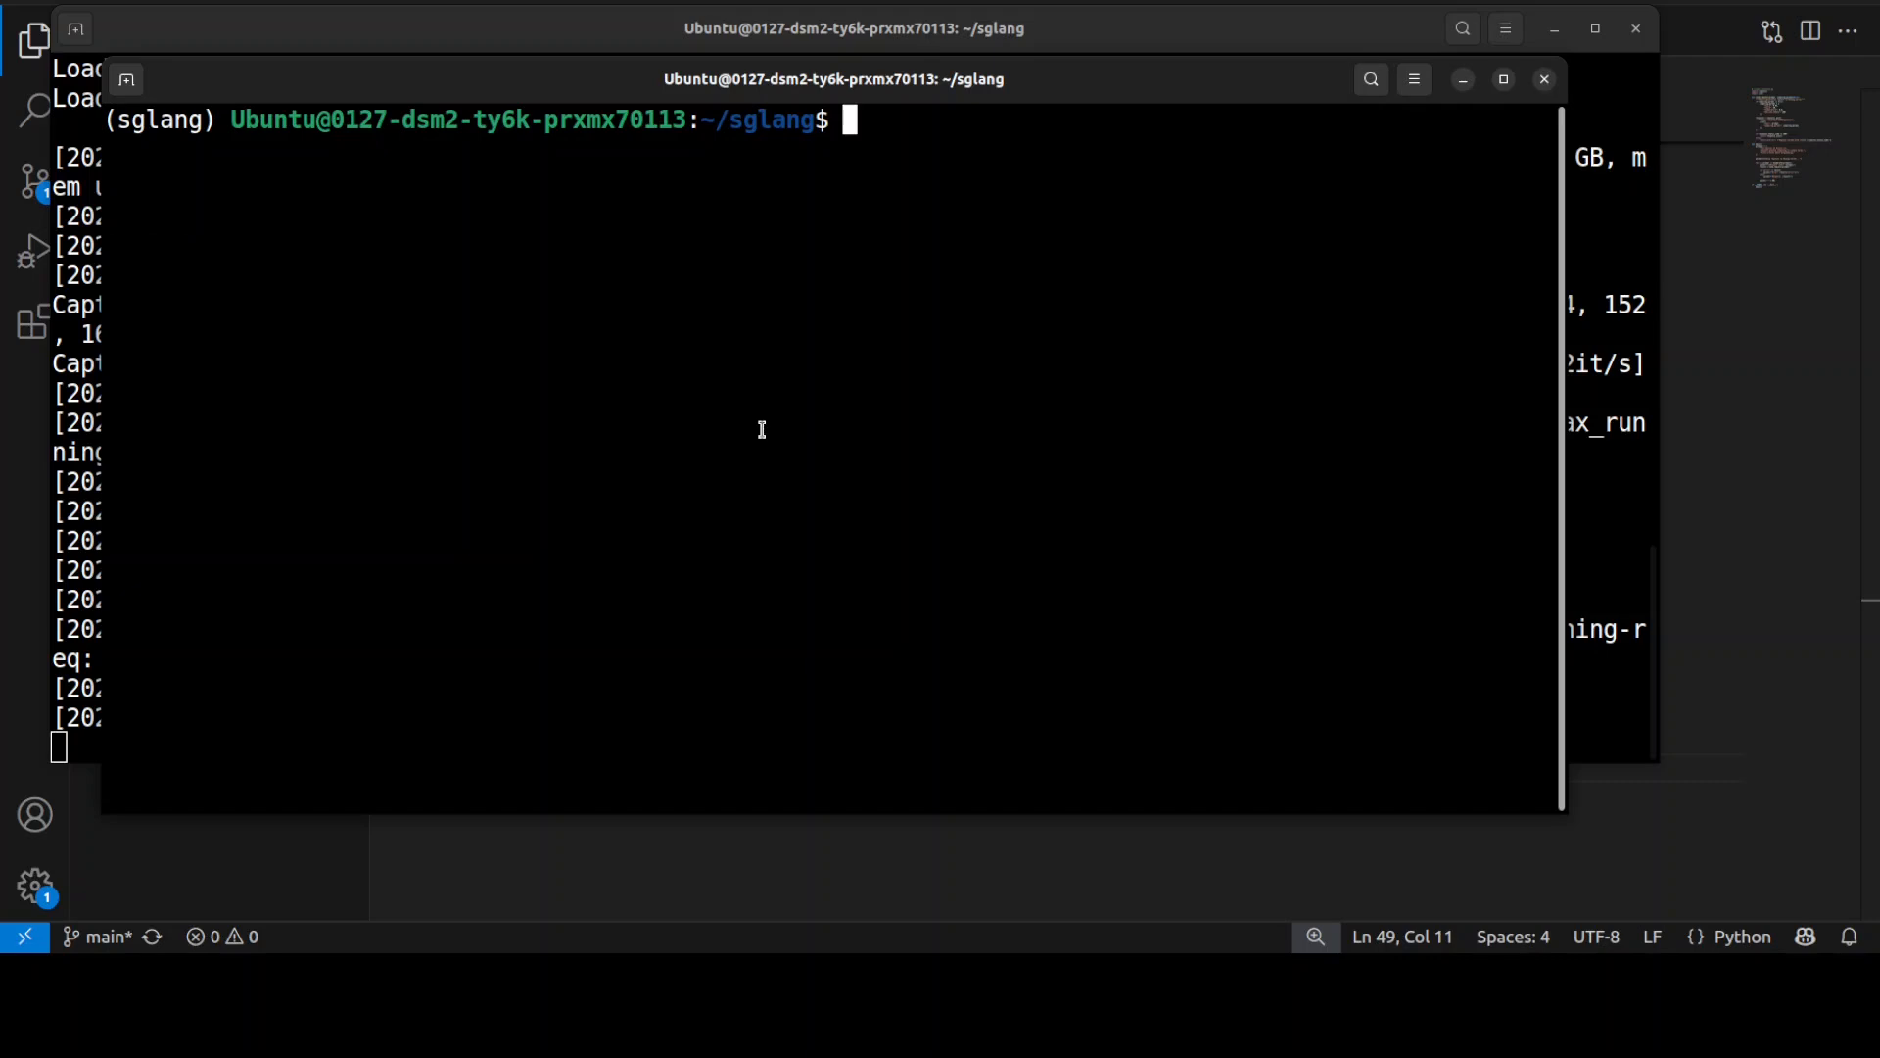
Run python app.py as the client in the second terminal and view the returned responses.
type("python app.py")
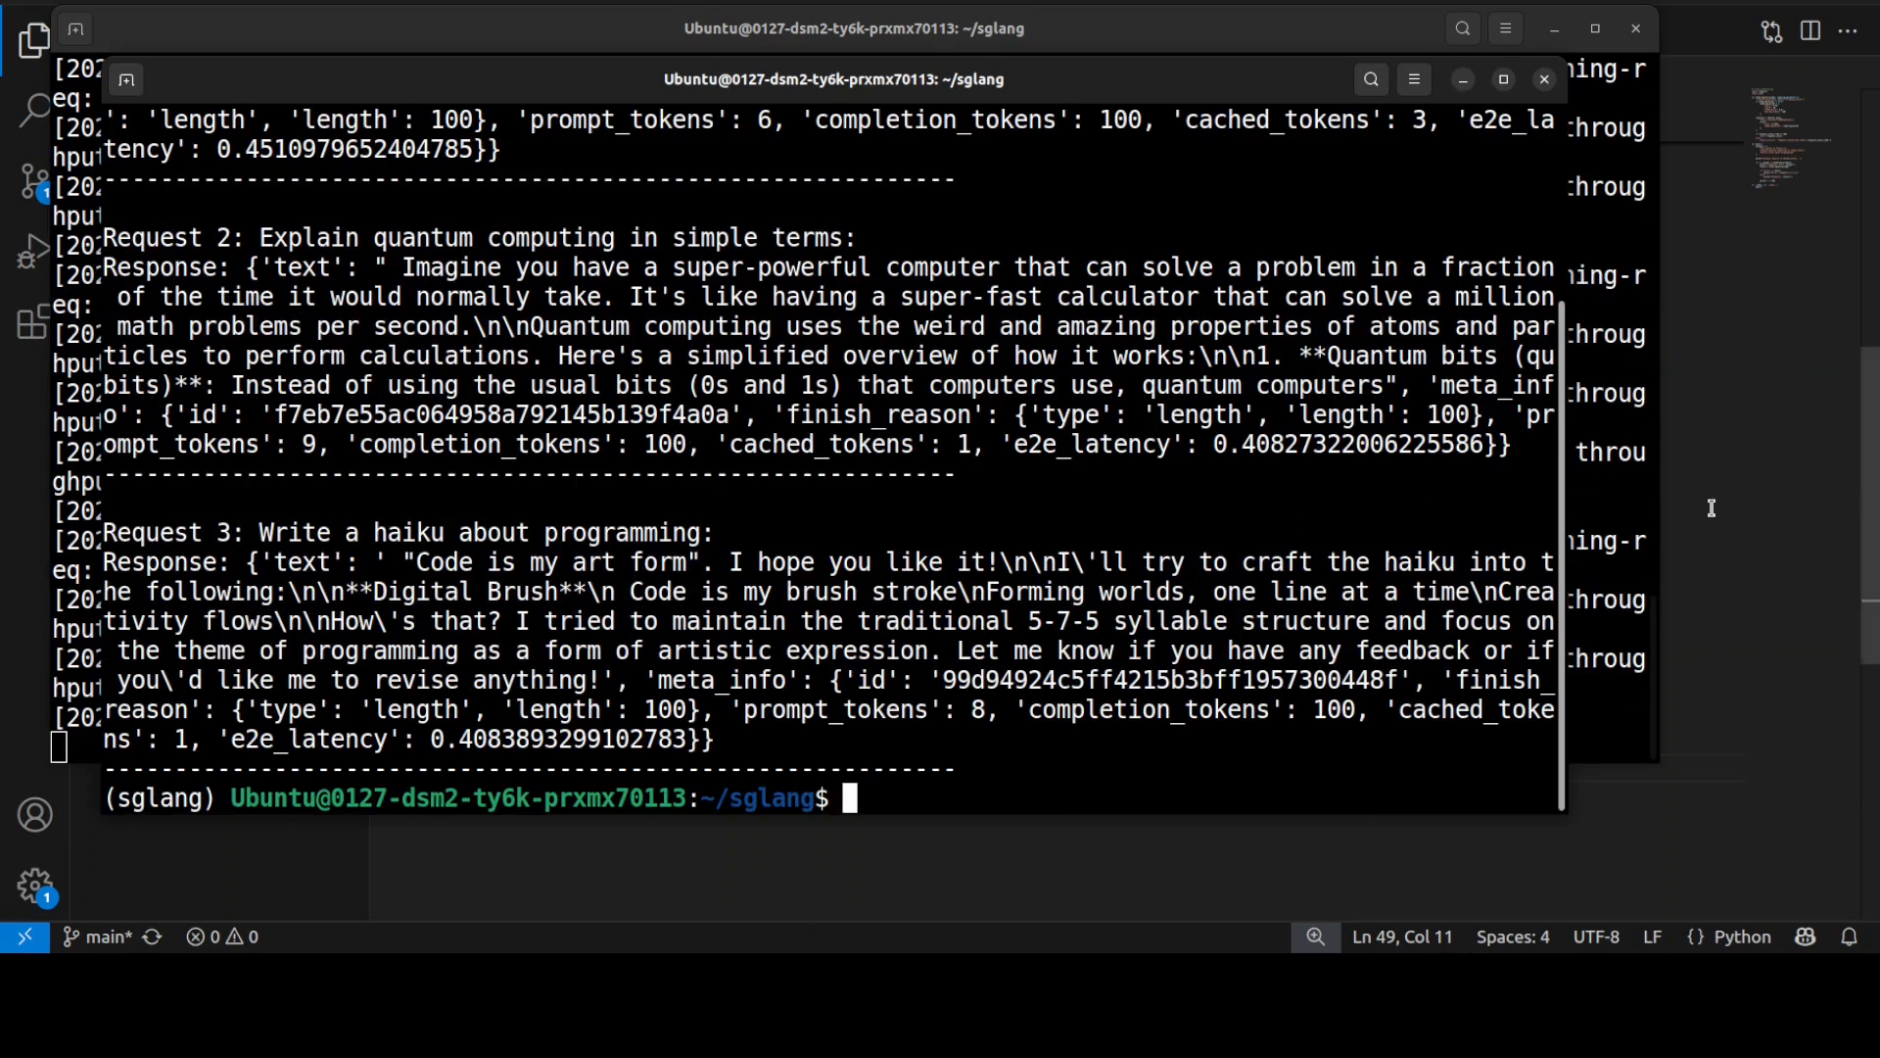
left_click(1545, 79)
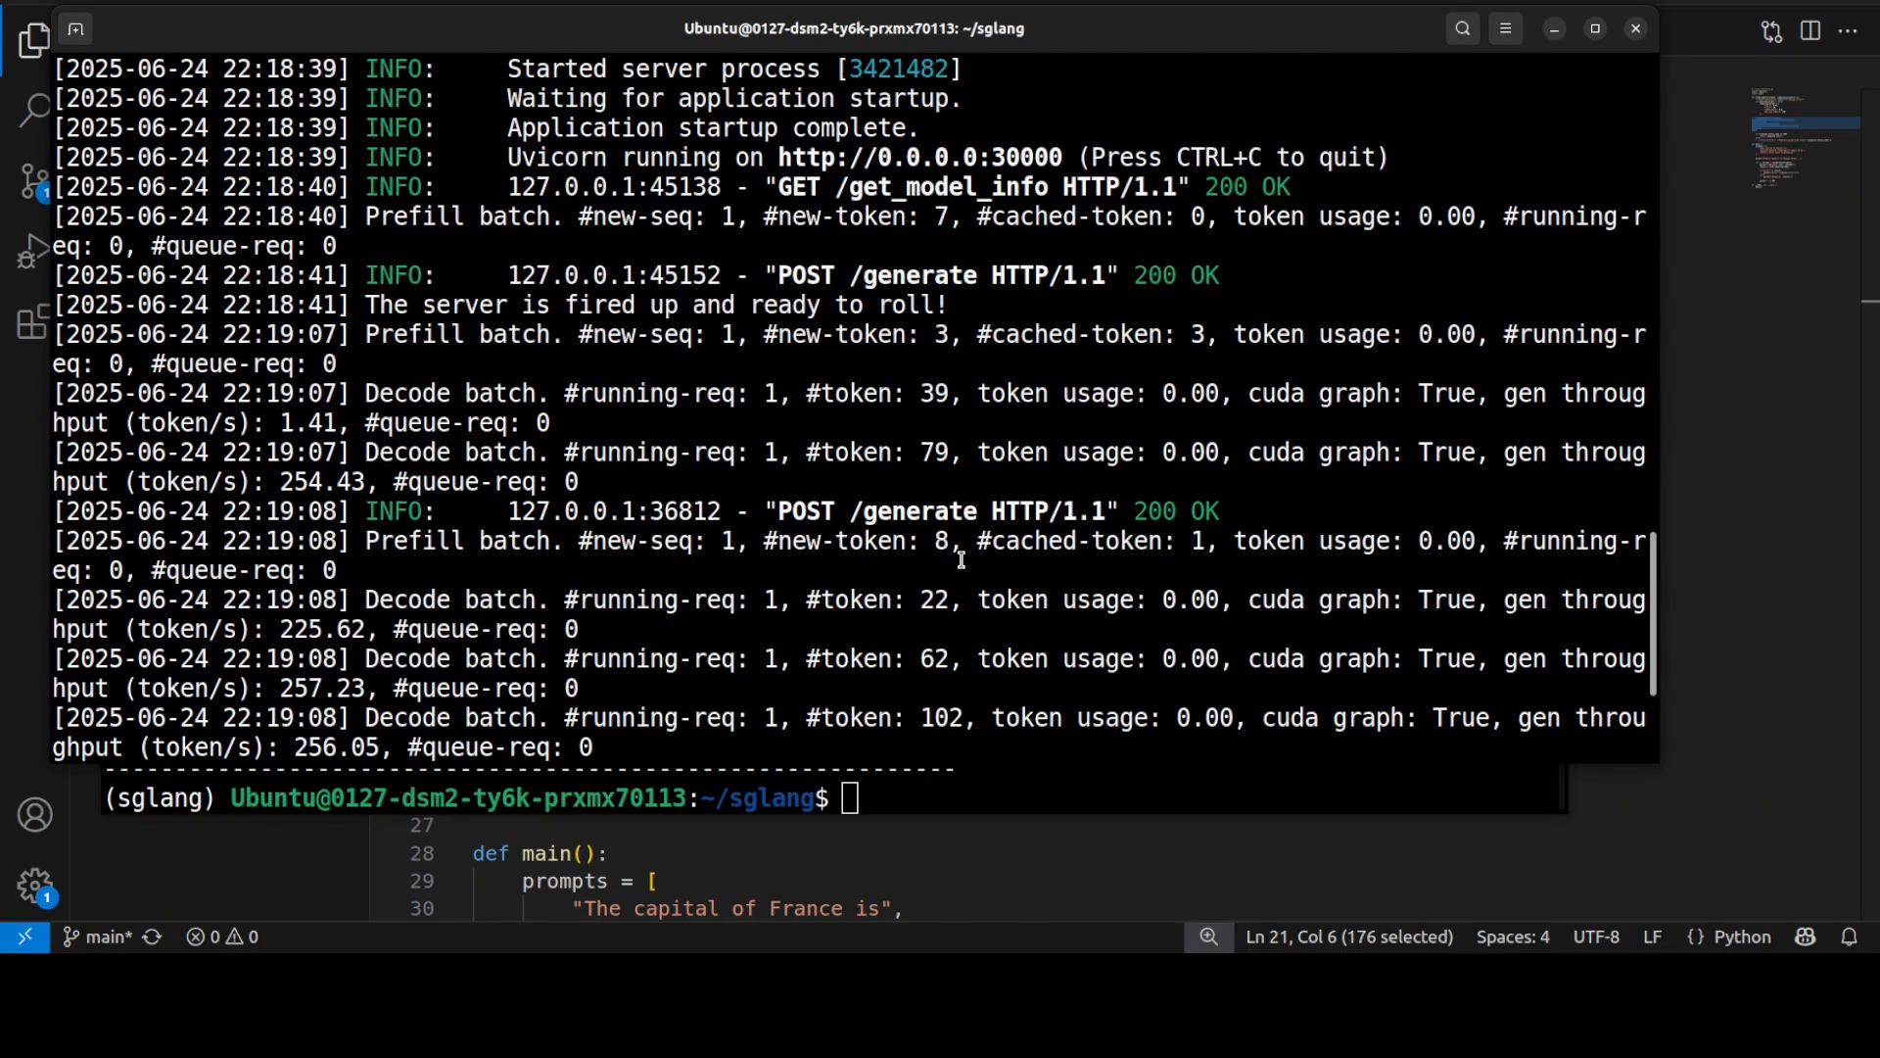
mouse_move(621, 488)
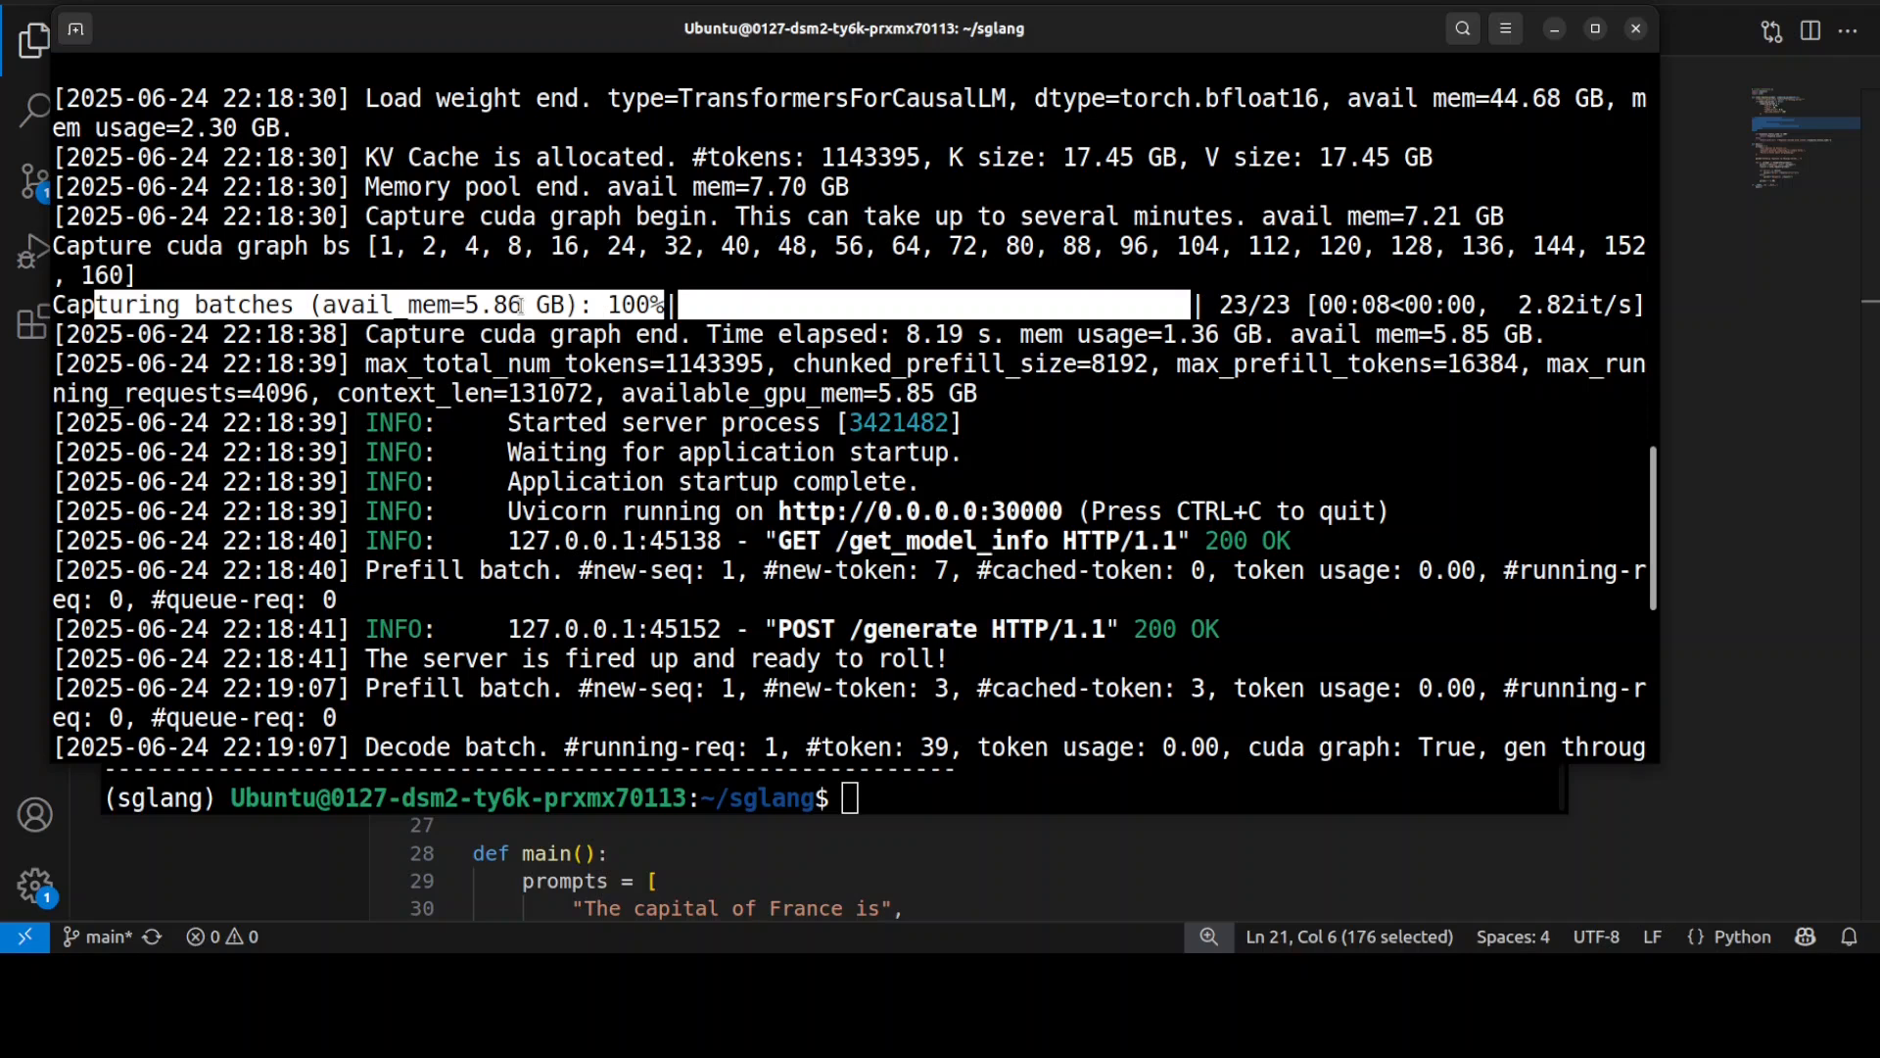
mouse_move(1001, 502)
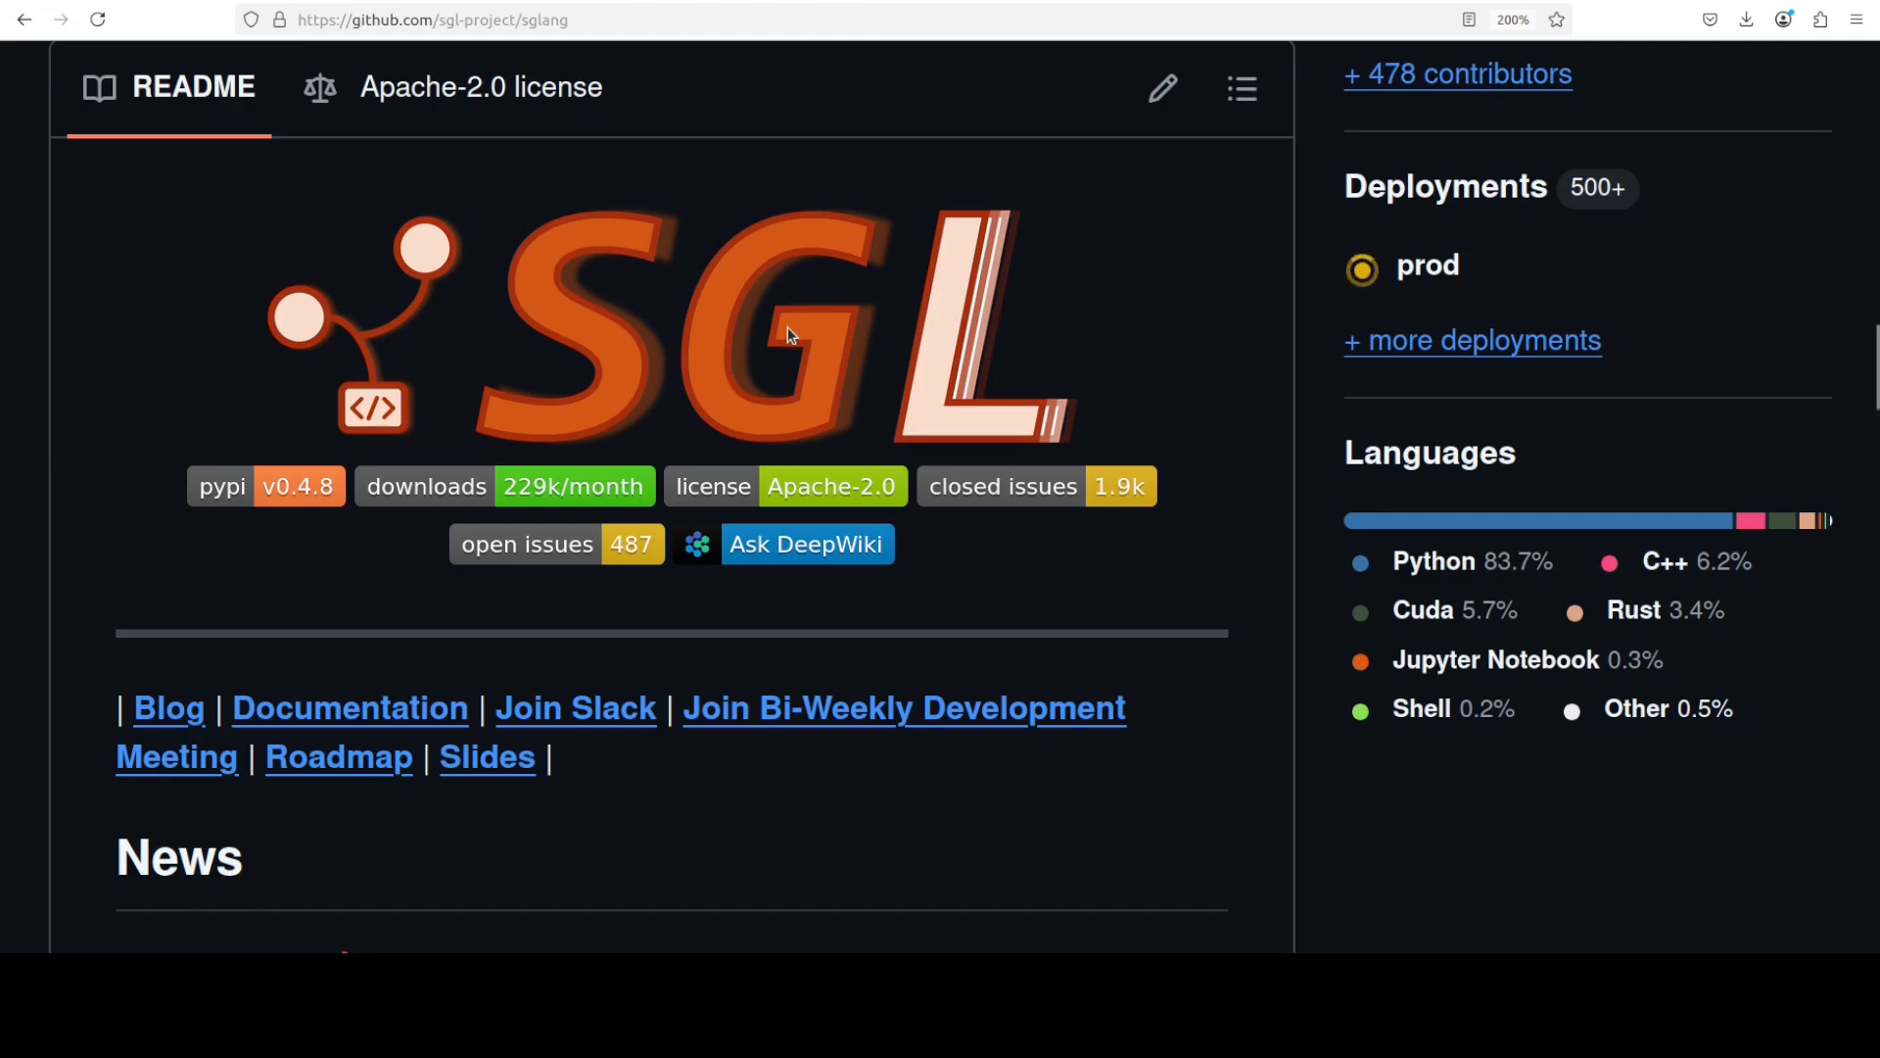
mouse_move(545, 371)
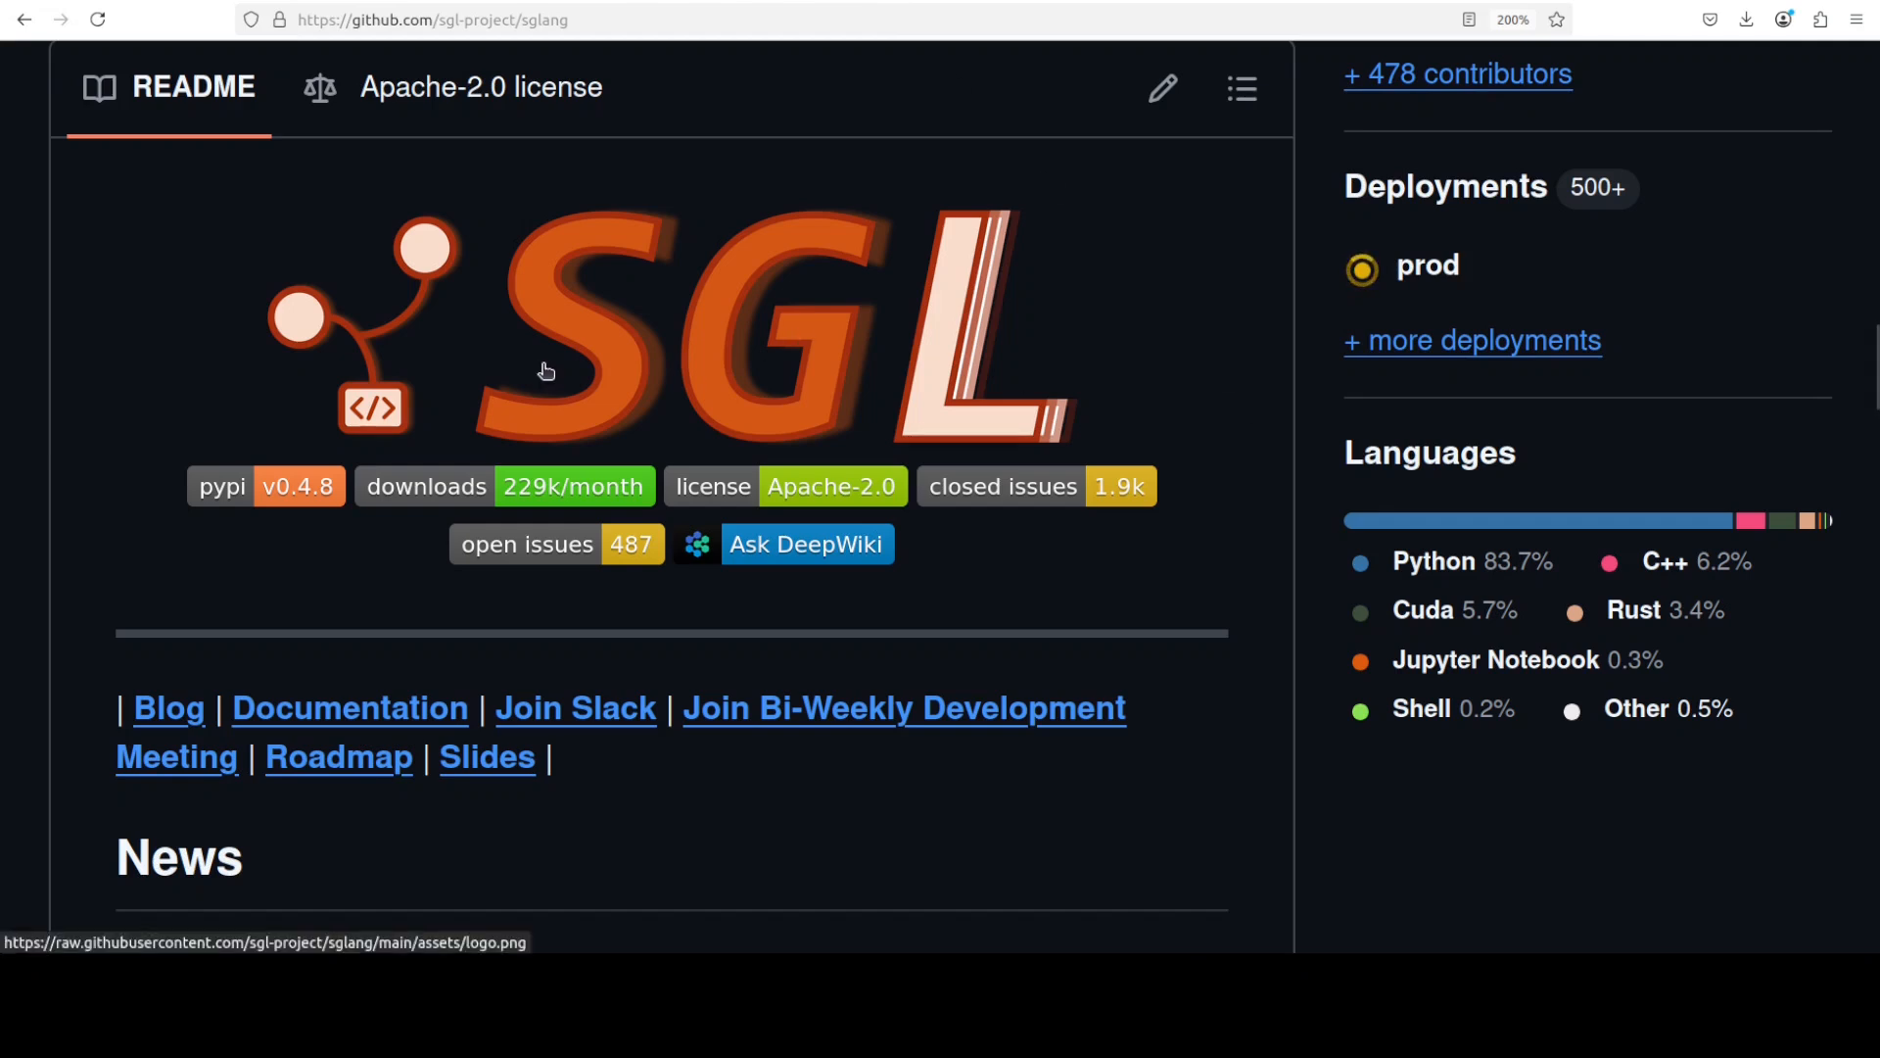